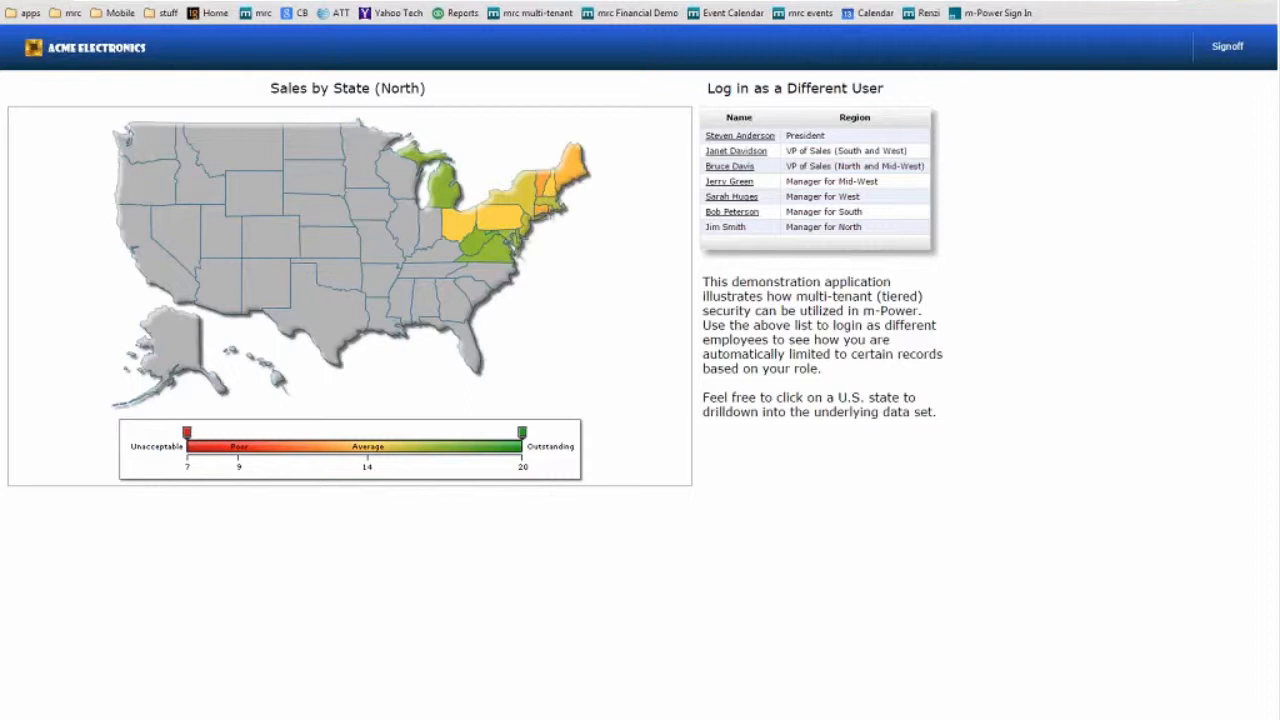
{"action": "mouse_move", "coordinate": [382, 258]}
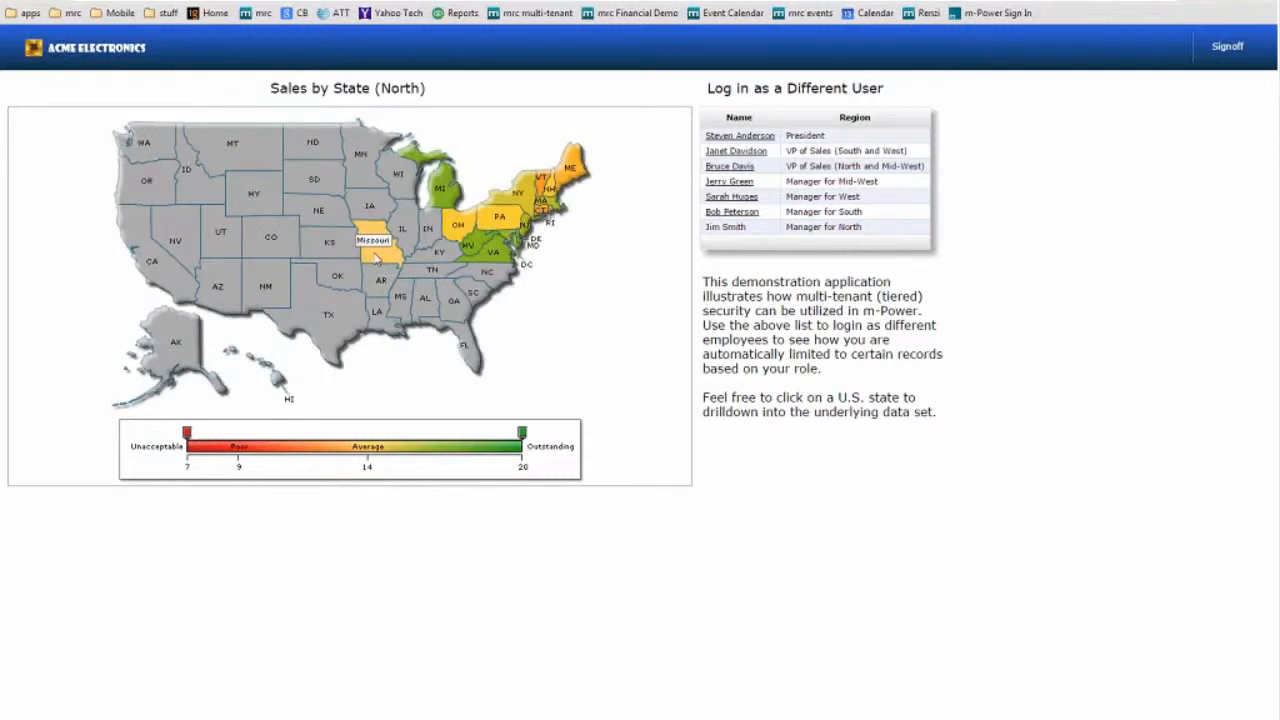
{"action": "mouse_move", "coordinate": [403, 225]}
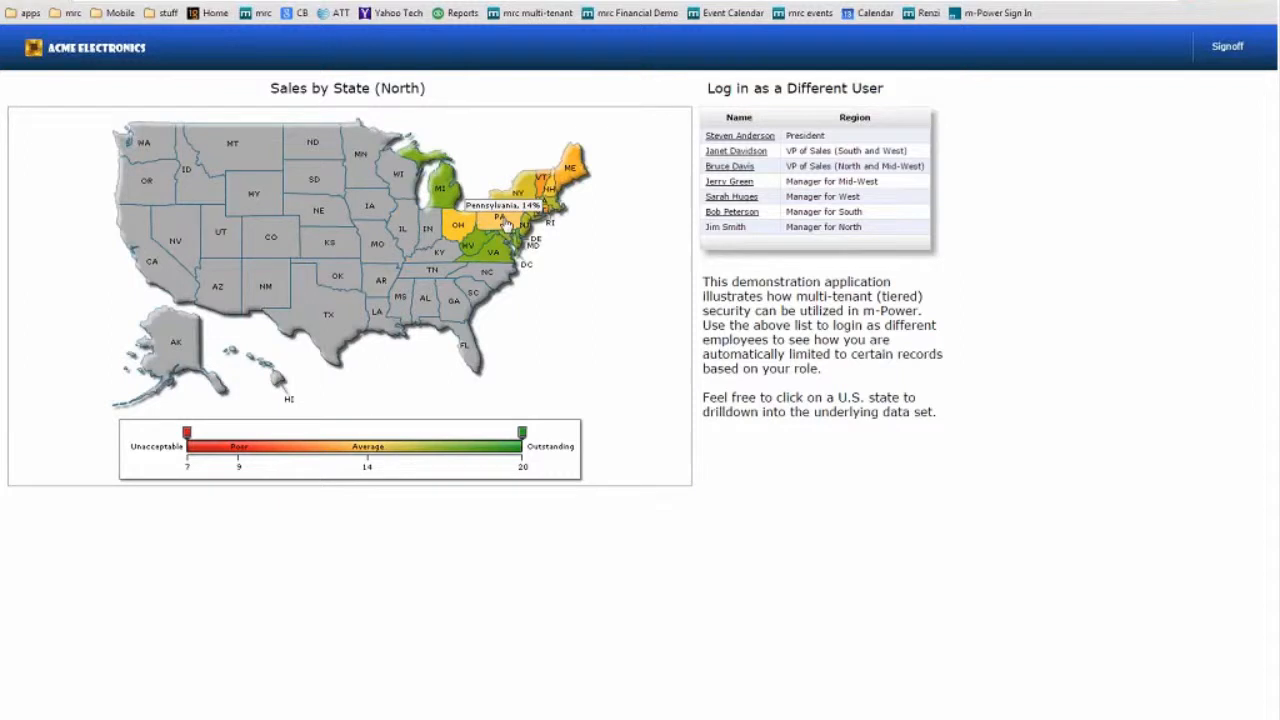
Step: Inspect Pennsylvania's customer sales, then log in as the North and Mid-West sales VP
{"action": "left_click", "coordinate": [500, 218]}
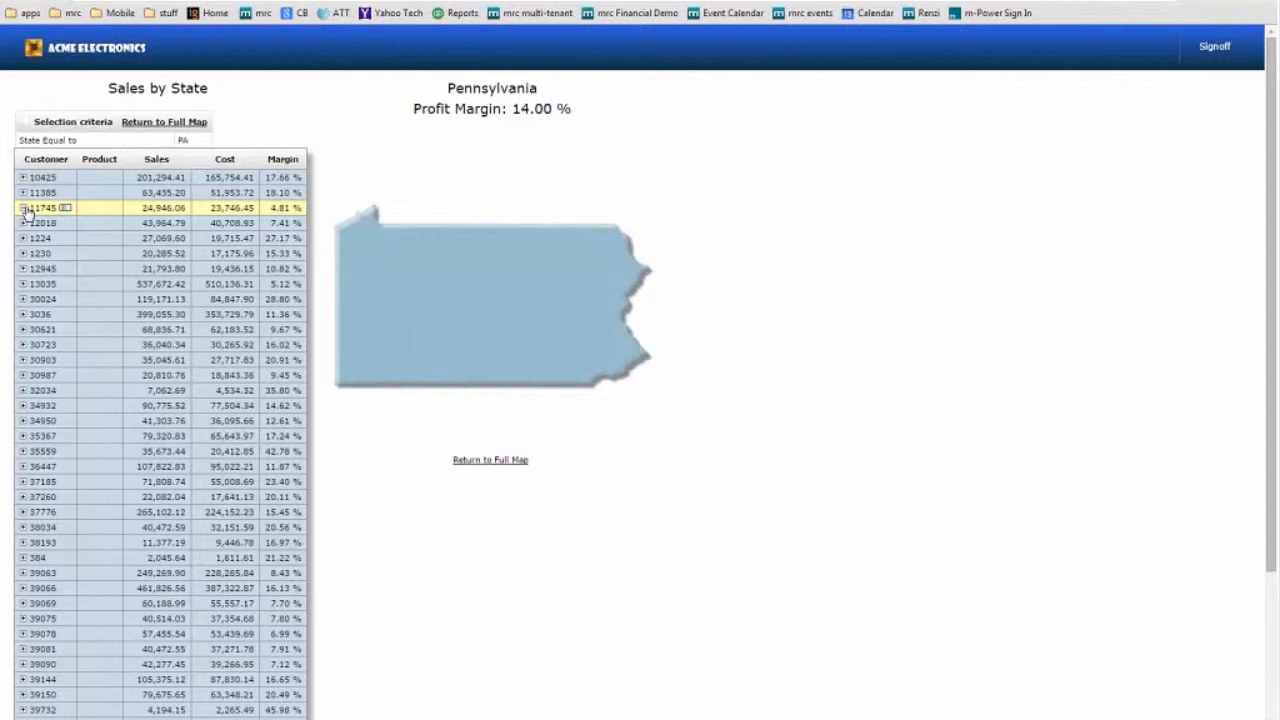
{"action": "left_click", "coordinate": [22, 208]}
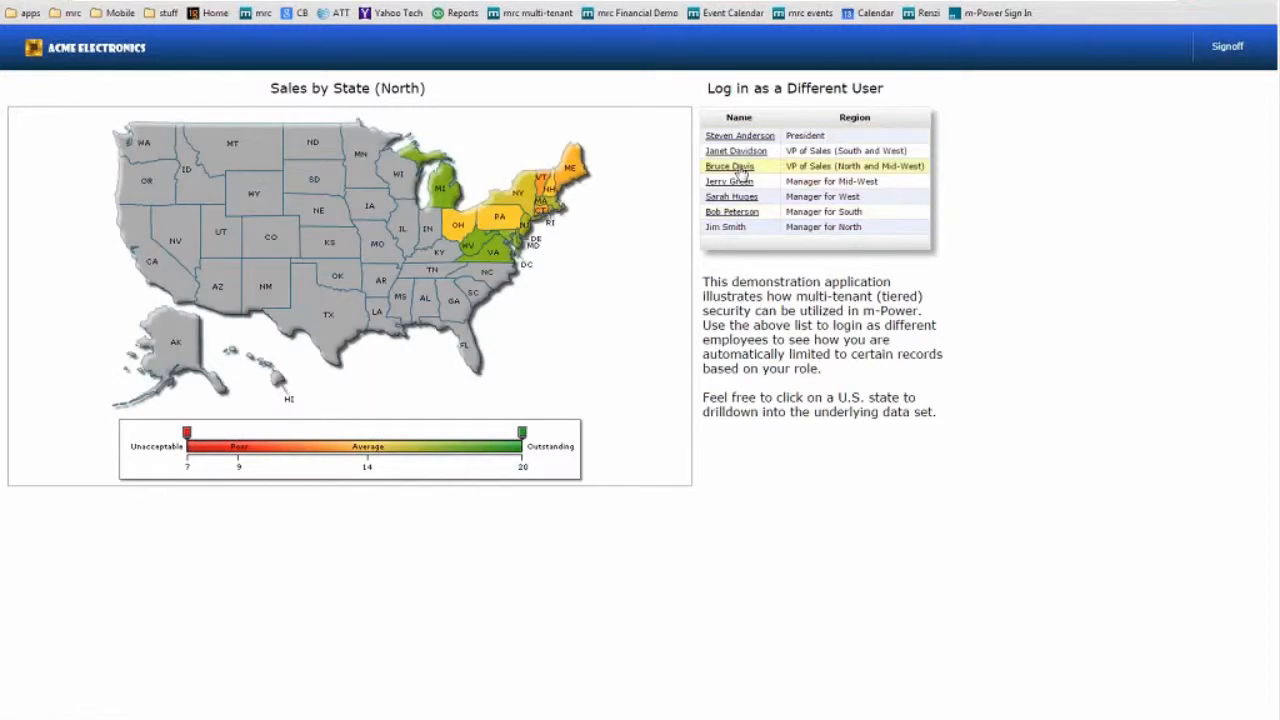
{"action": "left_click", "coordinate": [727, 166]}
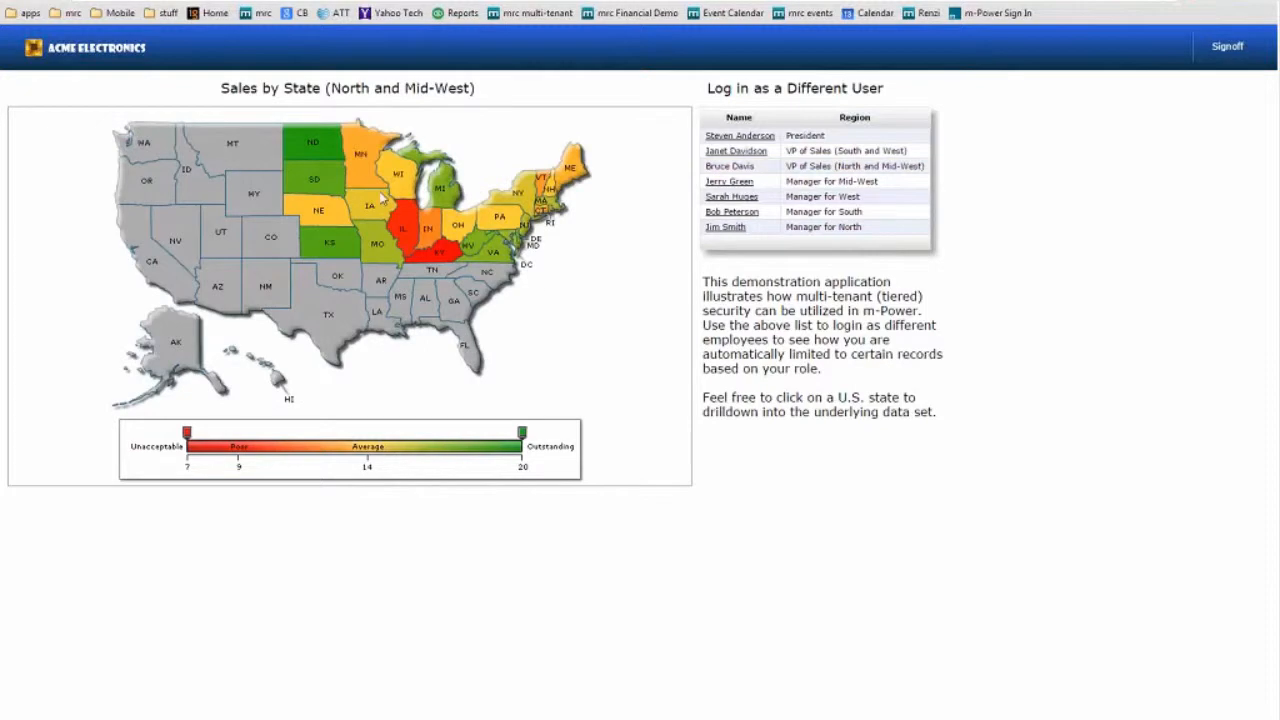
{"action": "mouse_move", "coordinate": [360, 192]}
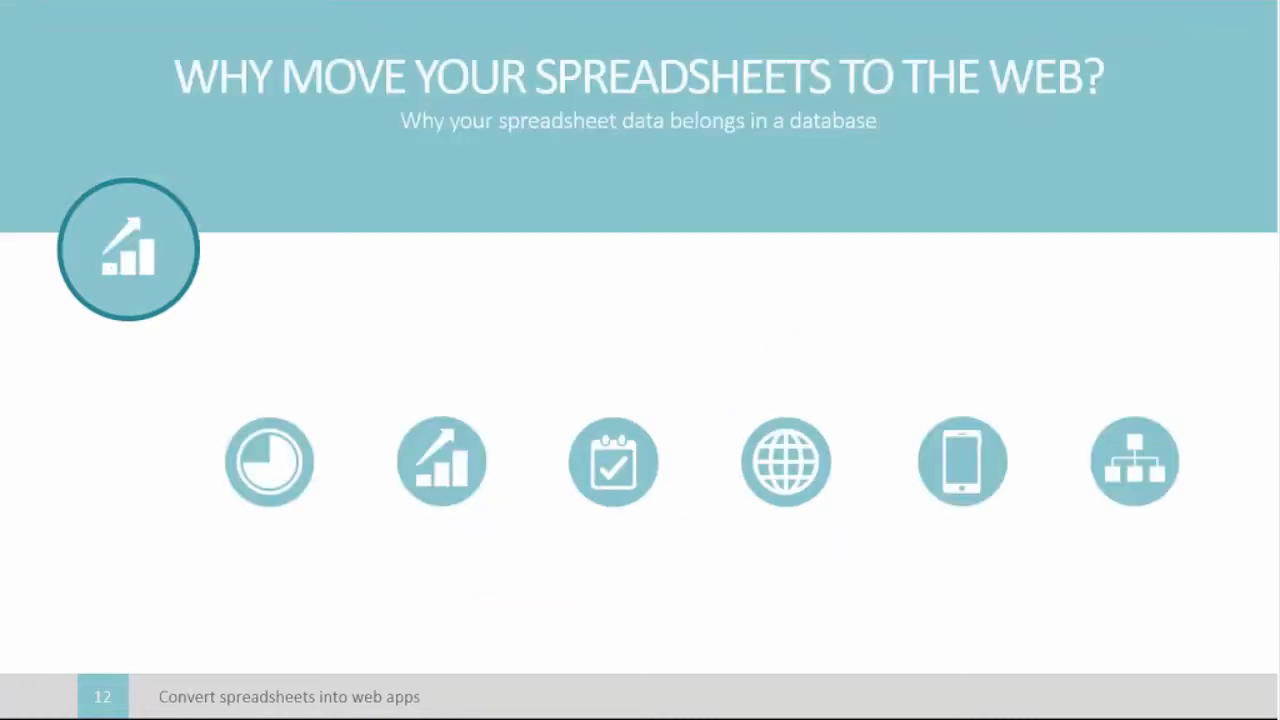
Step: Advance to the Usefulness slide and exit the slideshow
{"action": "key", "text": "Right"}
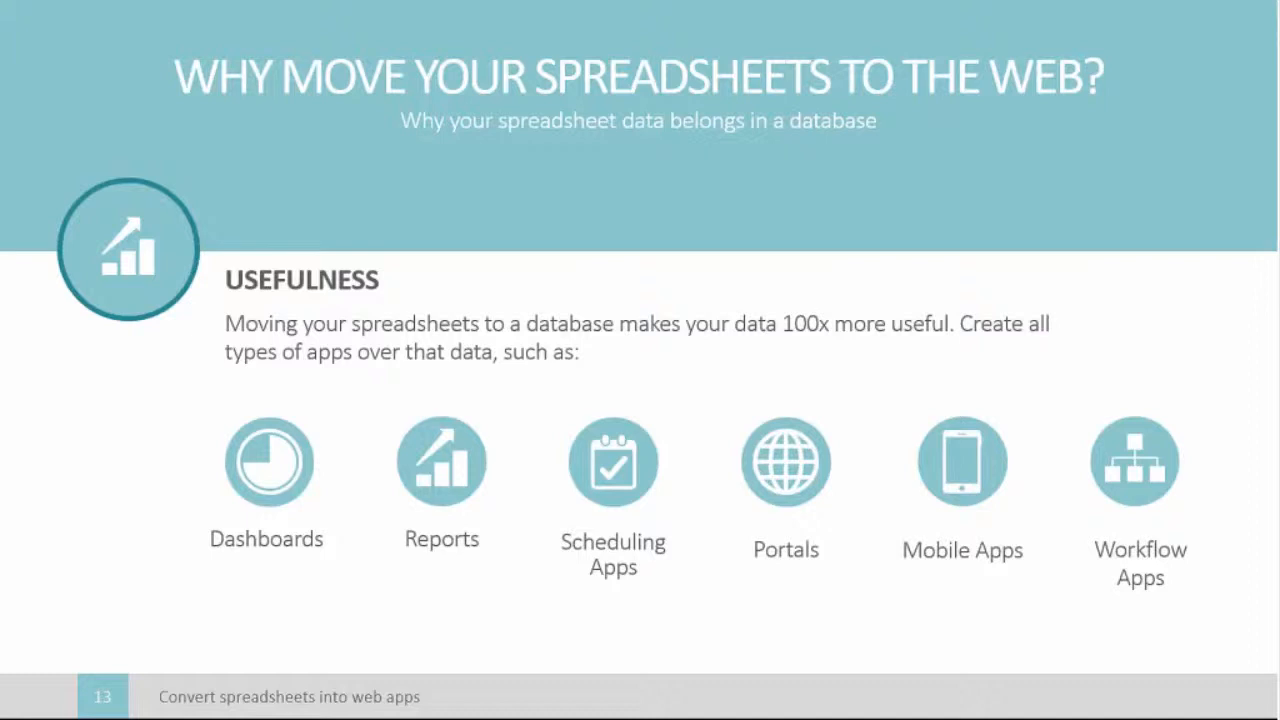
{"action": "key", "text": "Escape"}
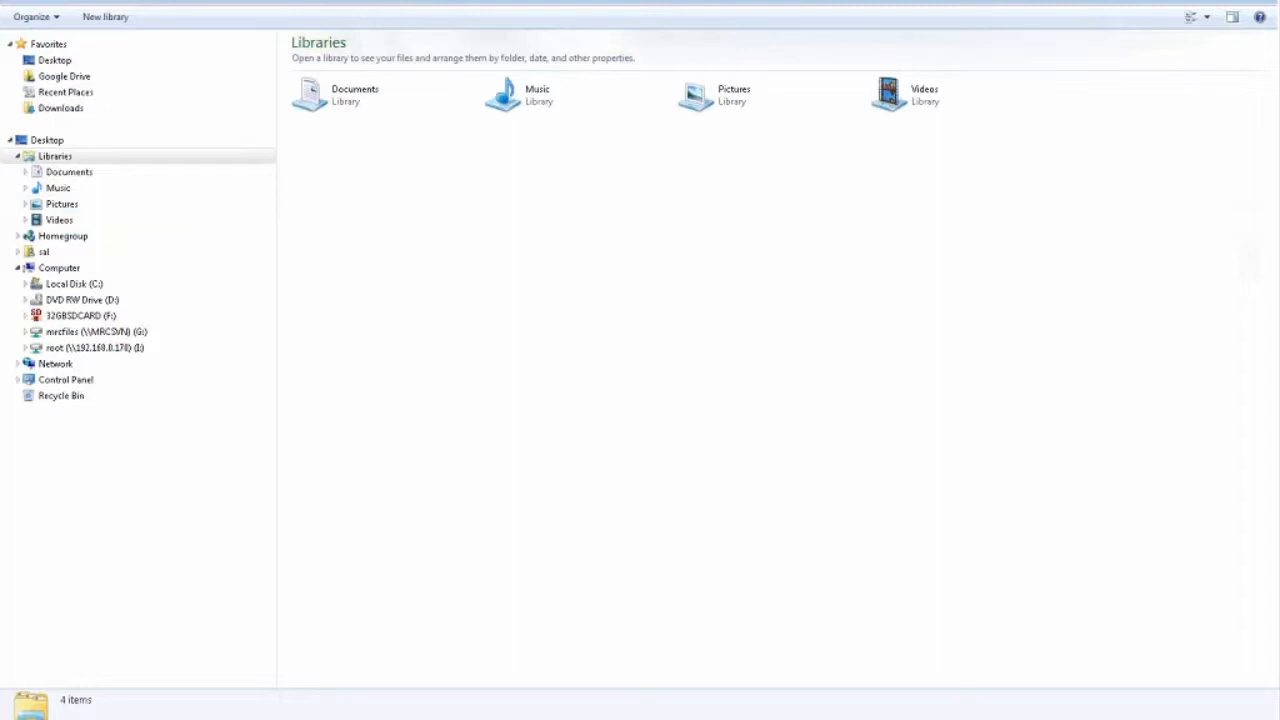
Step: Open Products_Ordered_by_Customer.xlsx from the Downloads folder in Excel
{"action": "left_click", "coordinate": [60, 107]}
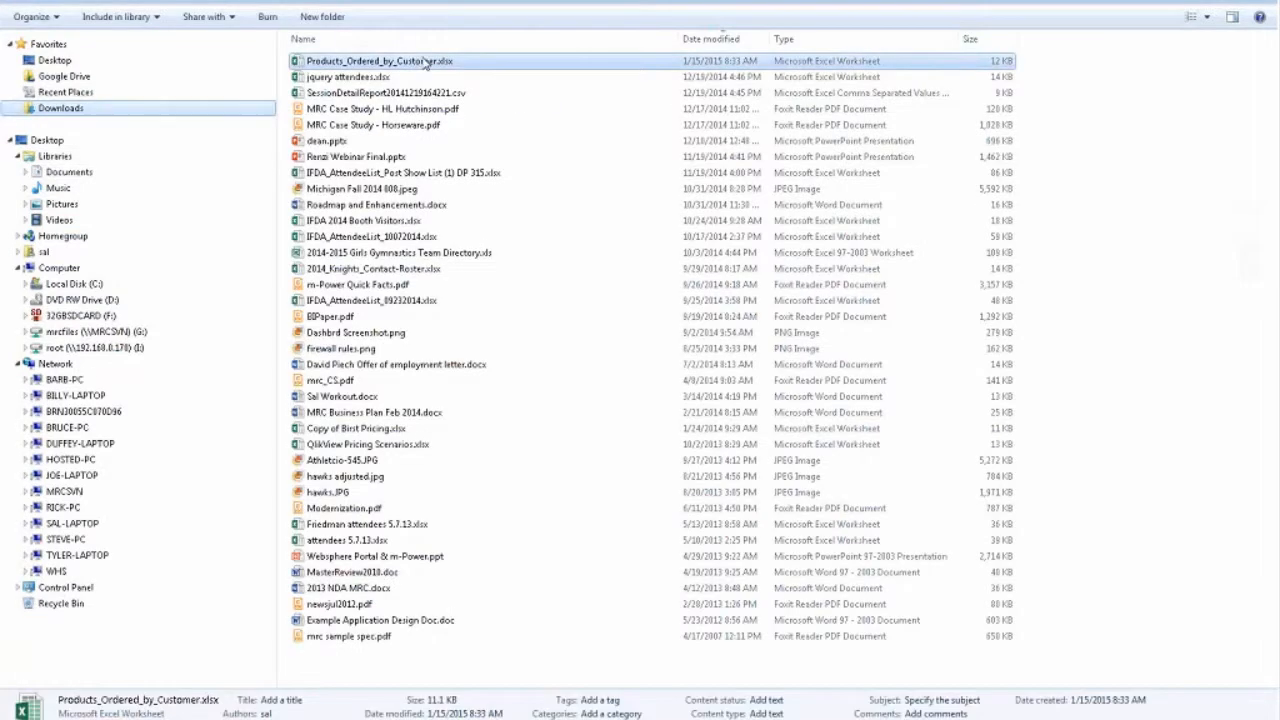
{"action": "double_click", "coordinate": [374, 61]}
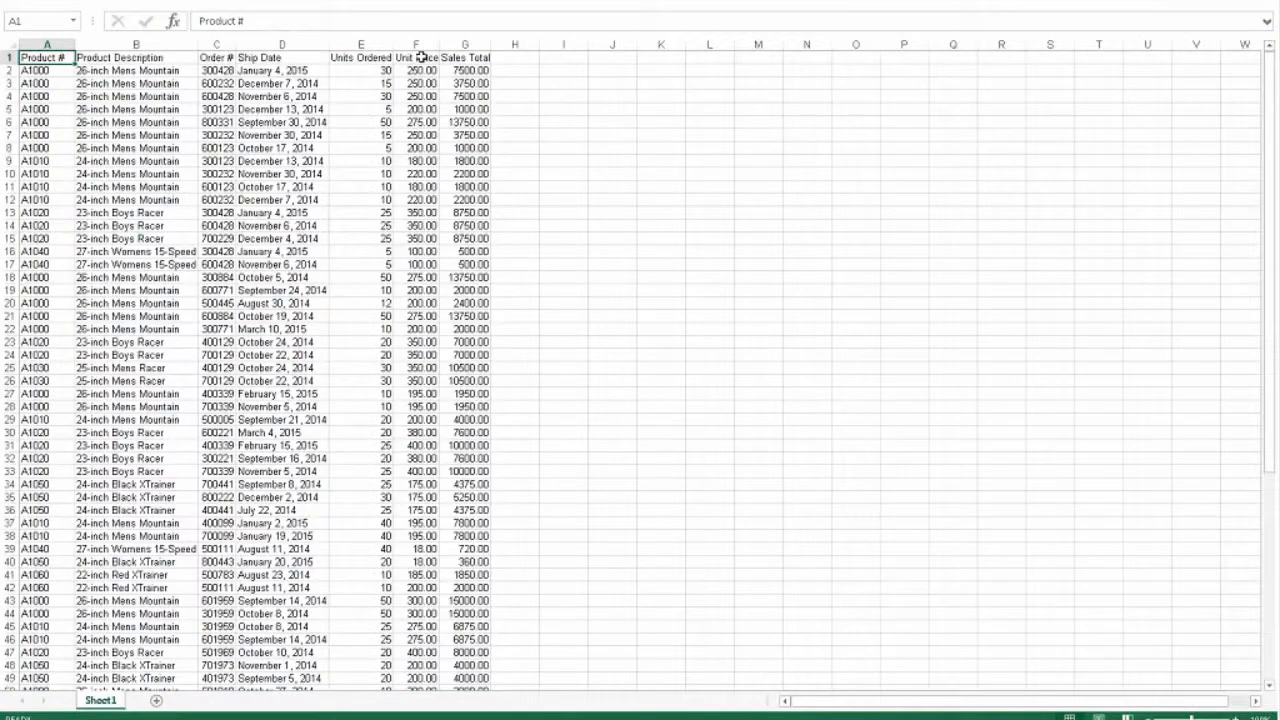
{"action": "mouse_move", "coordinate": [420, 57]}
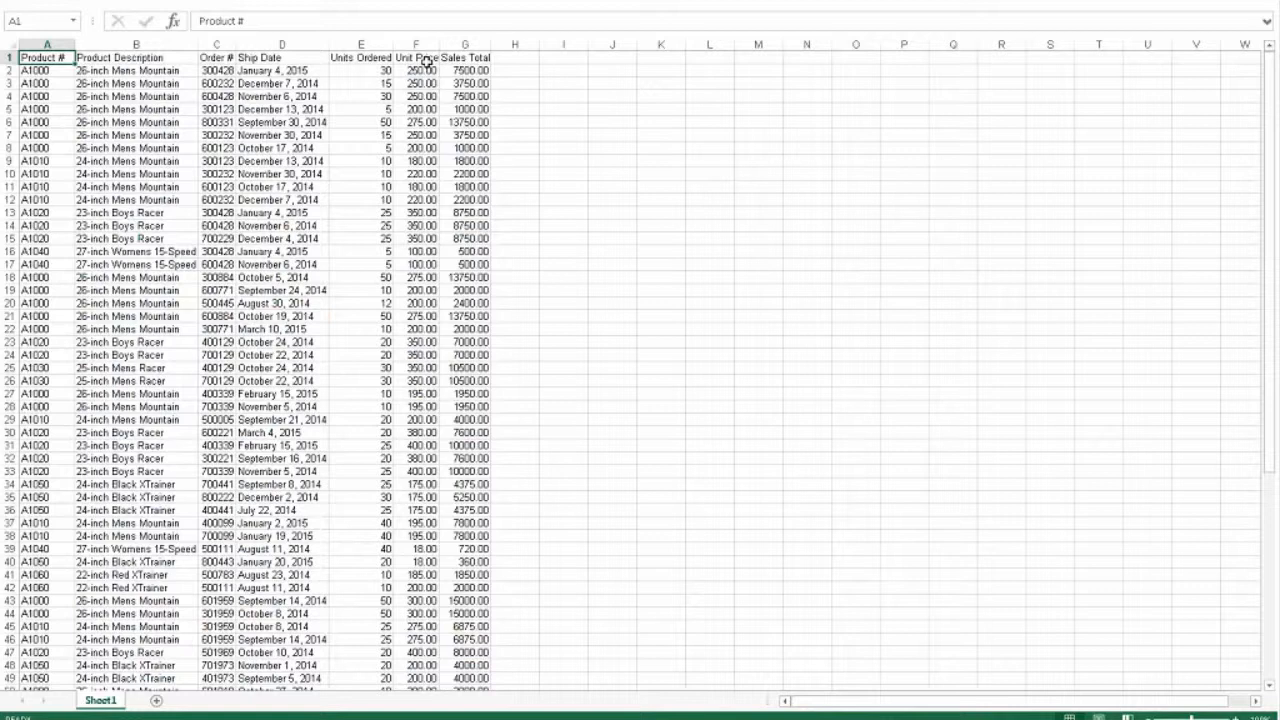
{"action": "mouse_move", "coordinate": [428, 173]}
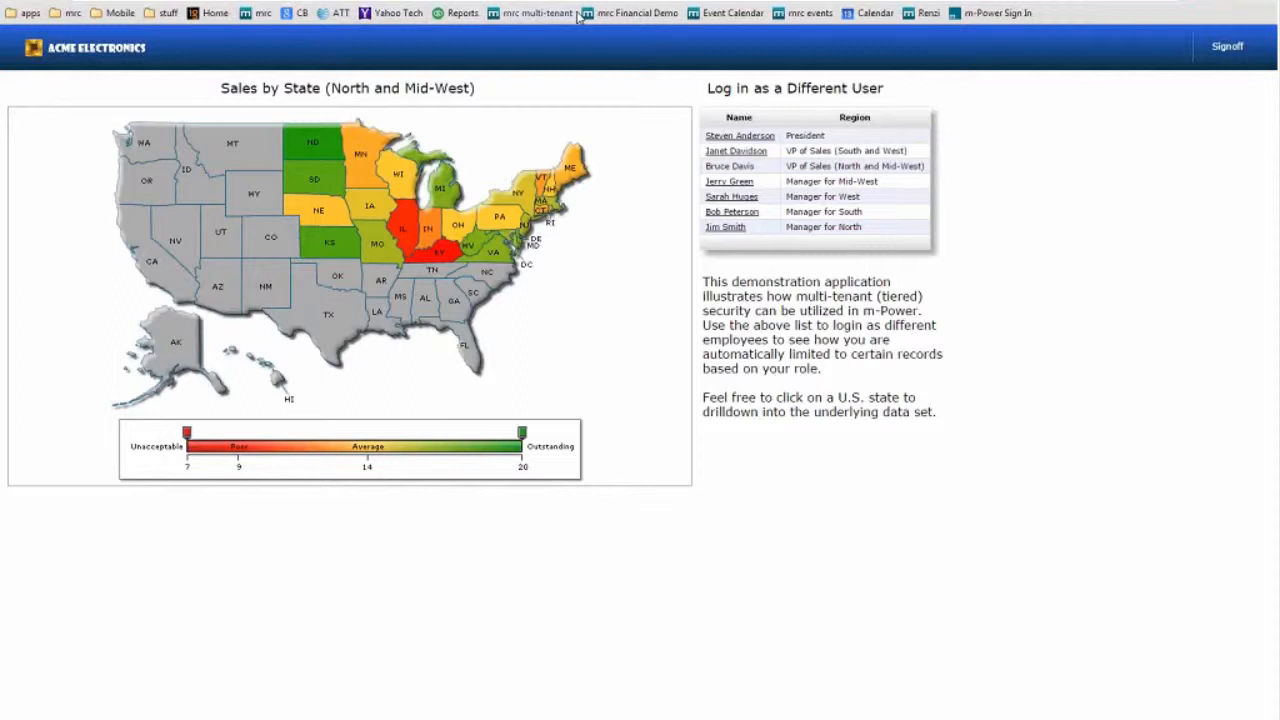
Step: Sign in through the m-Power Sign In bookmark and open the Manage Data page
{"action": "left_click", "coordinate": [1001, 12]}
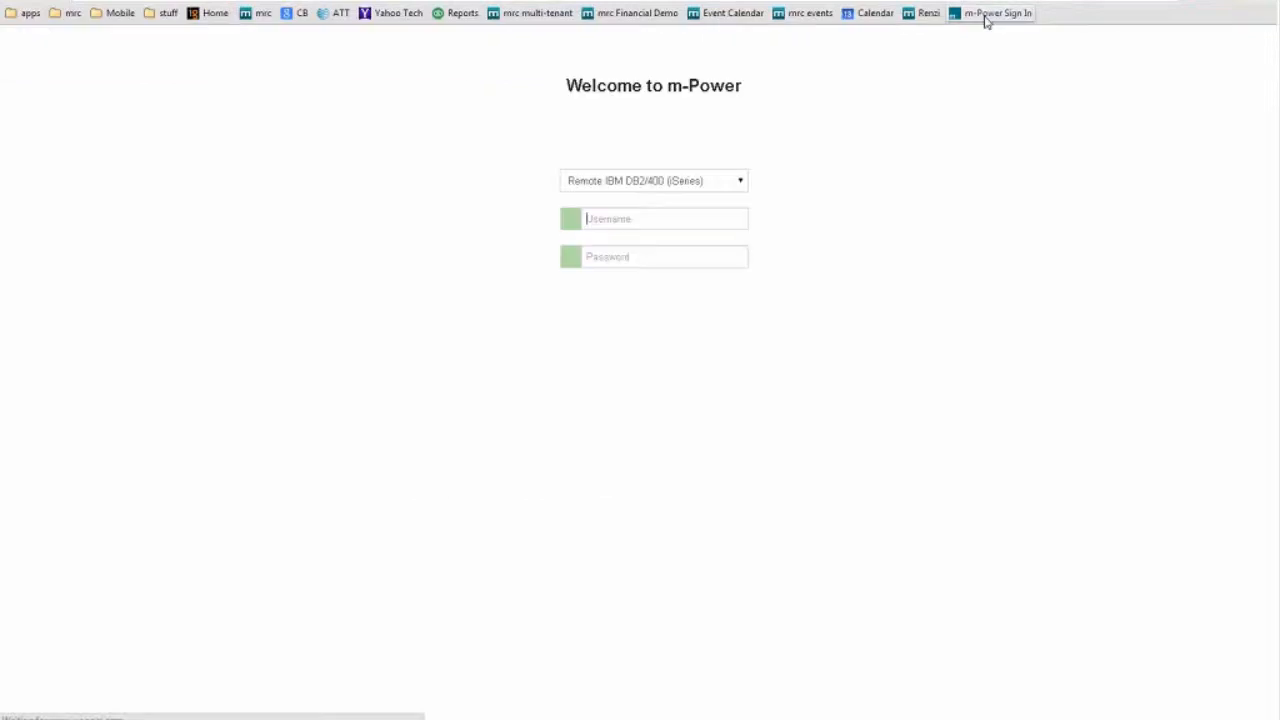
{"action": "type", "text": "torrys"}
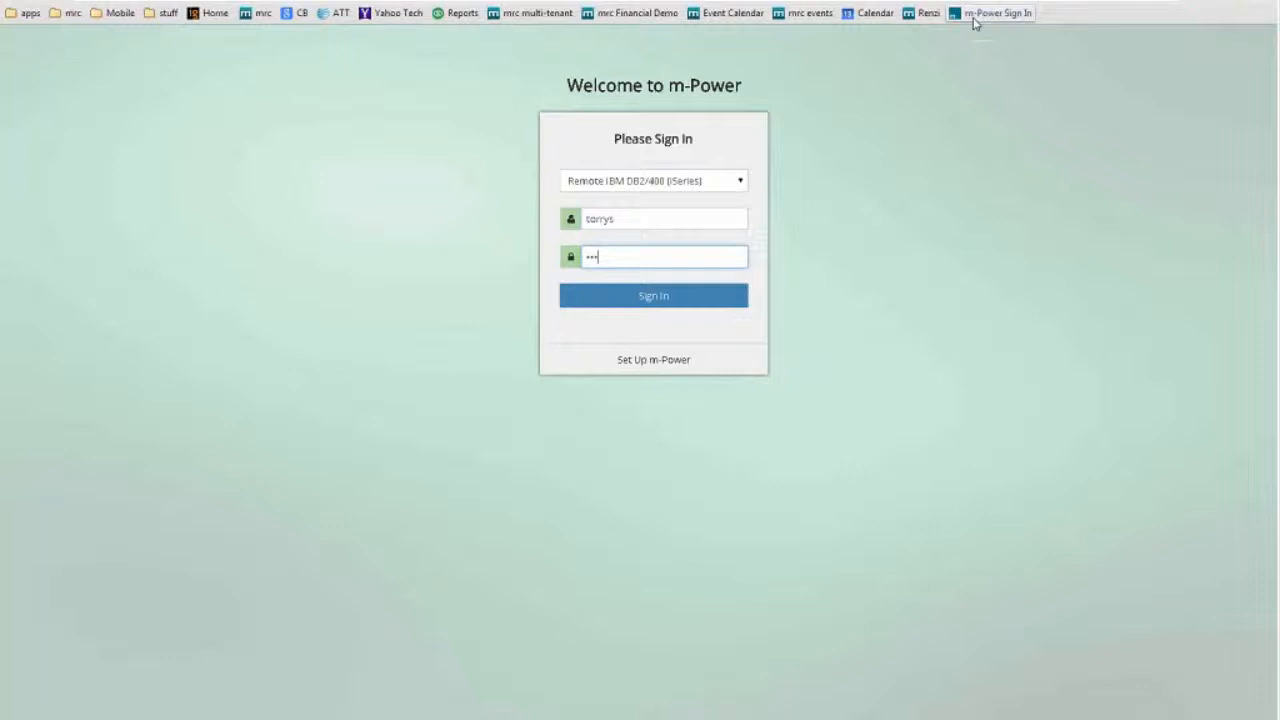
{"action": "left_click", "coordinate": [653, 295]}
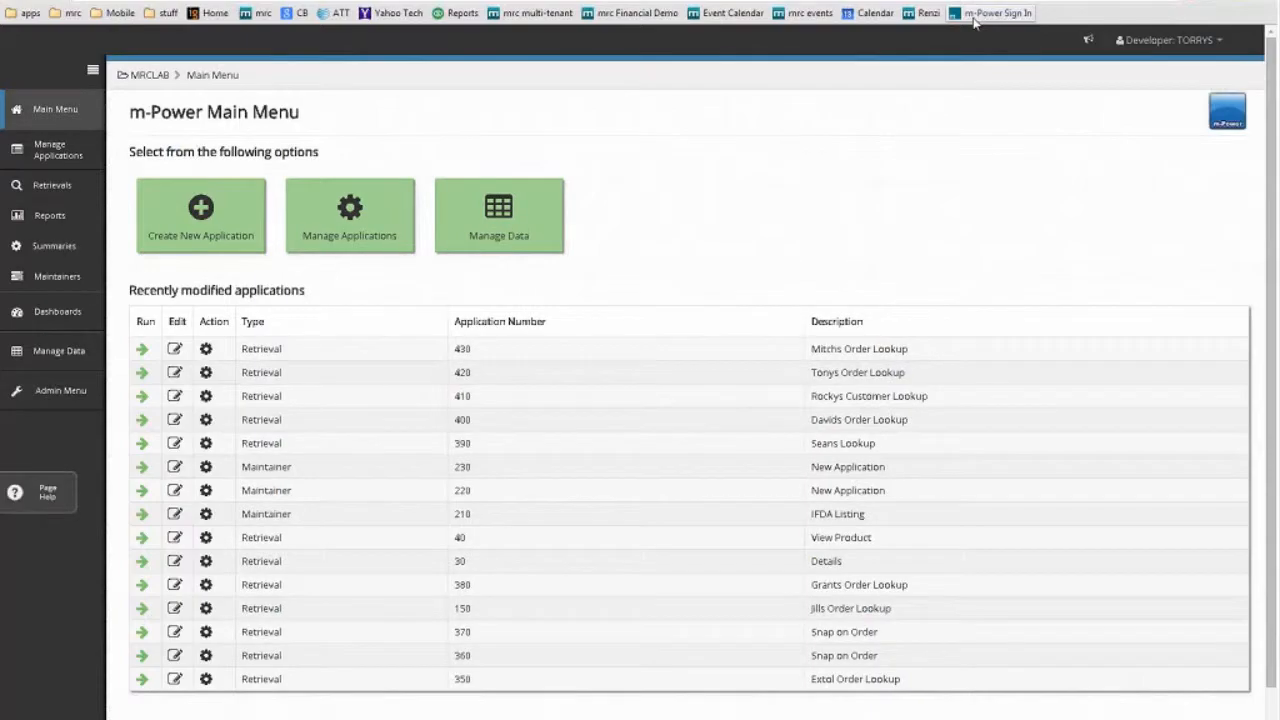
{"action": "mouse_move", "coordinate": [959, 37]}
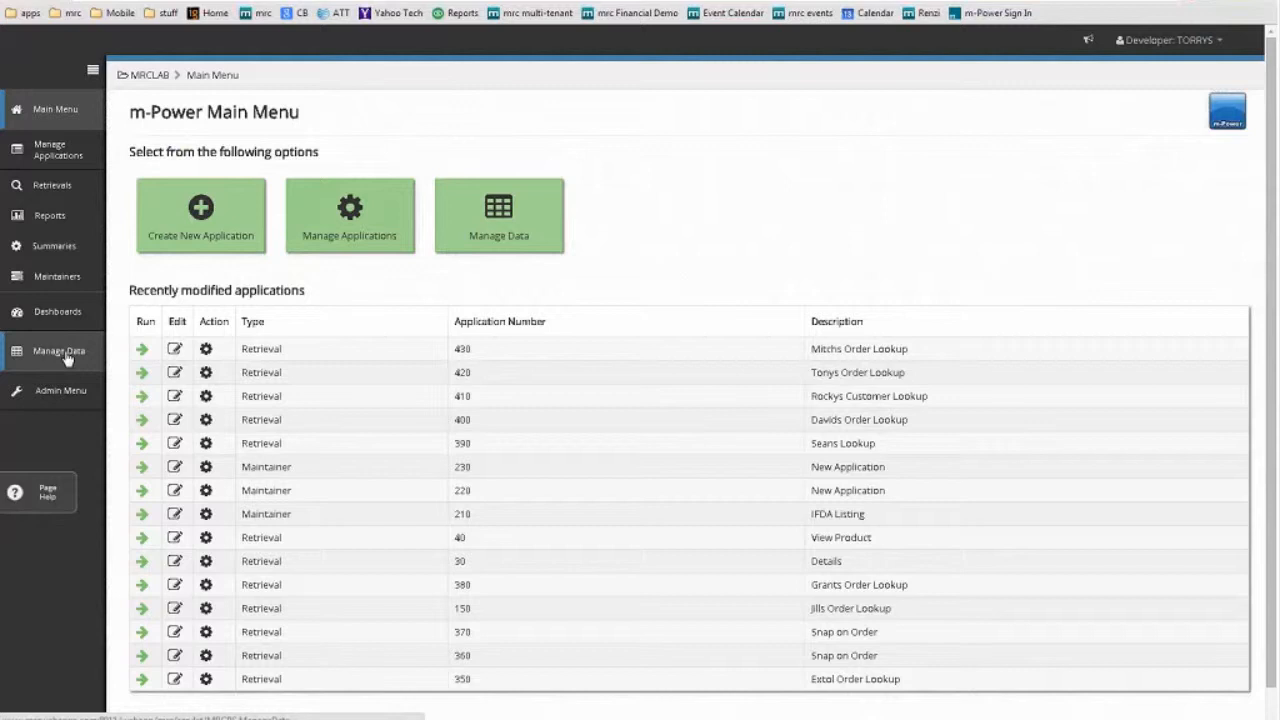
{"action": "left_click", "coordinate": [58, 350]}
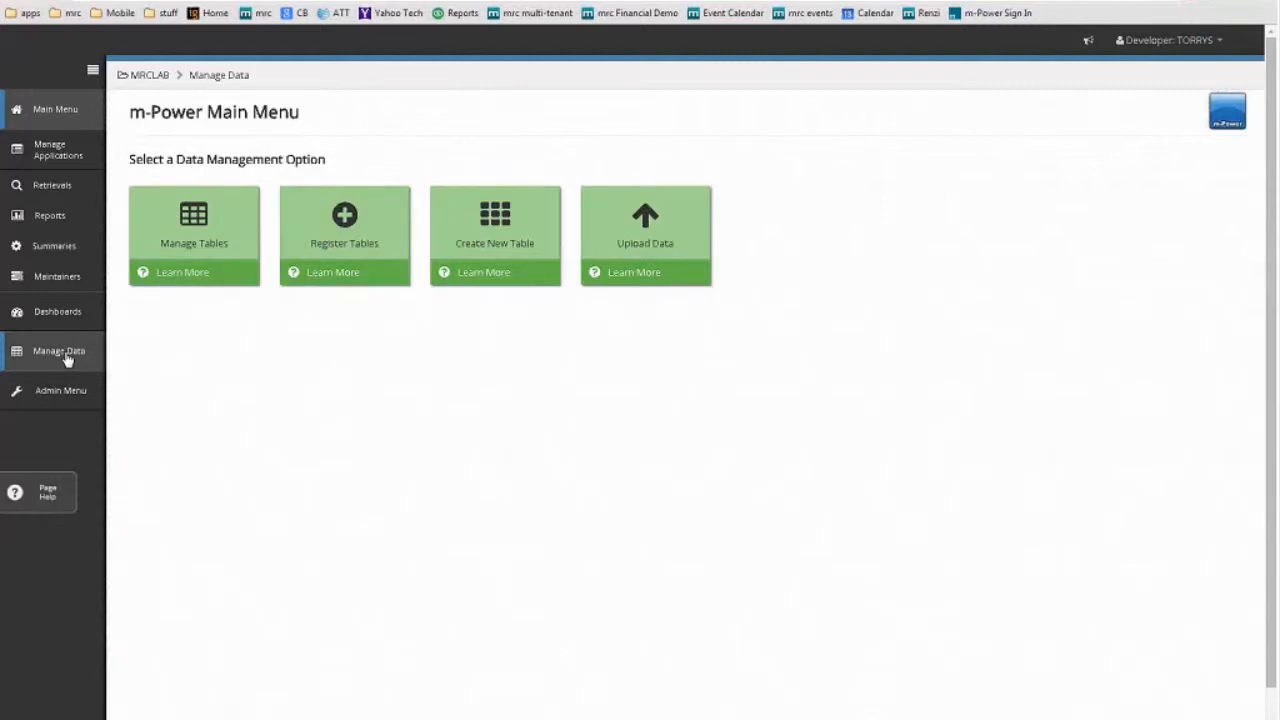
{"action": "left_click", "coordinate": [58, 351]}
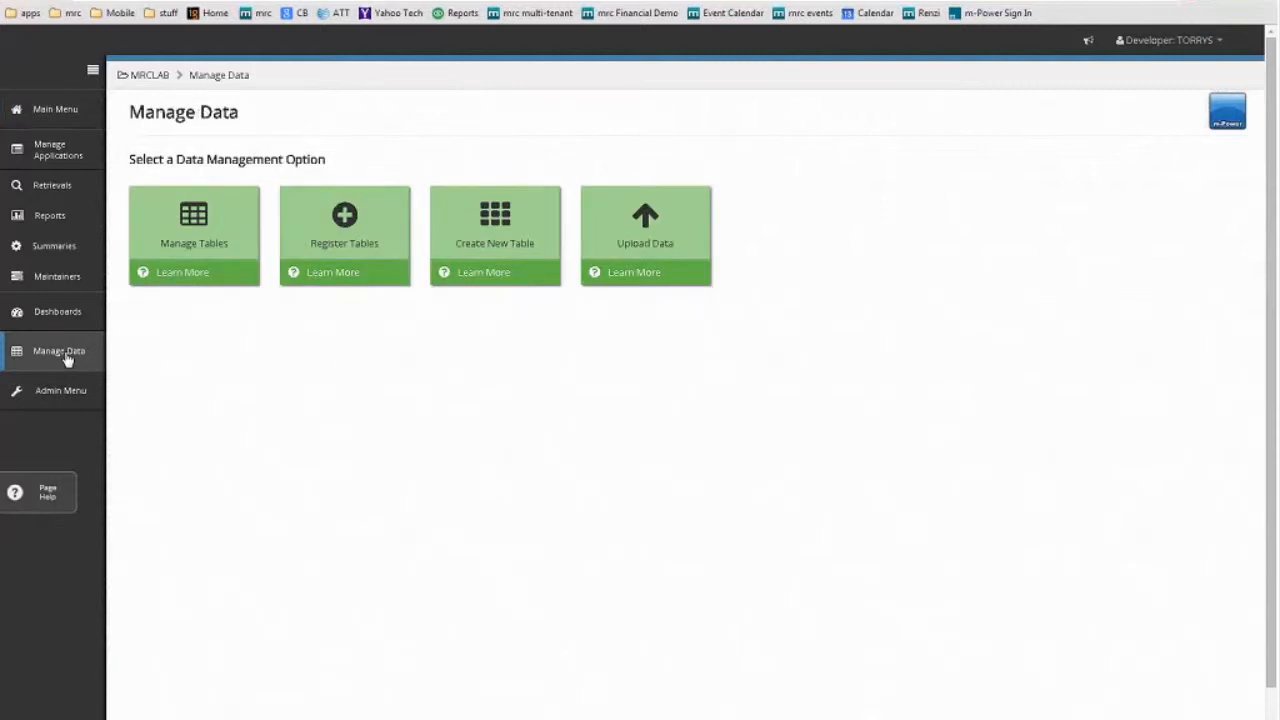
{"action": "mouse_move", "coordinate": [648, 227]}
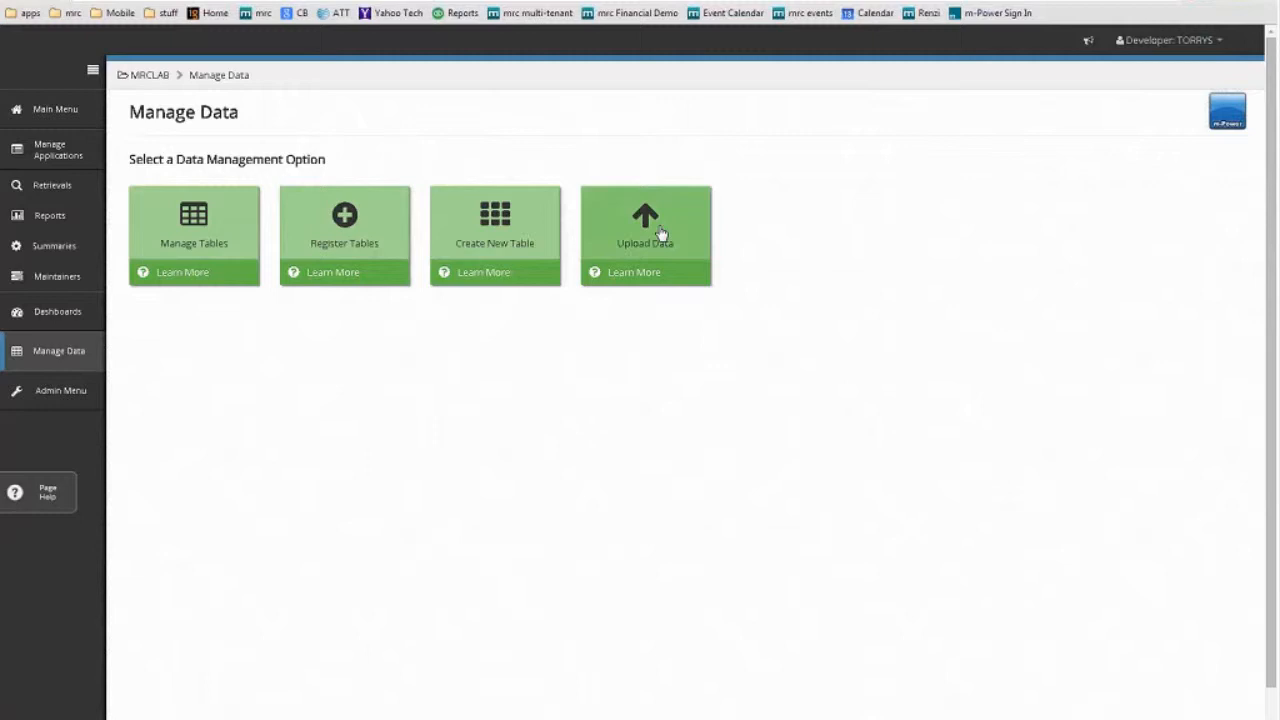
Step: Upload Products_Ordered_by_Customer.xlsx as new table 'norders' and submit table creation
{"action": "left_click", "coordinate": [645, 235]}
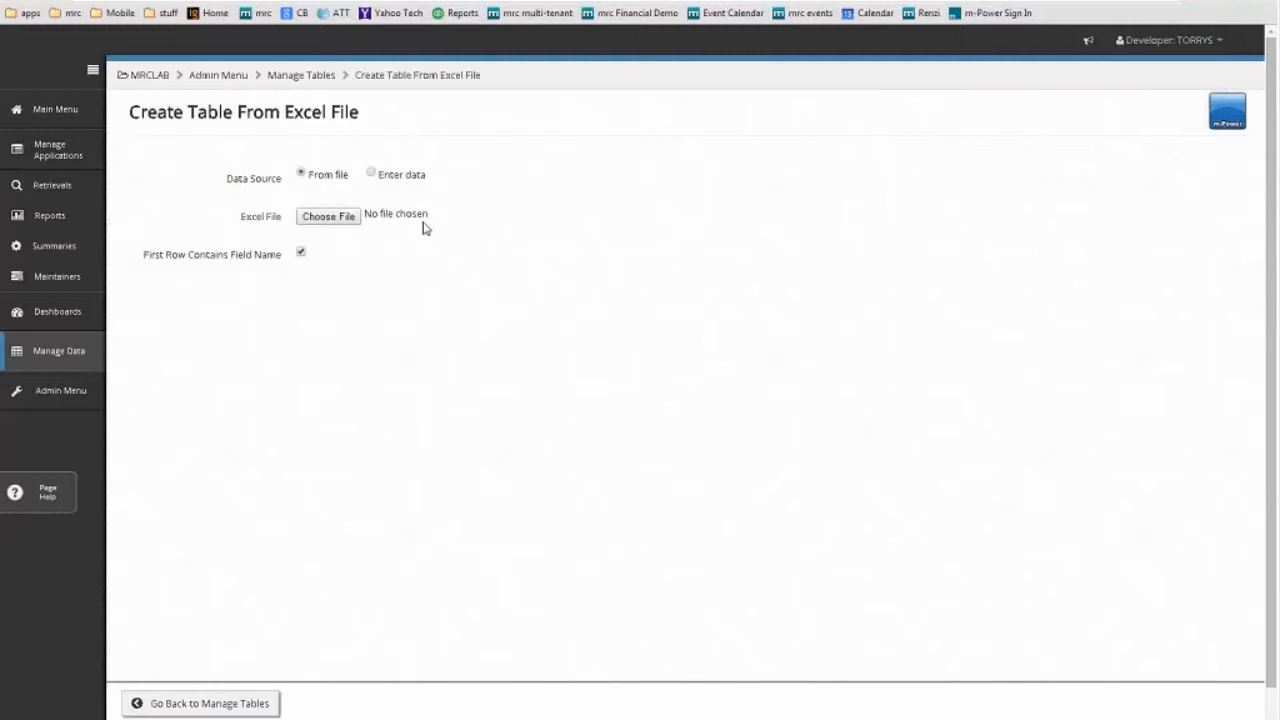
{"action": "mouse_move", "coordinate": [378, 184]}
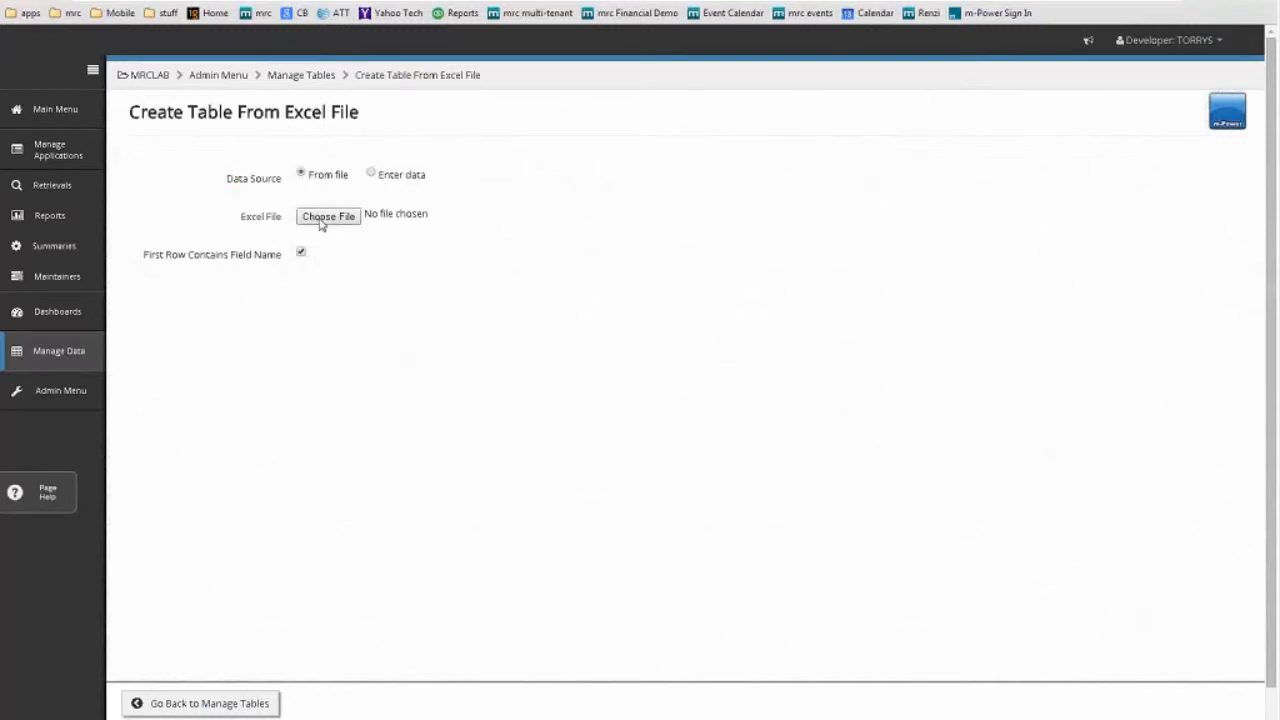
{"action": "left_click", "coordinate": [328, 216]}
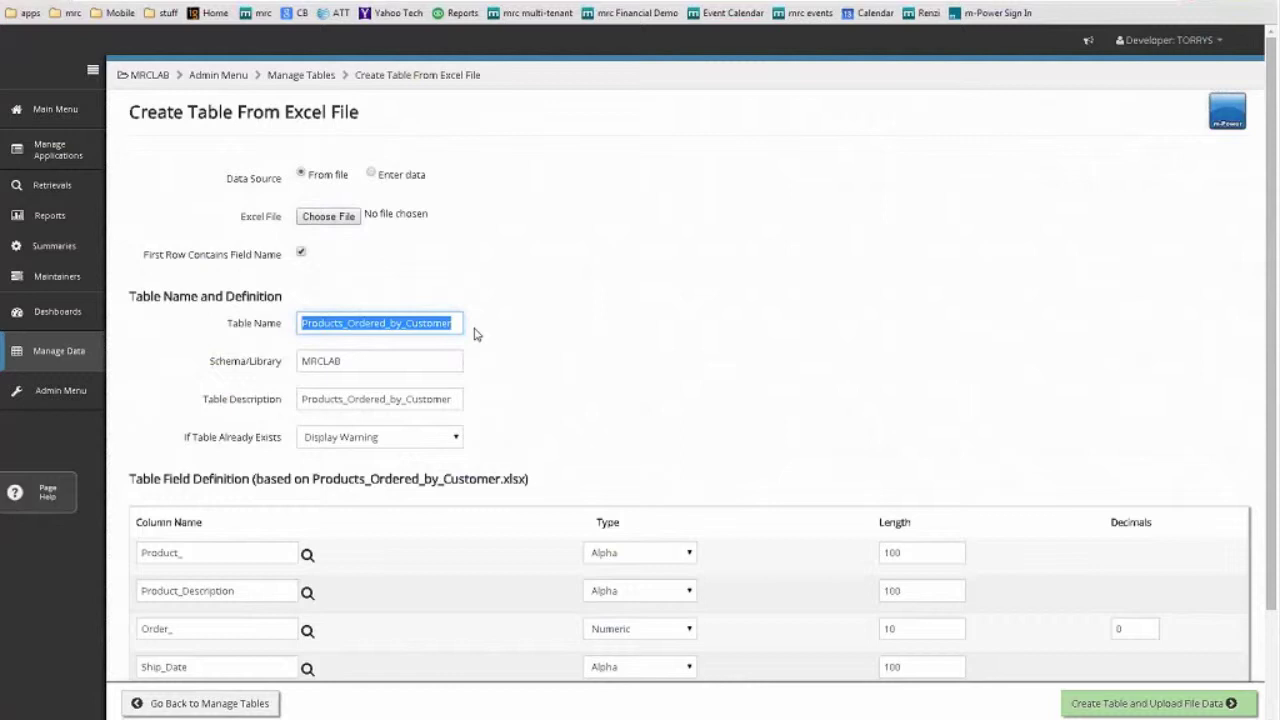
{"action": "type", "text": "norders"}
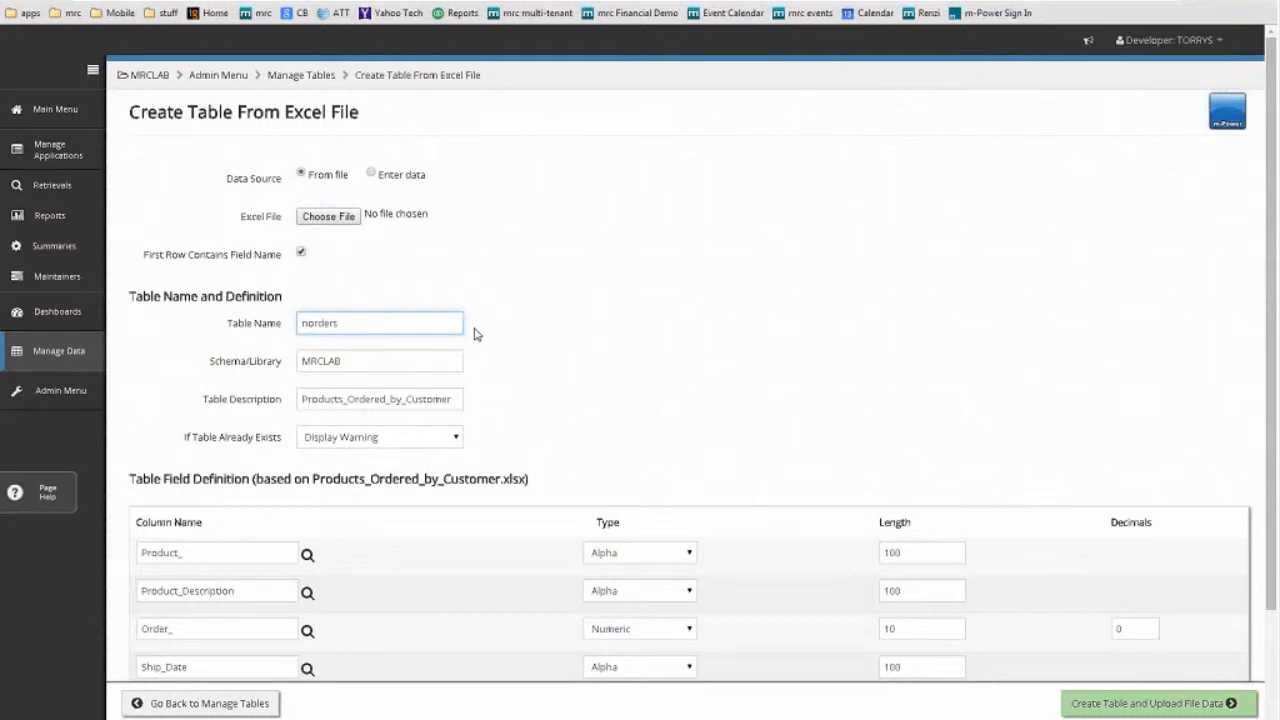
{"action": "scroll", "scroll_direction": "down", "scroll_amount": 3}
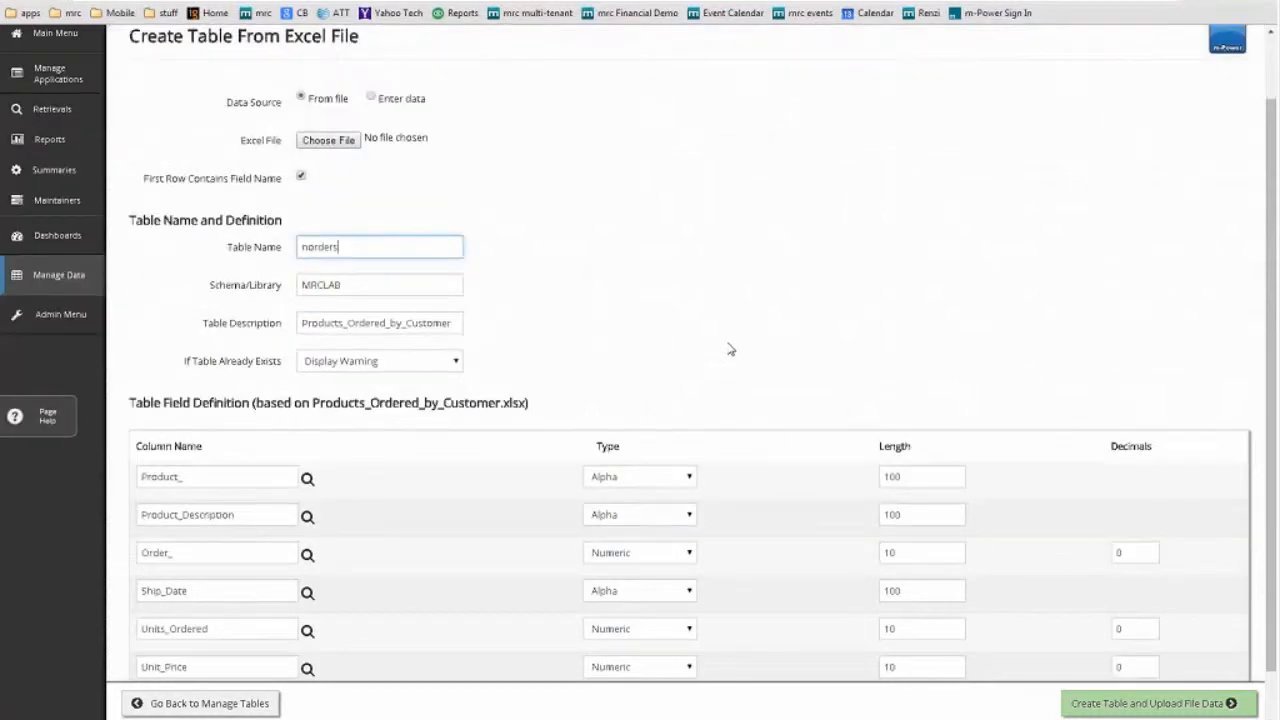
{"action": "scroll", "scroll_direction": "down", "scroll_amount": 3}
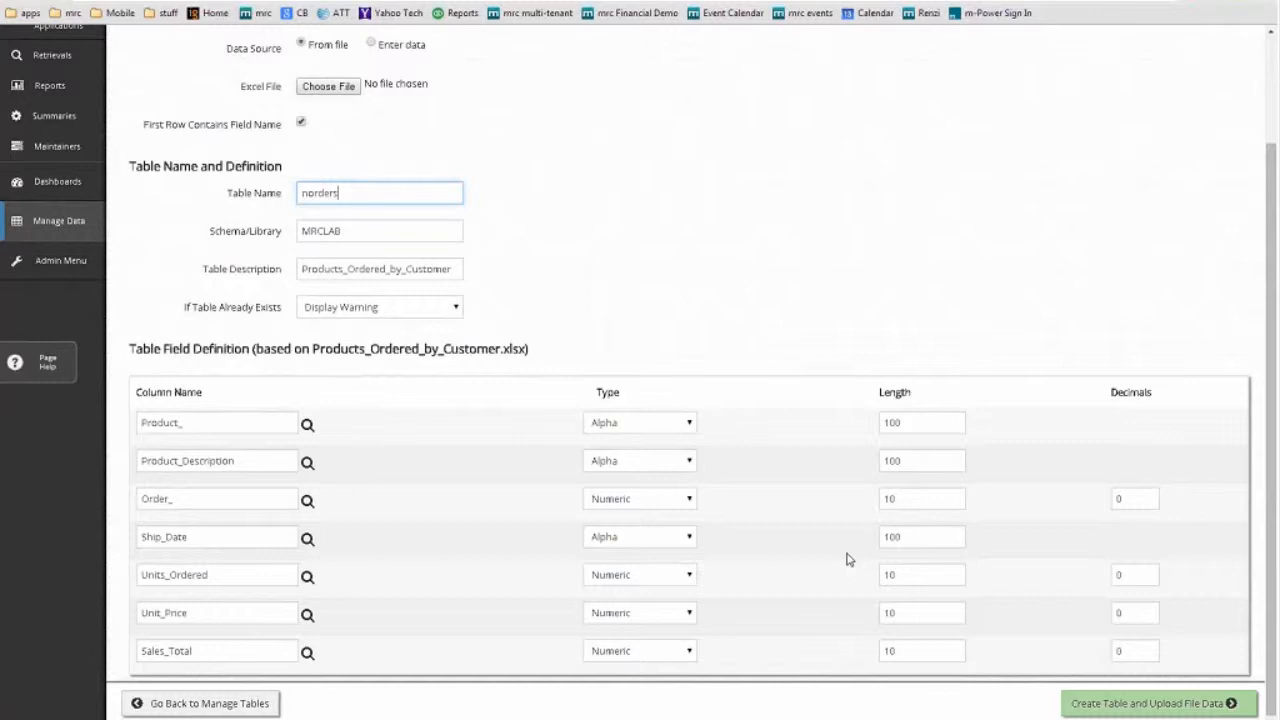
{"action": "left_click", "coordinate": [1155, 699]}
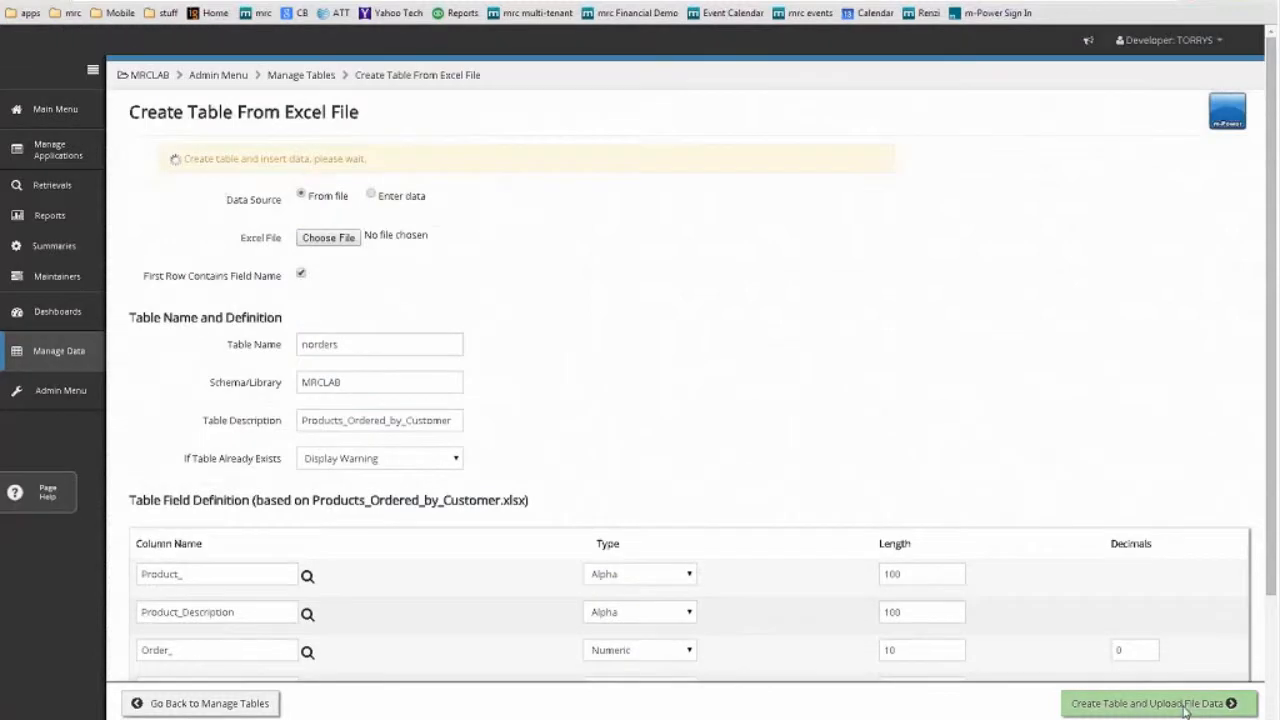
Step: Set 'If Table Already Exists' to Drop & Create New and upload again, inserting 72 rows
{"action": "left_click", "coordinate": [1155, 703]}
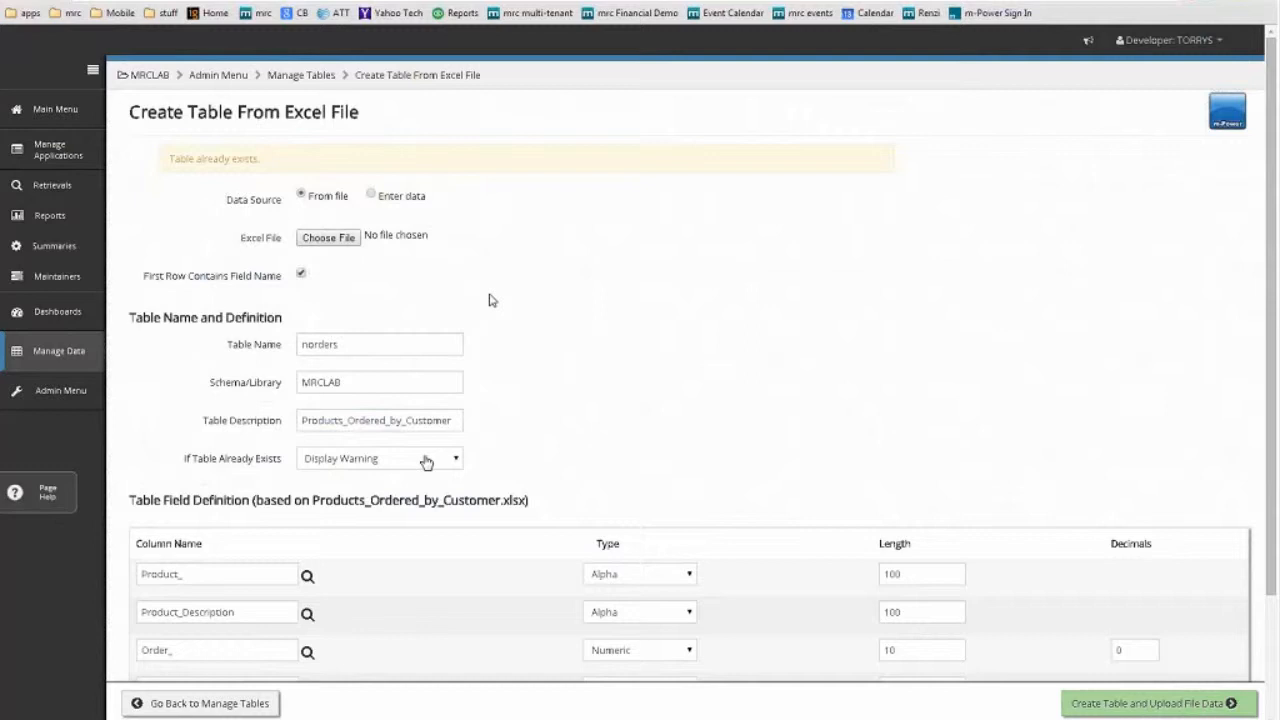
{"action": "left_click", "coordinate": [380, 458]}
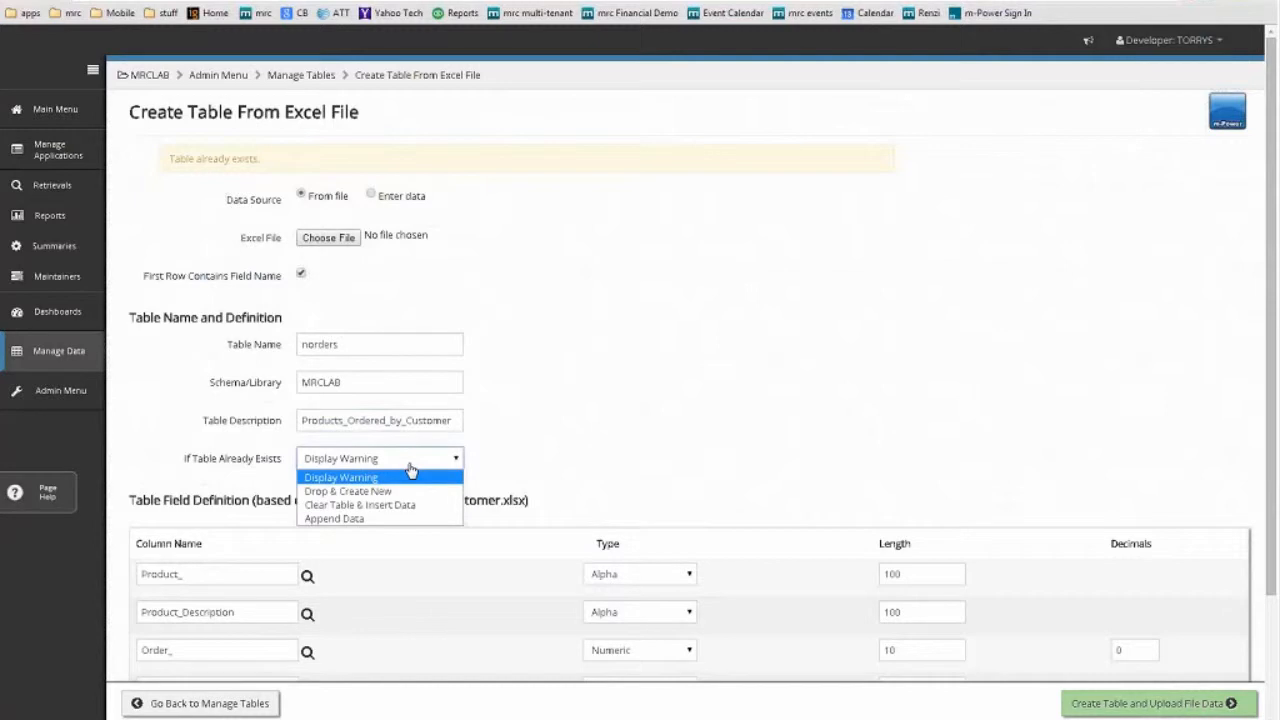
{"action": "left_click", "coordinate": [347, 491]}
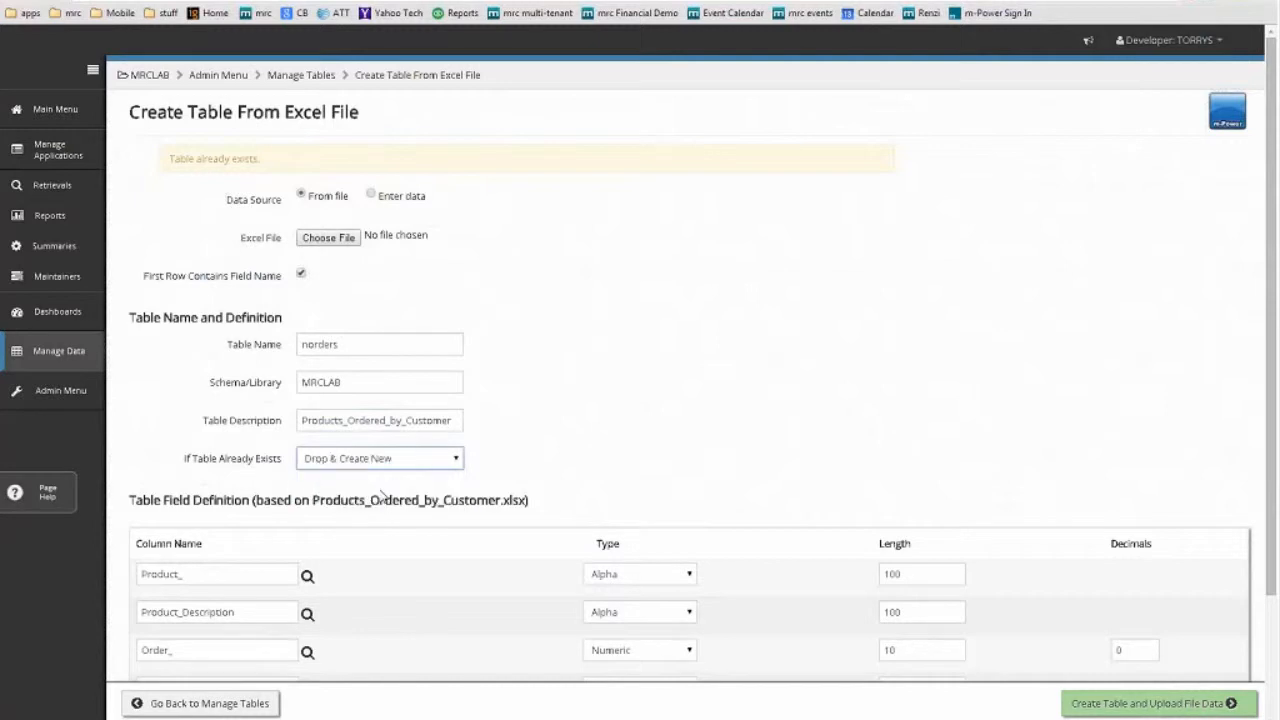
{"action": "left_click", "coordinate": [1157, 703]}
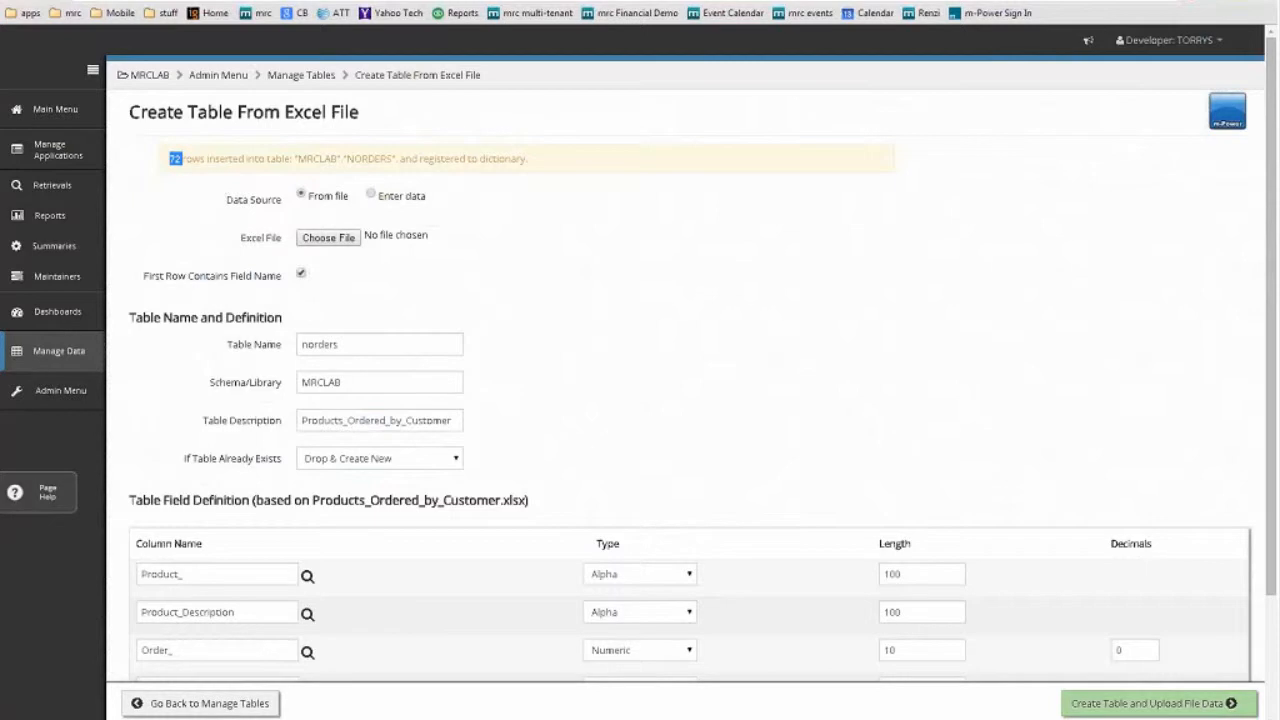
{"action": "mouse_move", "coordinate": [58, 351]}
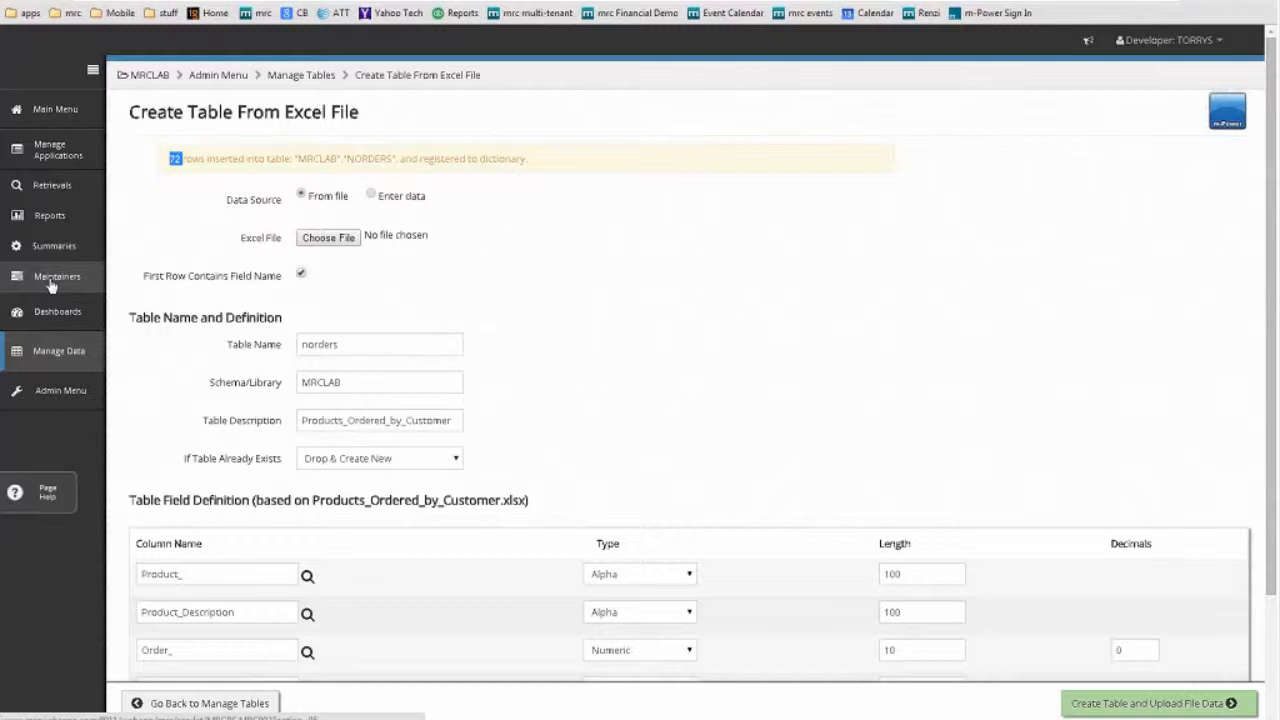
Step: Create maintainer 'New Order Lookup' with the Display and Maintain Rows template and save
{"action": "left_click", "coordinate": [56, 276]}
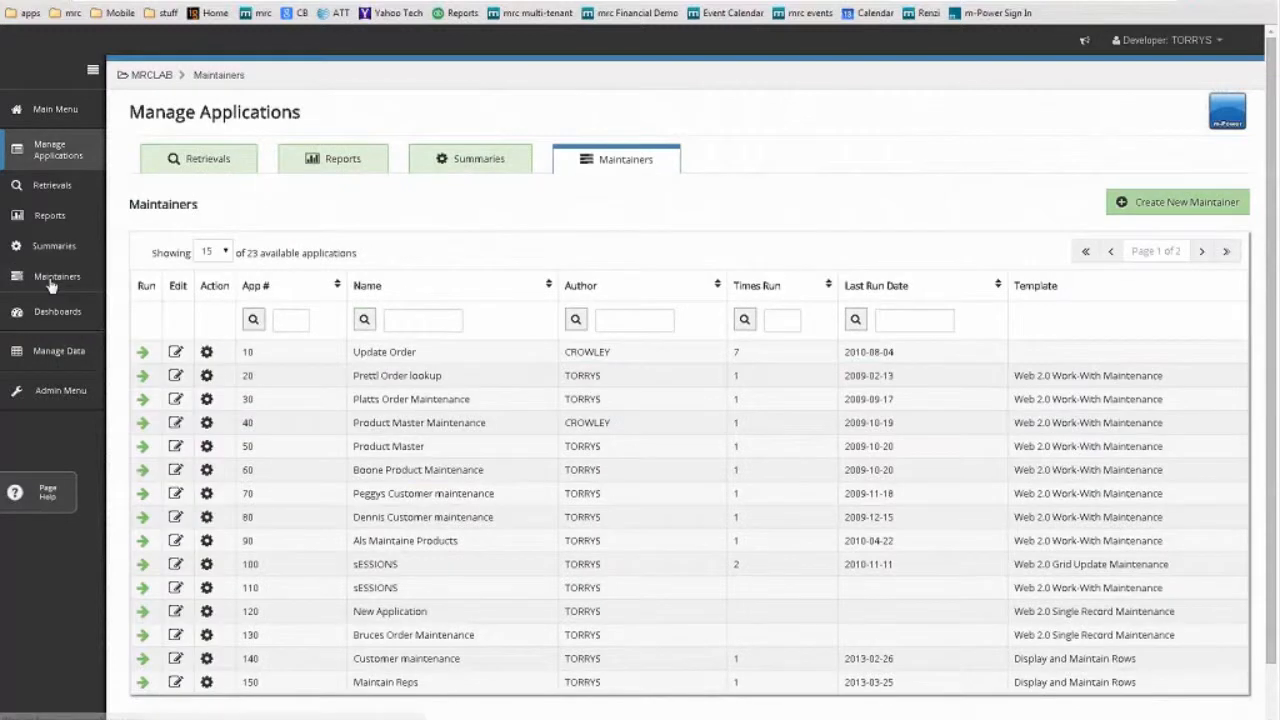
{"action": "left_click", "coordinate": [1184, 201]}
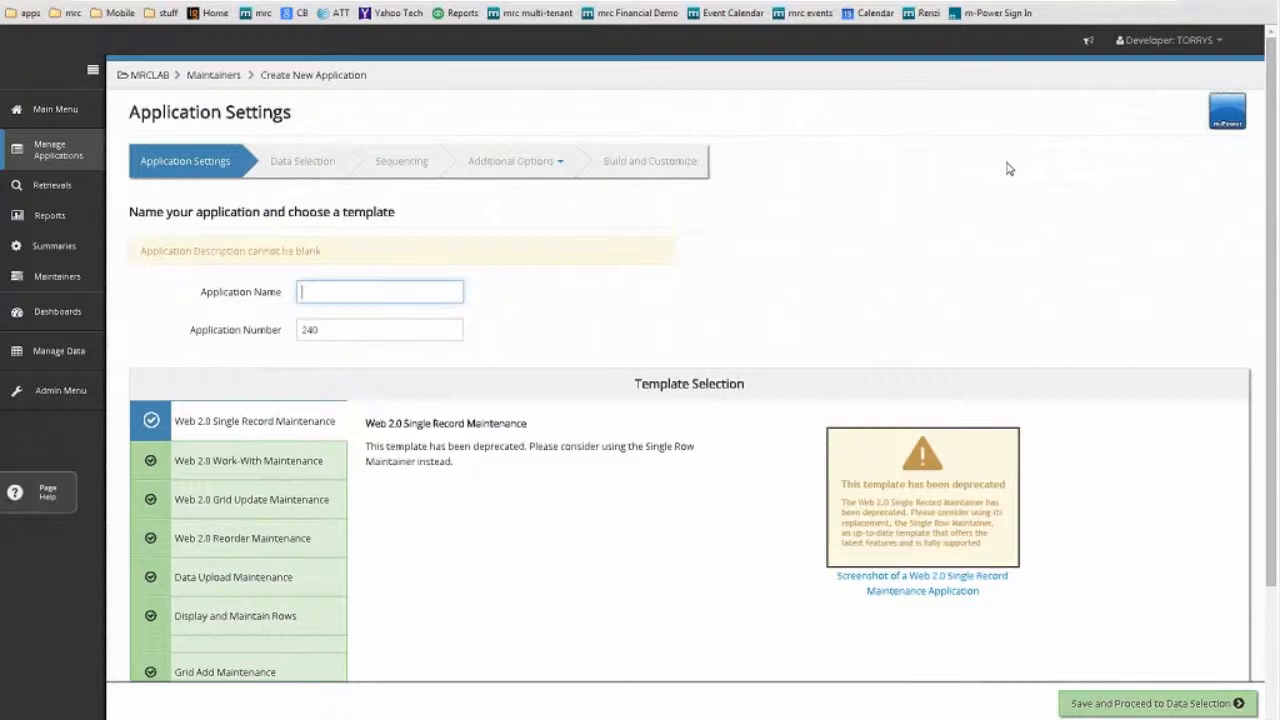
{"action": "type", "text": "New Order Lookup"}
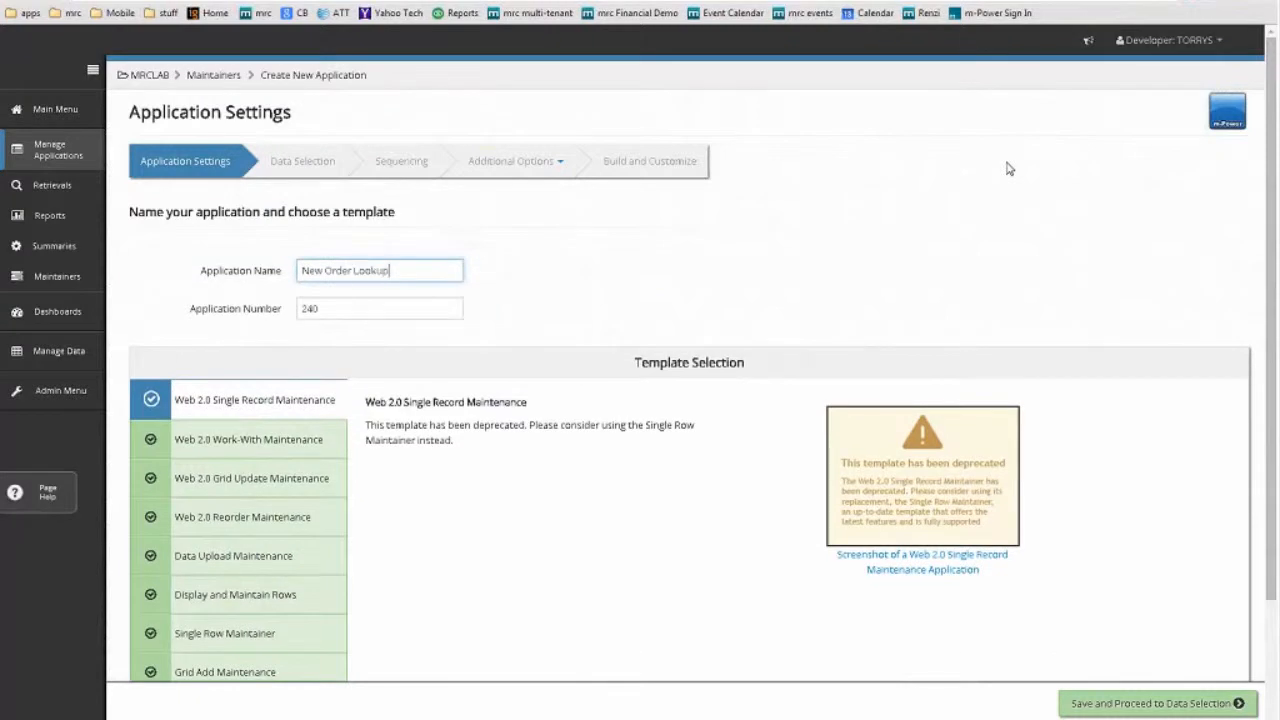
{"action": "left_click", "coordinate": [235, 594]}
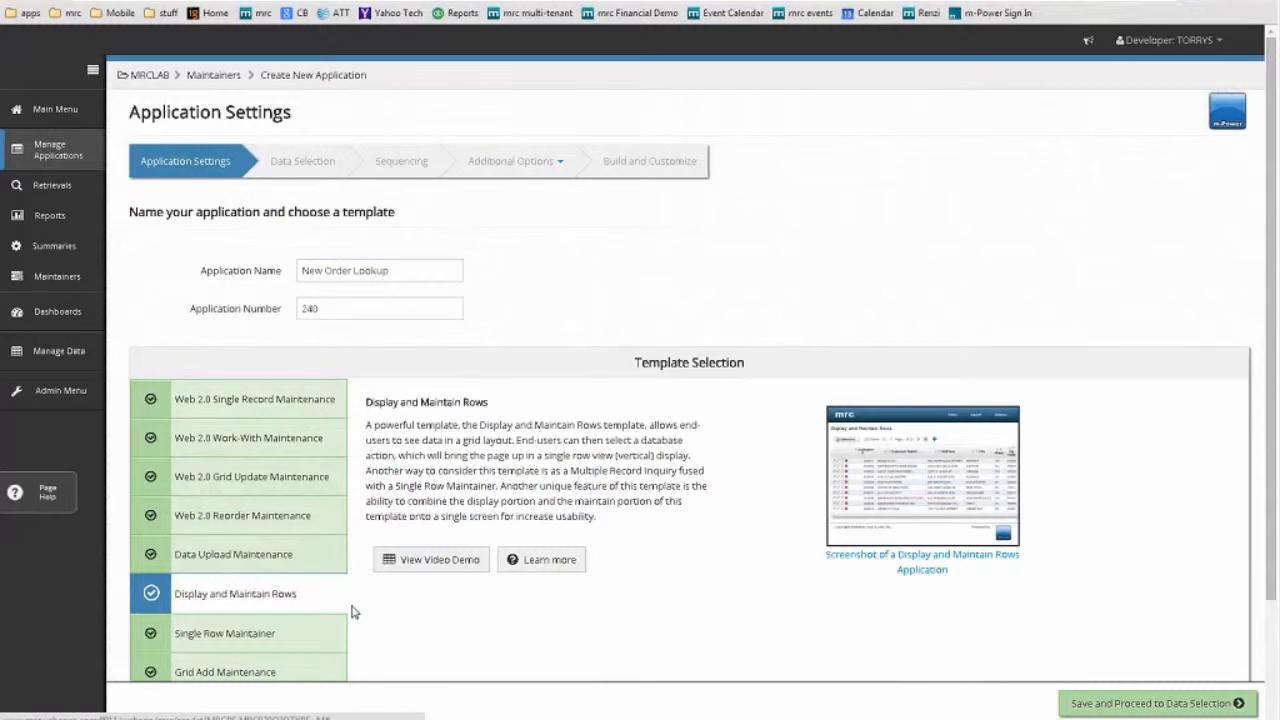
{"action": "mouse_move", "coordinate": [1089, 602]}
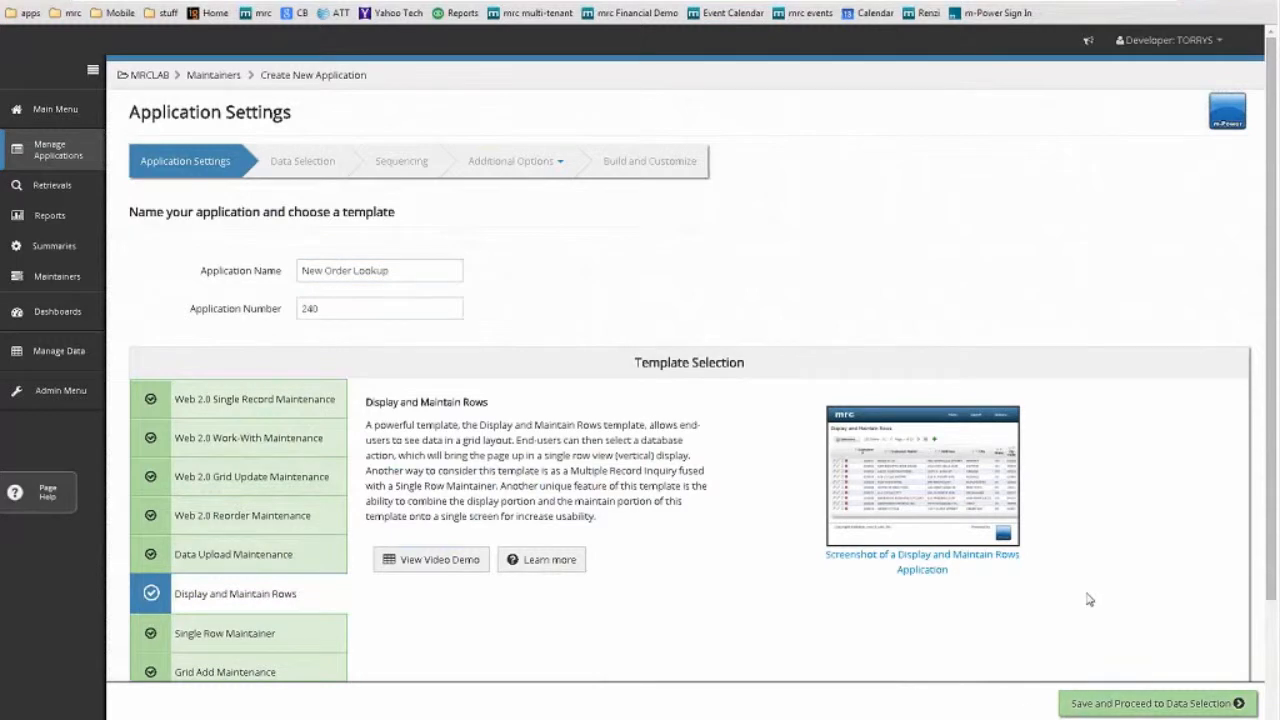
{"action": "left_click", "coordinate": [1172, 701]}
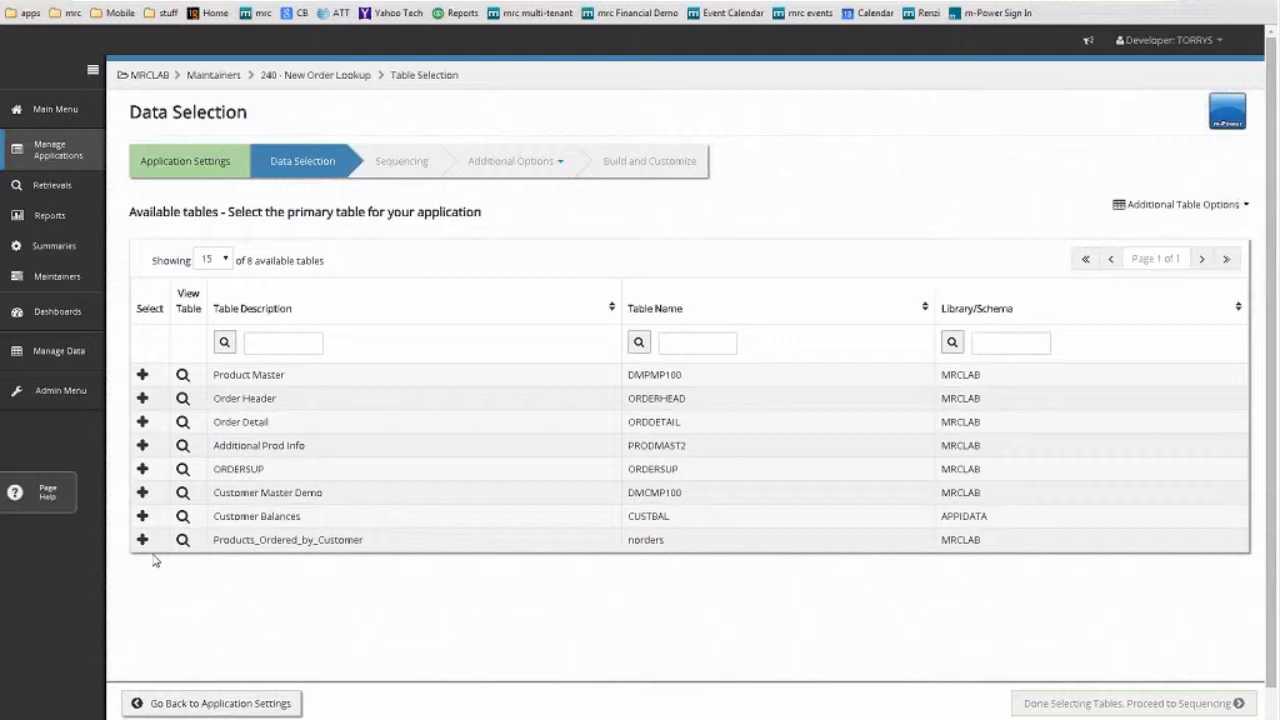
{"action": "mouse_move", "coordinate": [143, 541]}
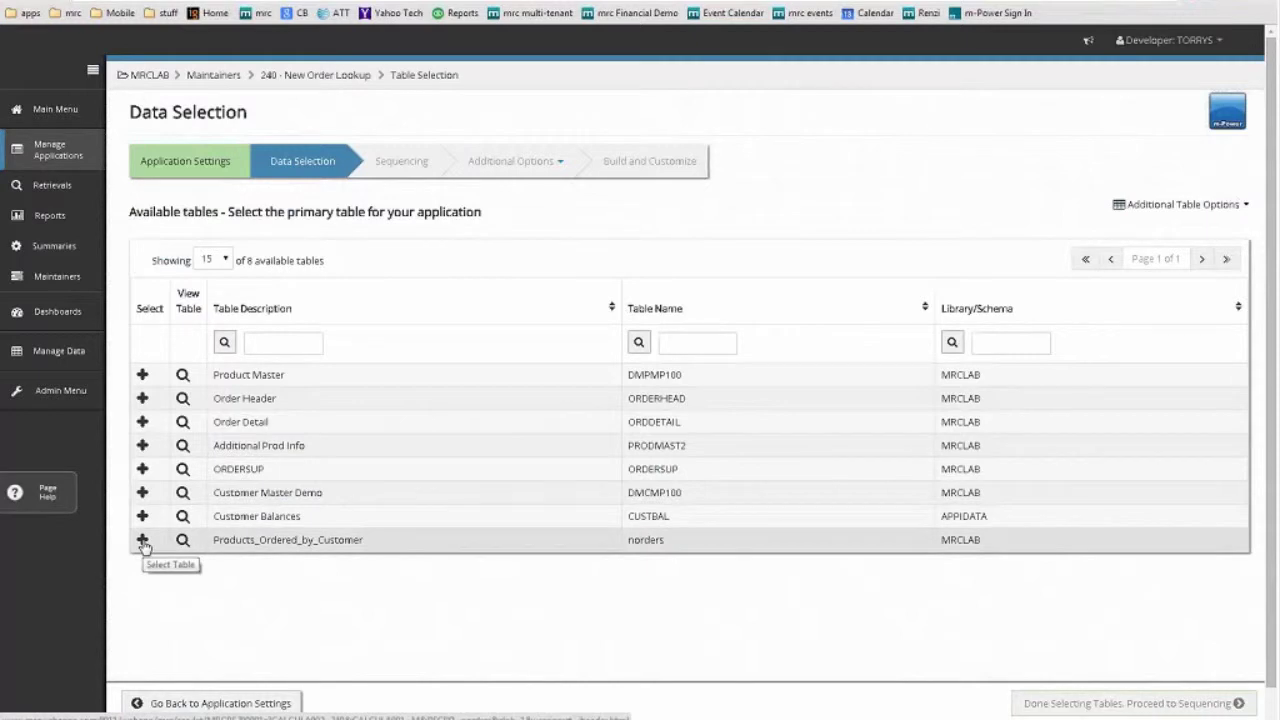
Step: Select the Products_Ordered_by_Customer (norders) table with all seven fields
{"action": "left_click", "coordinate": [143, 540]}
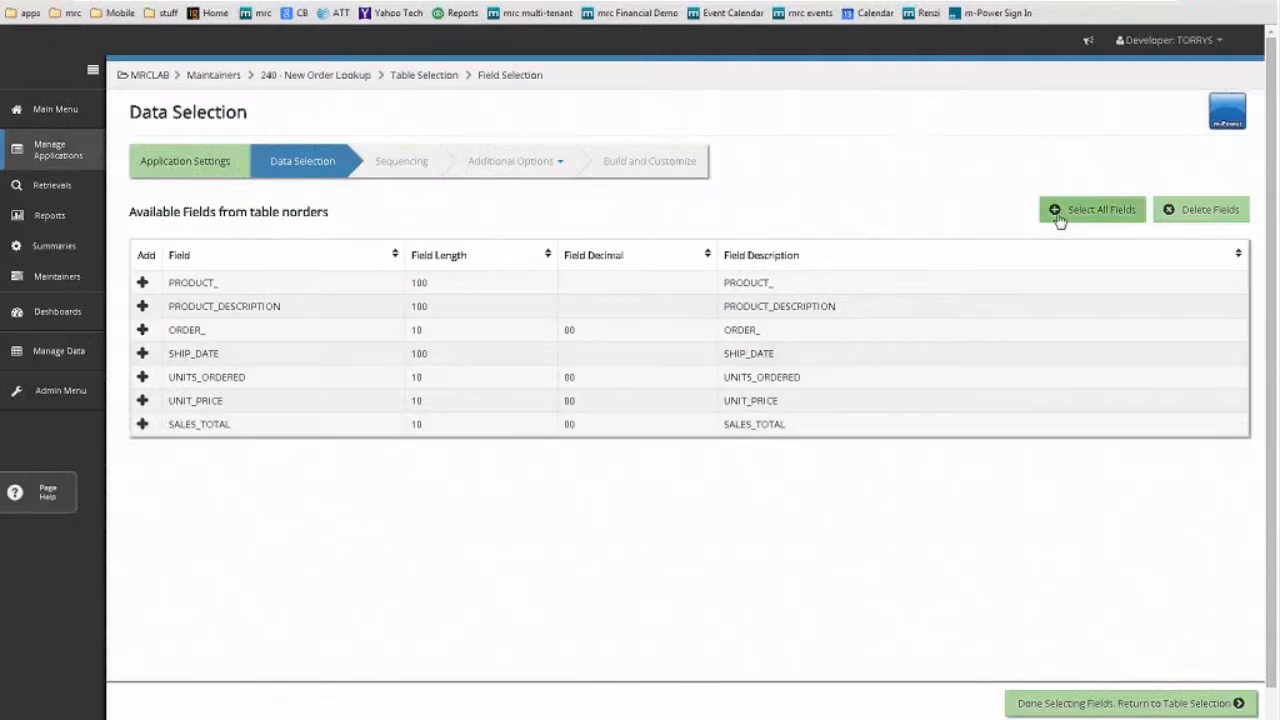
{"action": "left_click", "coordinate": [1100, 210]}
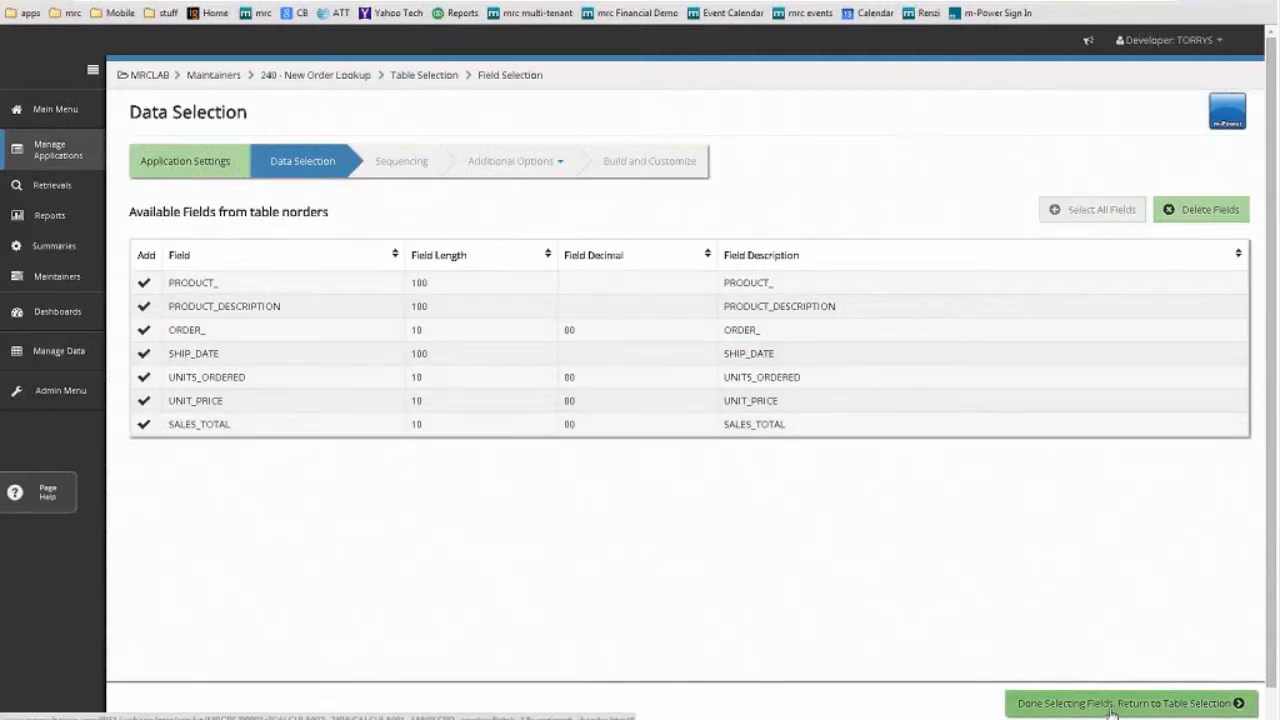
{"action": "left_click", "coordinate": [1123, 703]}
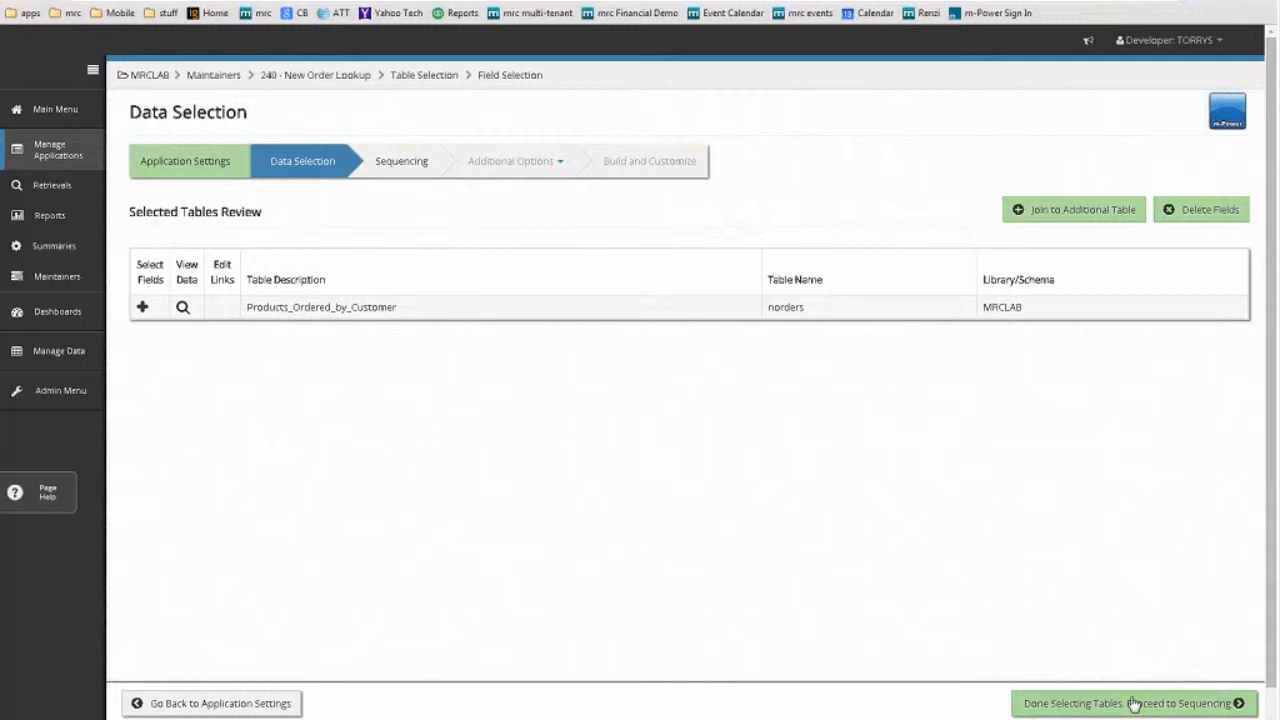
{"action": "left_click", "coordinate": [1145, 700]}
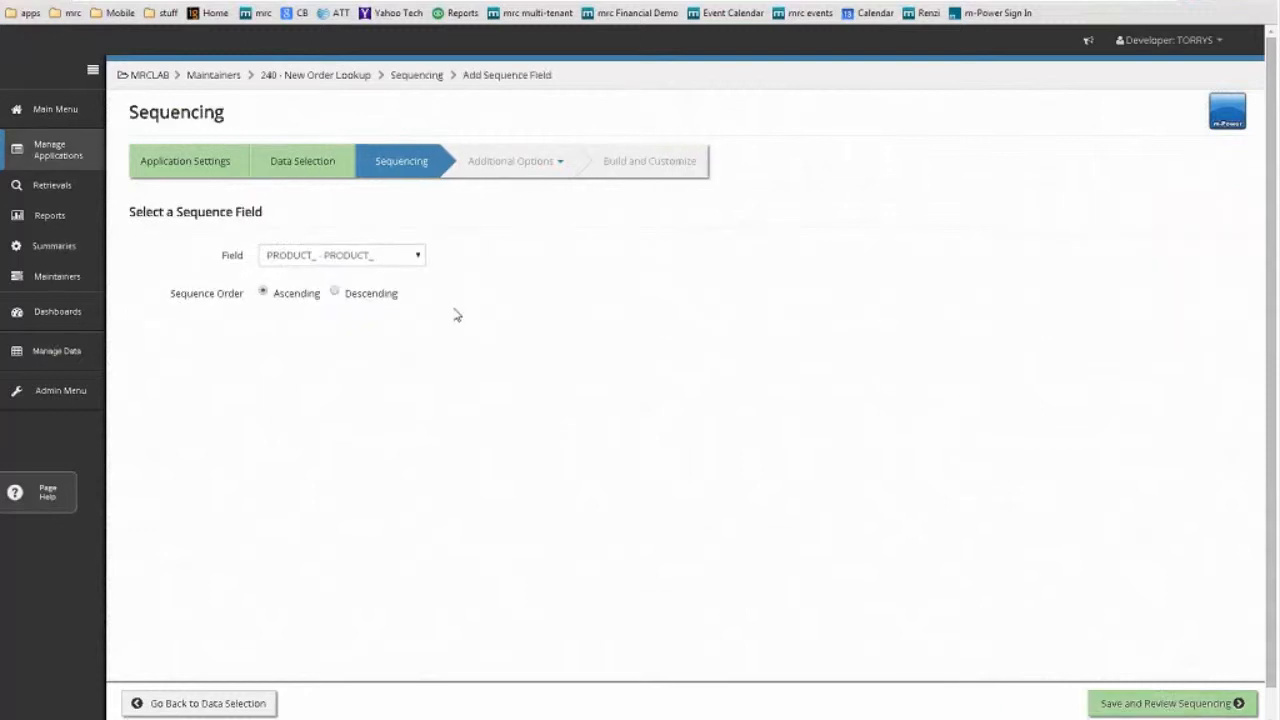
{"action": "mouse_move", "coordinate": [1085, 595]}
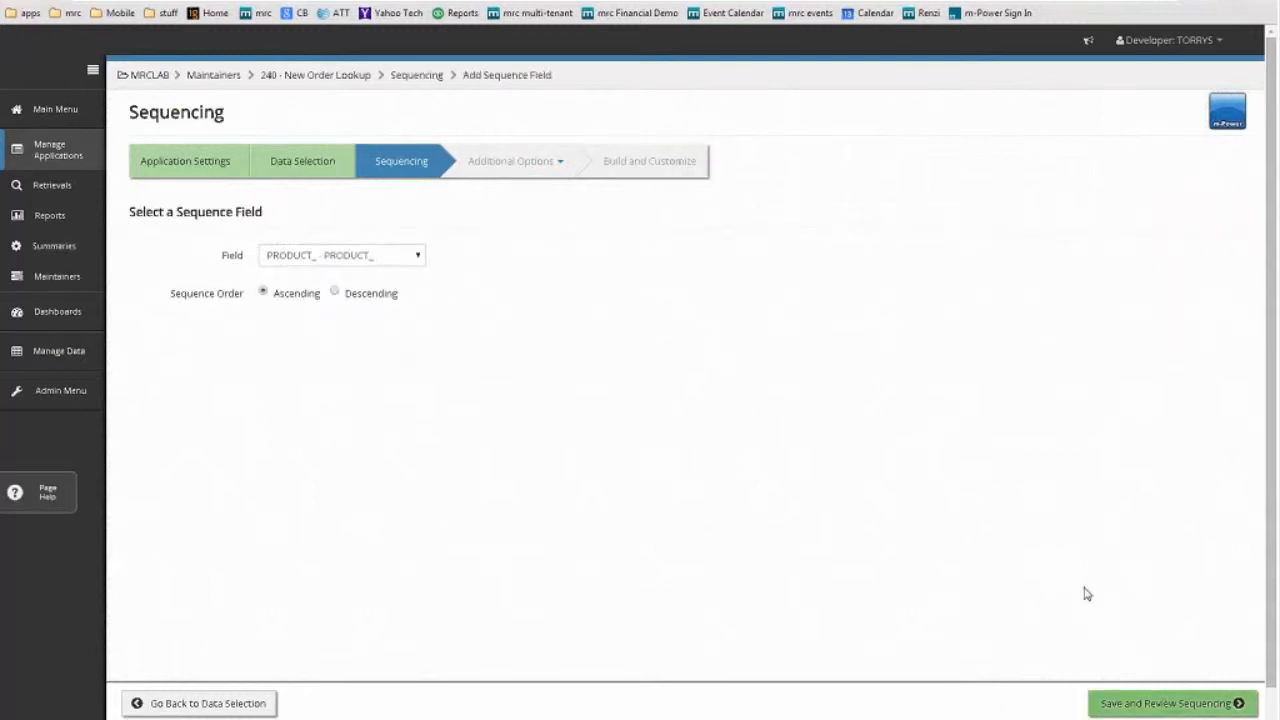
Step: Save PRODUCT_ ascending as the sort sequence and continue to Additional Options
{"action": "left_click", "coordinate": [1172, 699]}
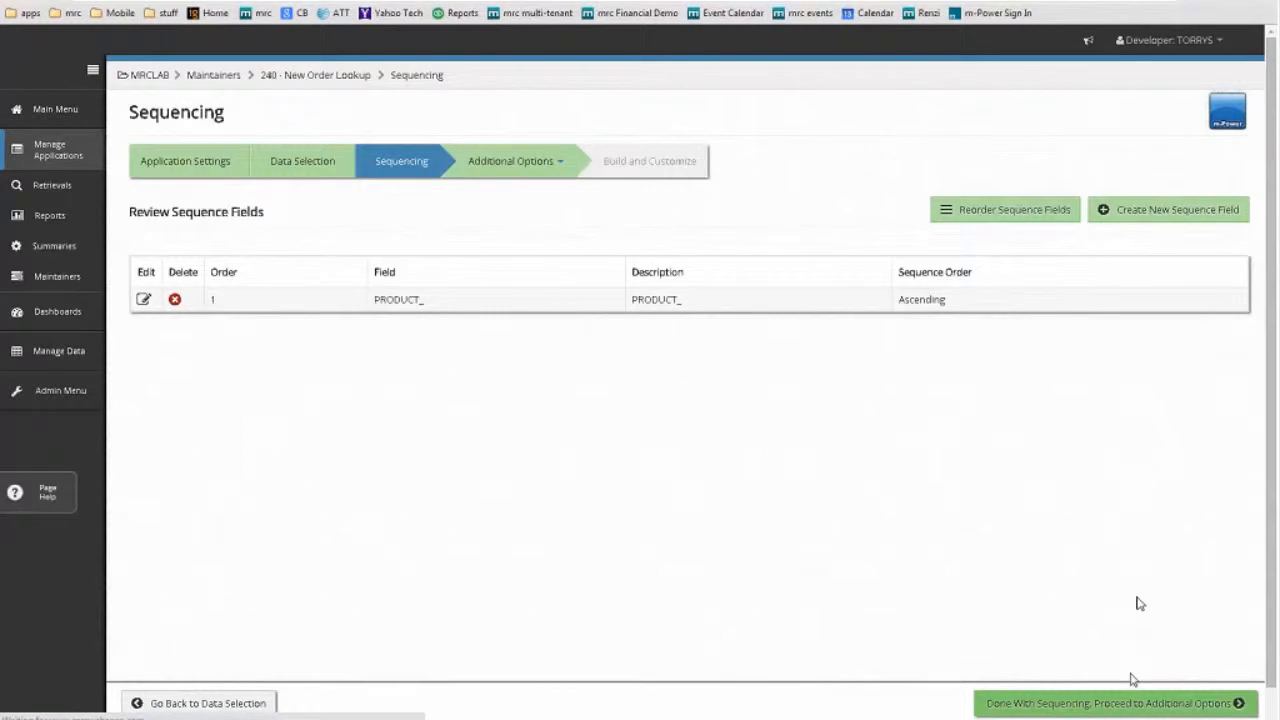
{"action": "left_click", "coordinate": [1110, 702]}
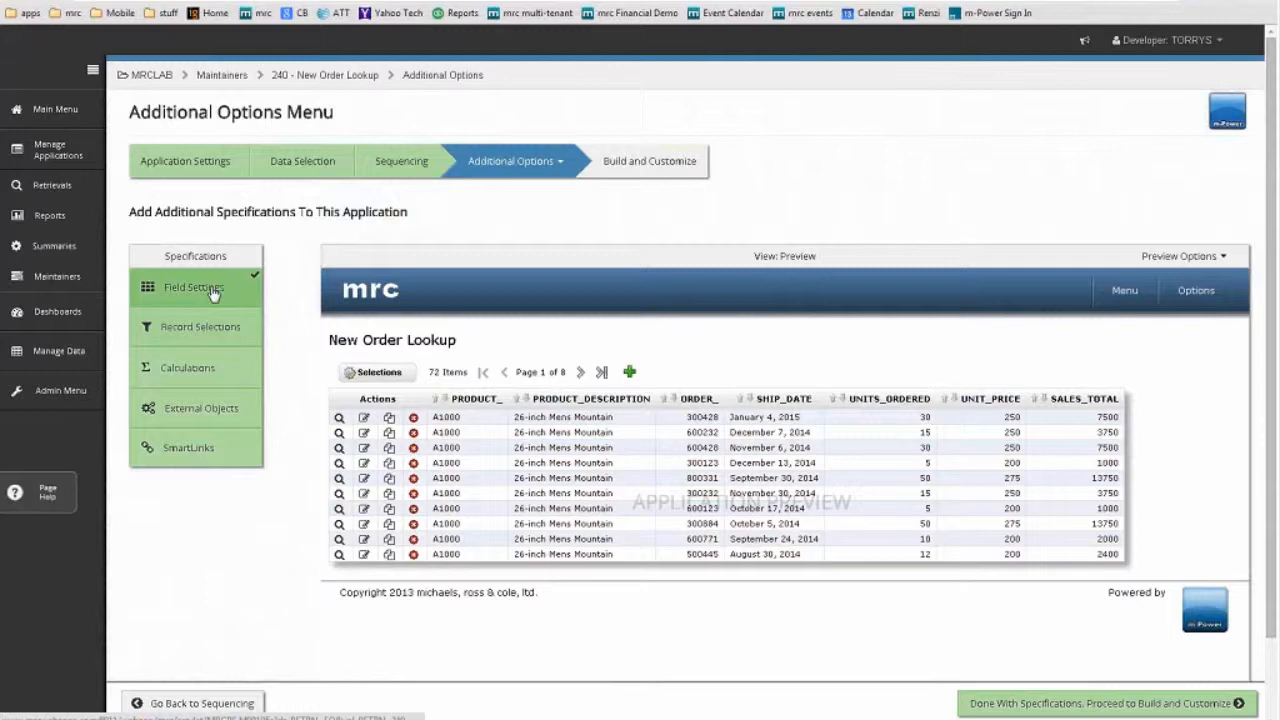
Step: Change the PRODUCT_DESCRIPTION field label to 'Description' in Field Settings and save
{"action": "left_click", "coordinate": [194, 287]}
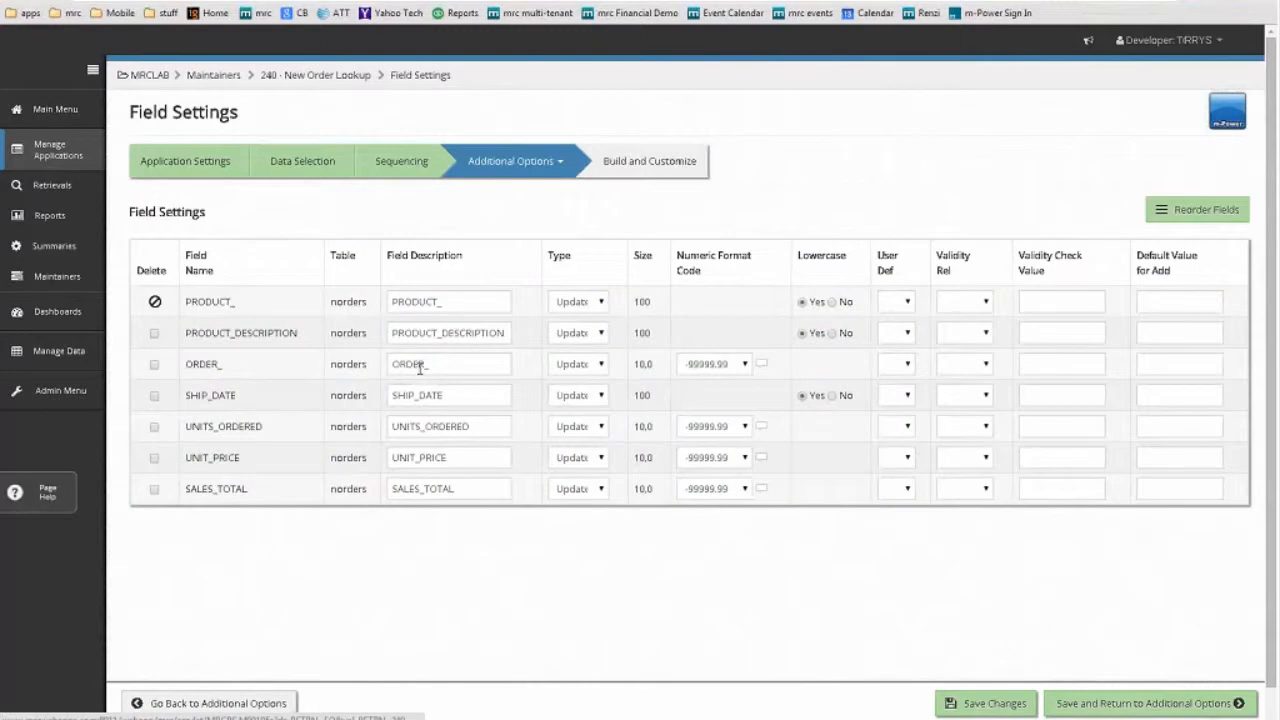
{"action": "double_click", "coordinate": [448, 332]}
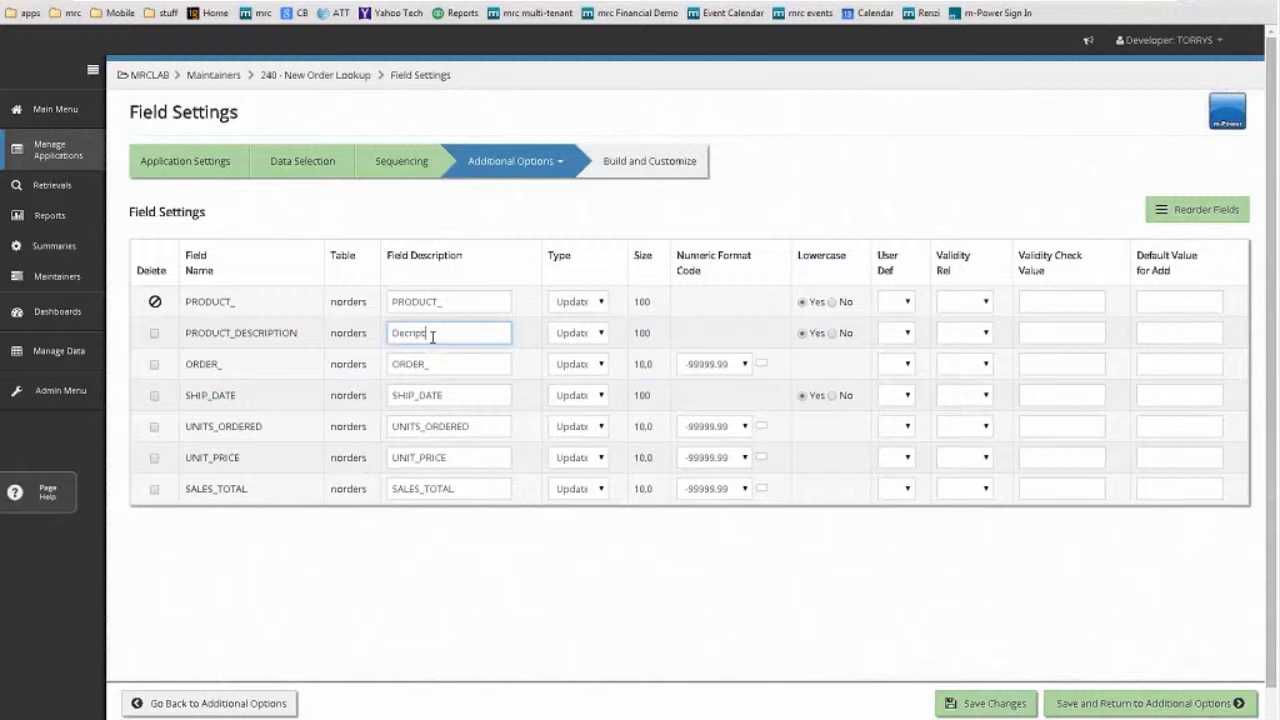
{"action": "type", "text": "Description"}
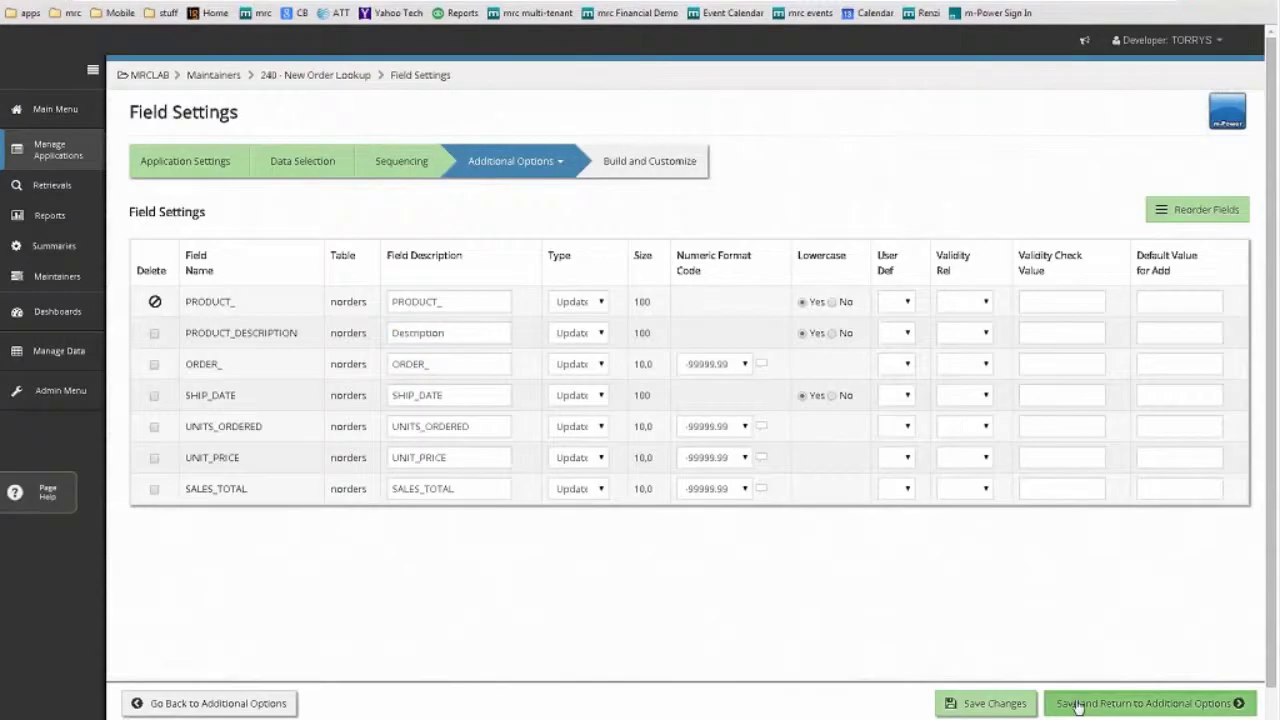
{"action": "left_click", "coordinate": [1145, 703]}
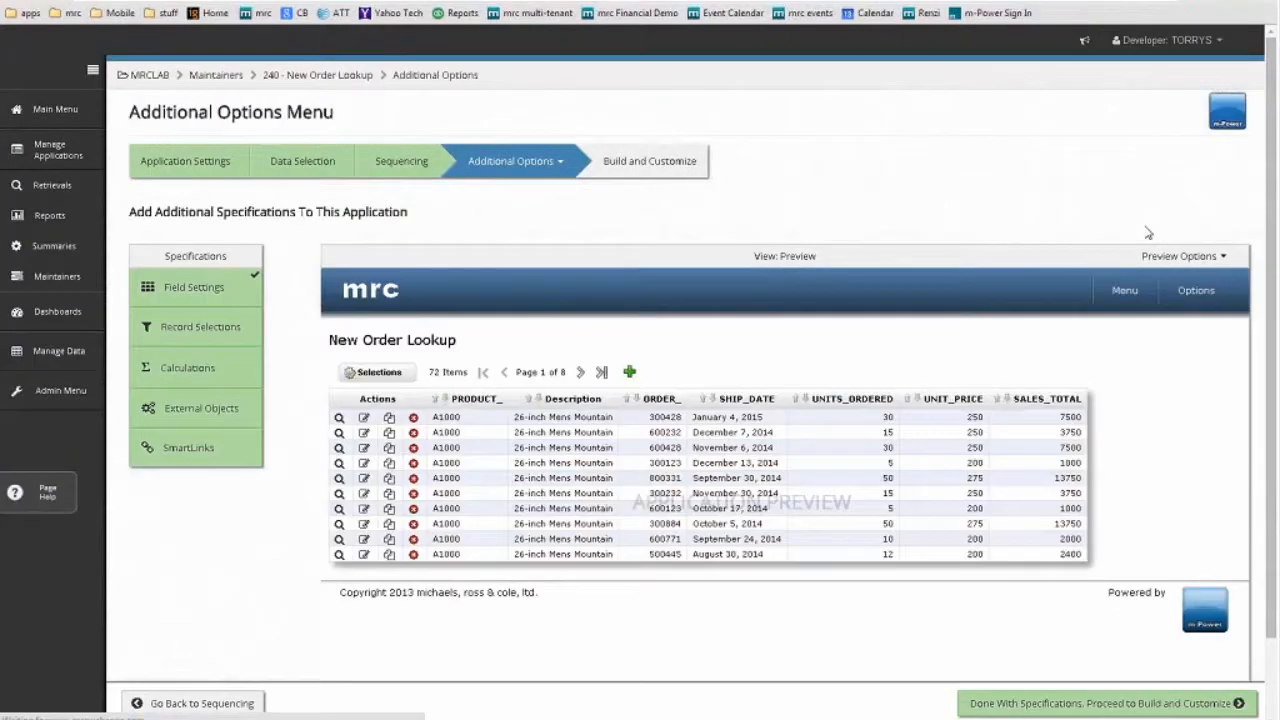
Step: Finish the New Order Lookup specifications and run the built app listing 72 order items
{"action": "left_click", "coordinate": [1130, 698]}
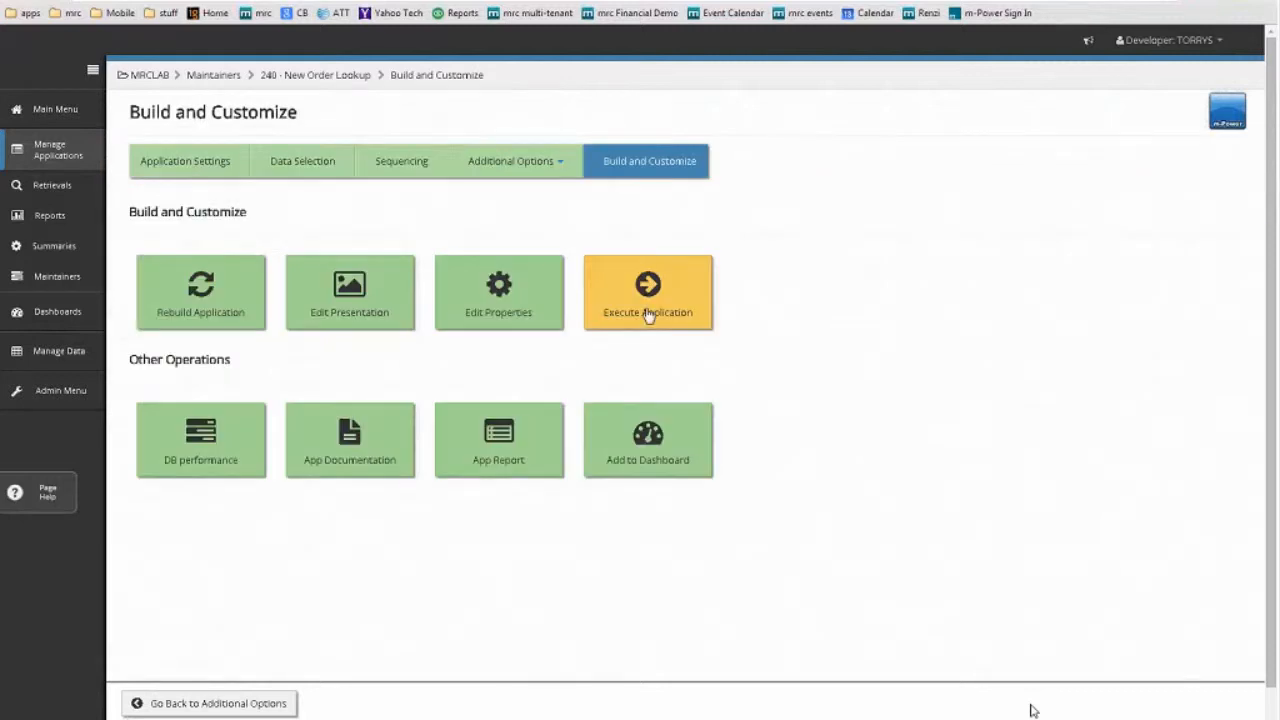
{"action": "left_click", "coordinate": [648, 292]}
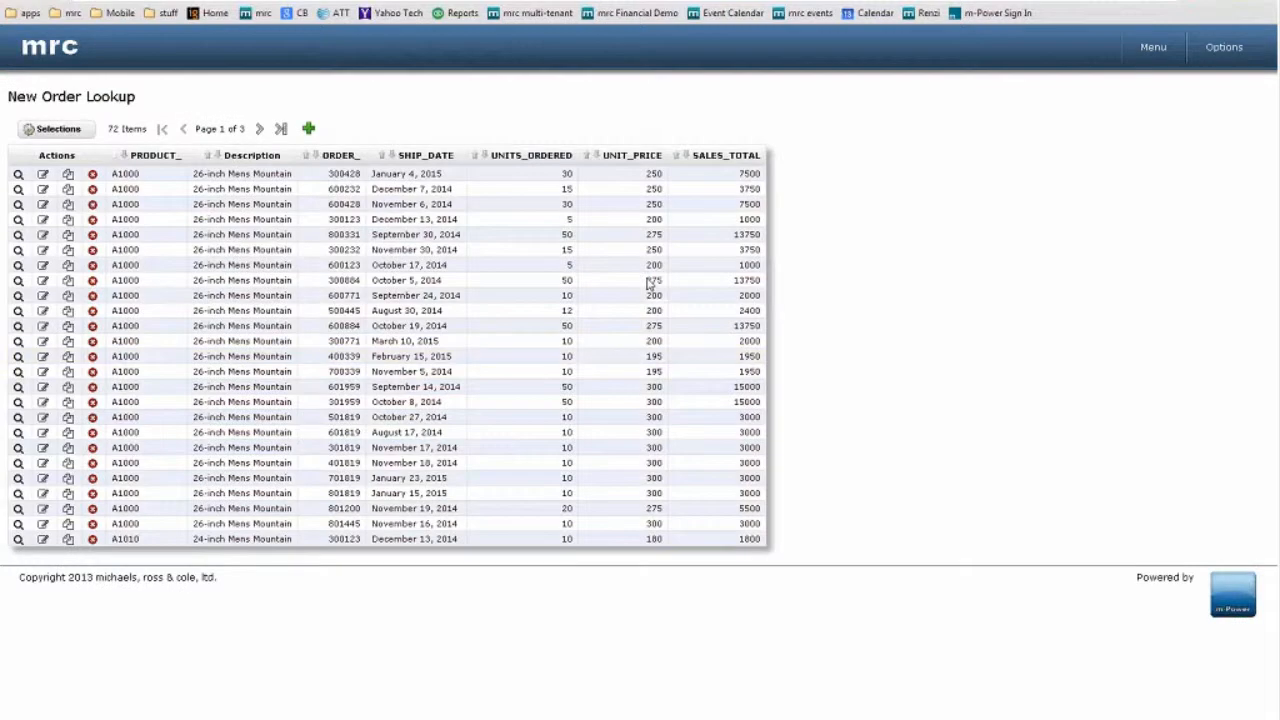
{"action": "mouse_move", "coordinate": [782, 298]}
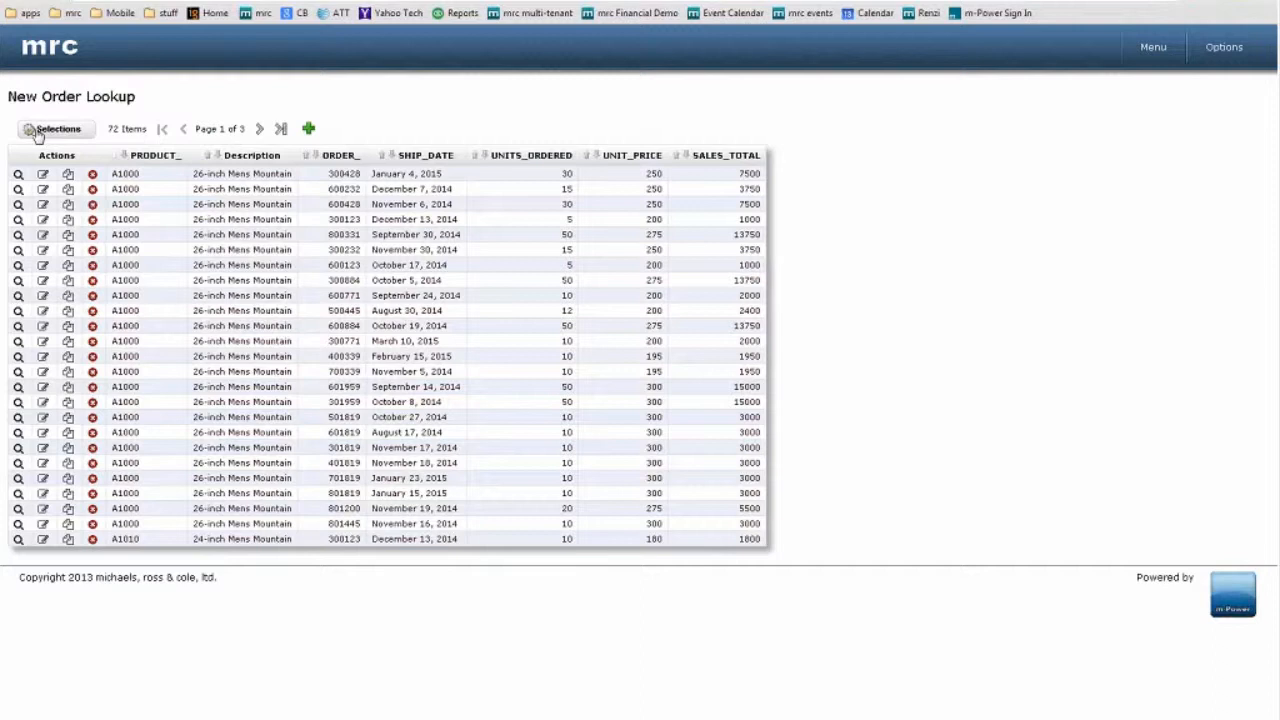
Step: Open the lookup's Selections and enter 72 rows per page
{"action": "left_click", "coordinate": [55, 128]}
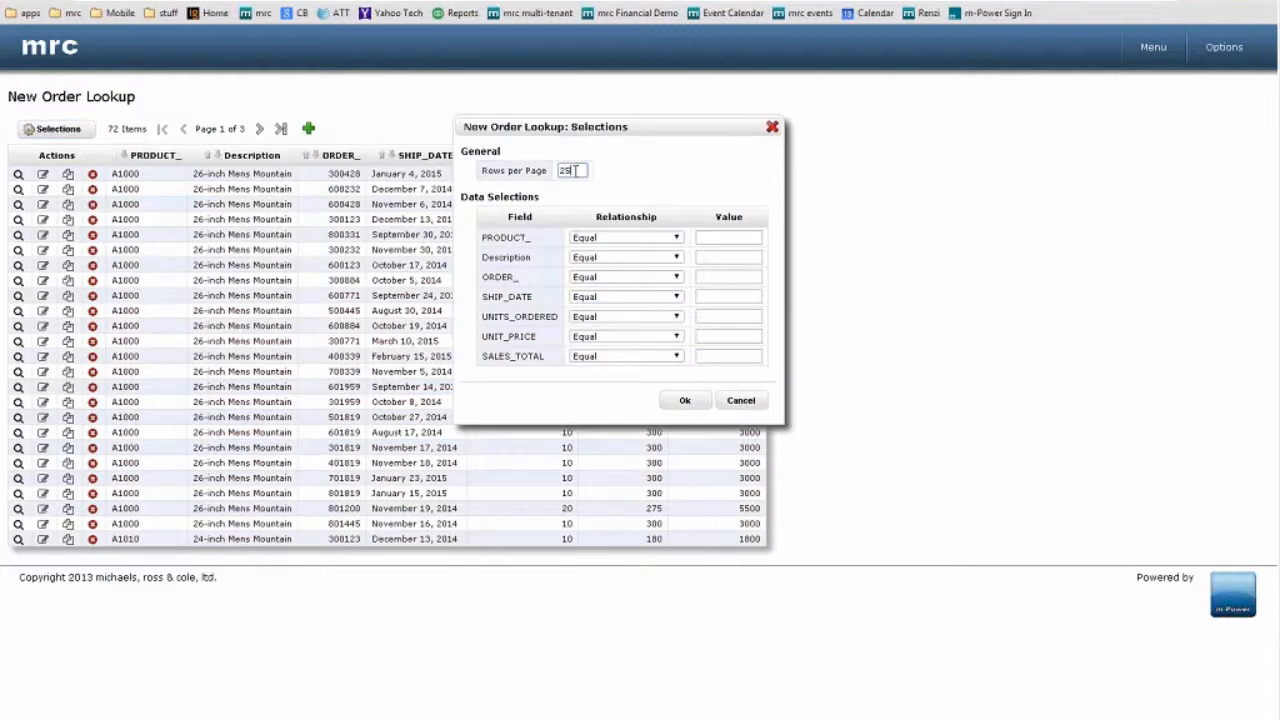
{"action": "type", "text": "72"}
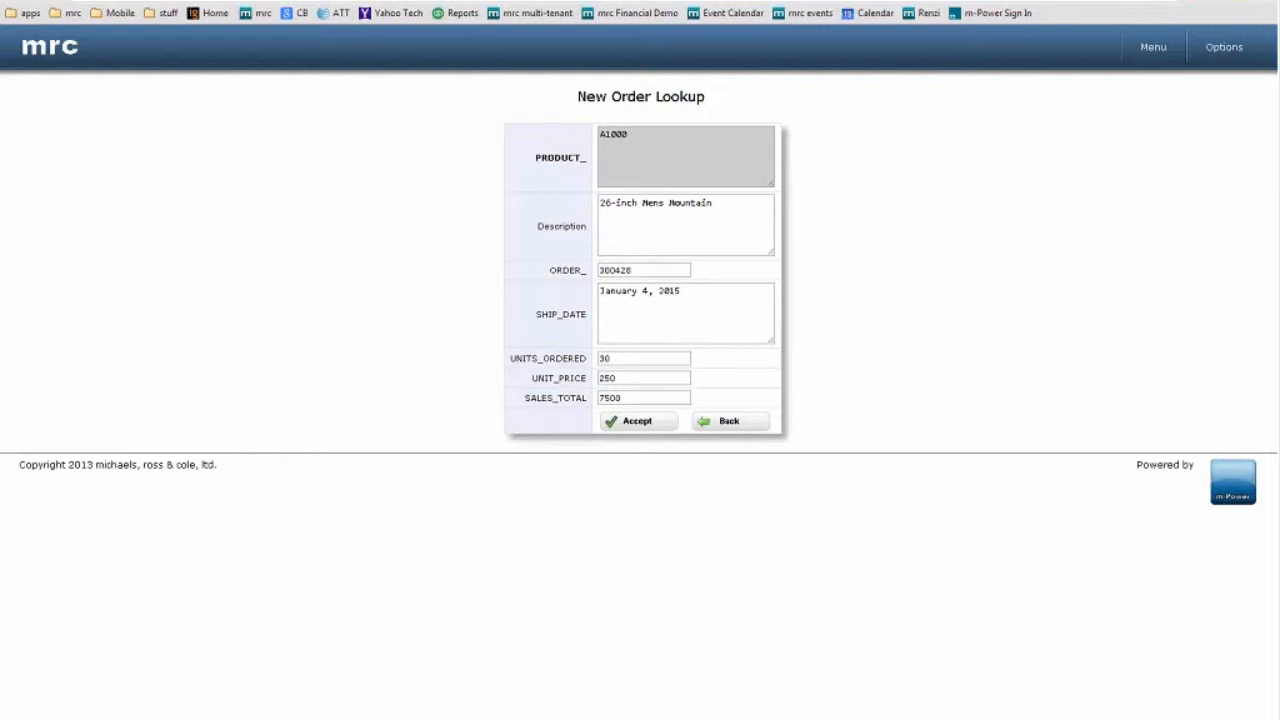
Step: Back out of the order 300428 record form toward the security slide
{"action": "left_click", "coordinate": [729, 421]}
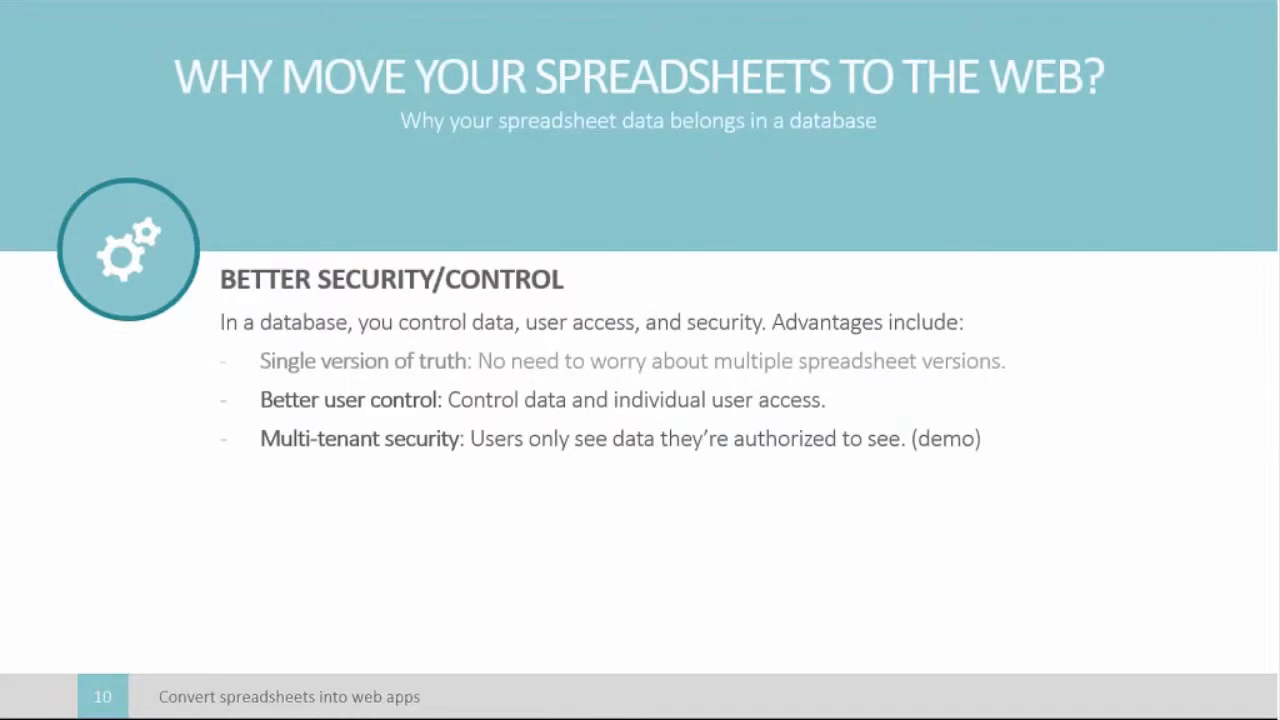
Step: Advance the slide show to the Usefulness slide
{"action": "key", "text": "Right"}
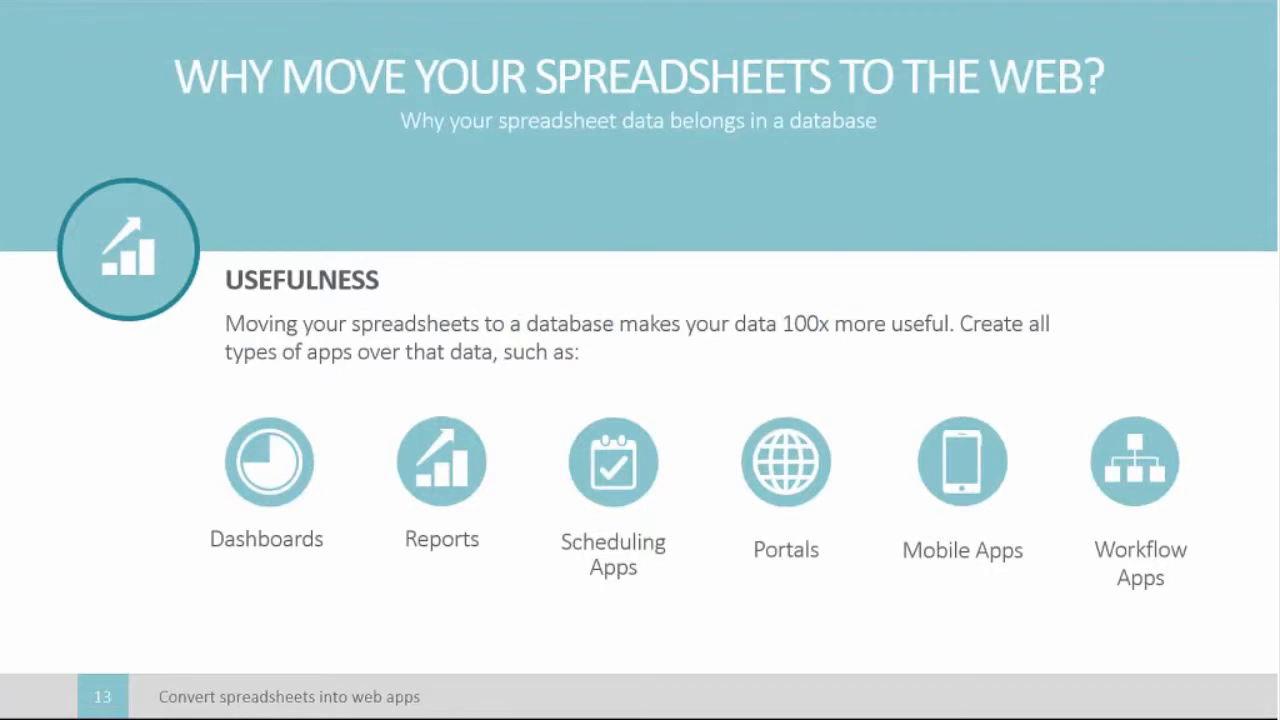
{"action": "mouse_move", "coordinate": [1061, 333]}
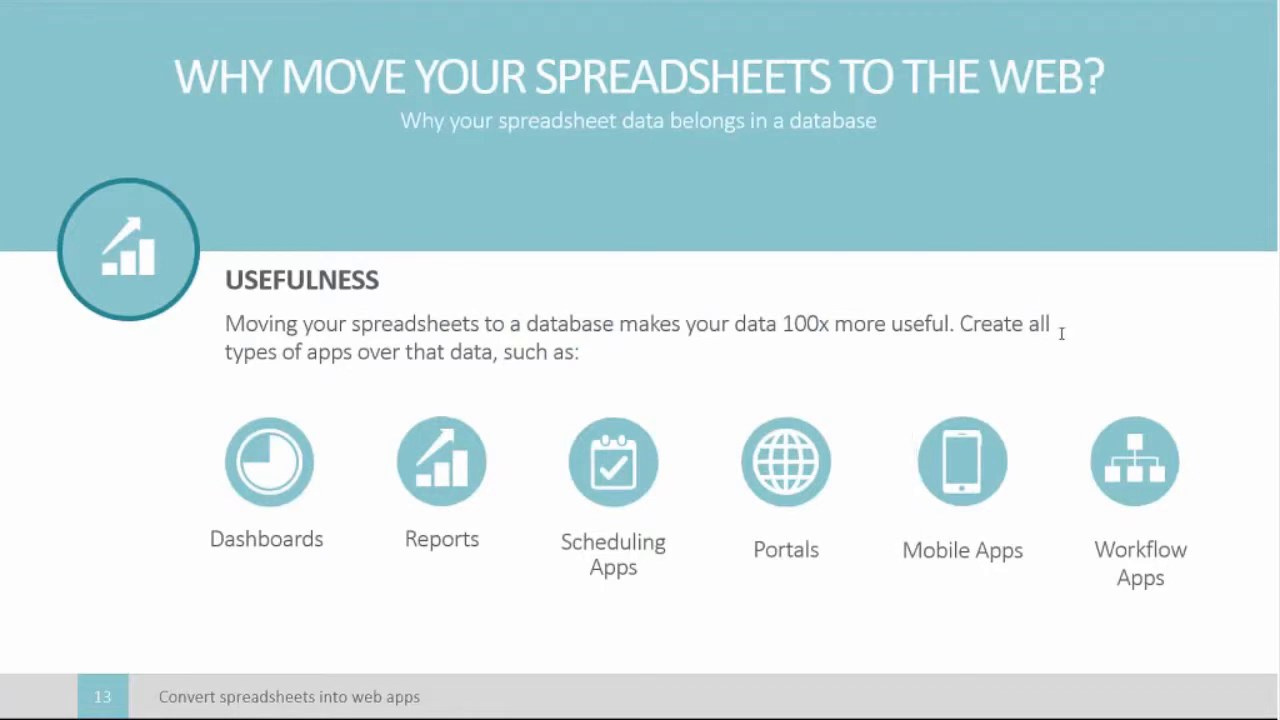
{"action": "mouse_move", "coordinate": [1159, 350]}
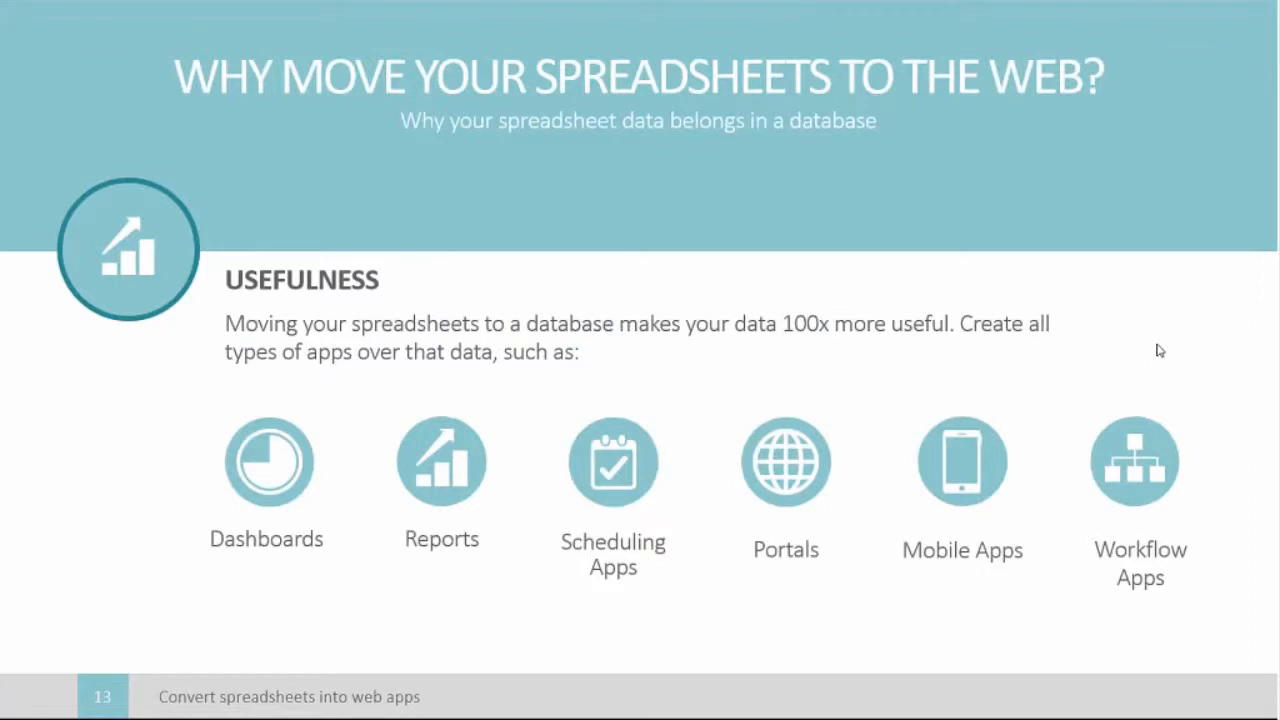
{"action": "mouse_move", "coordinate": [1040, 480]}
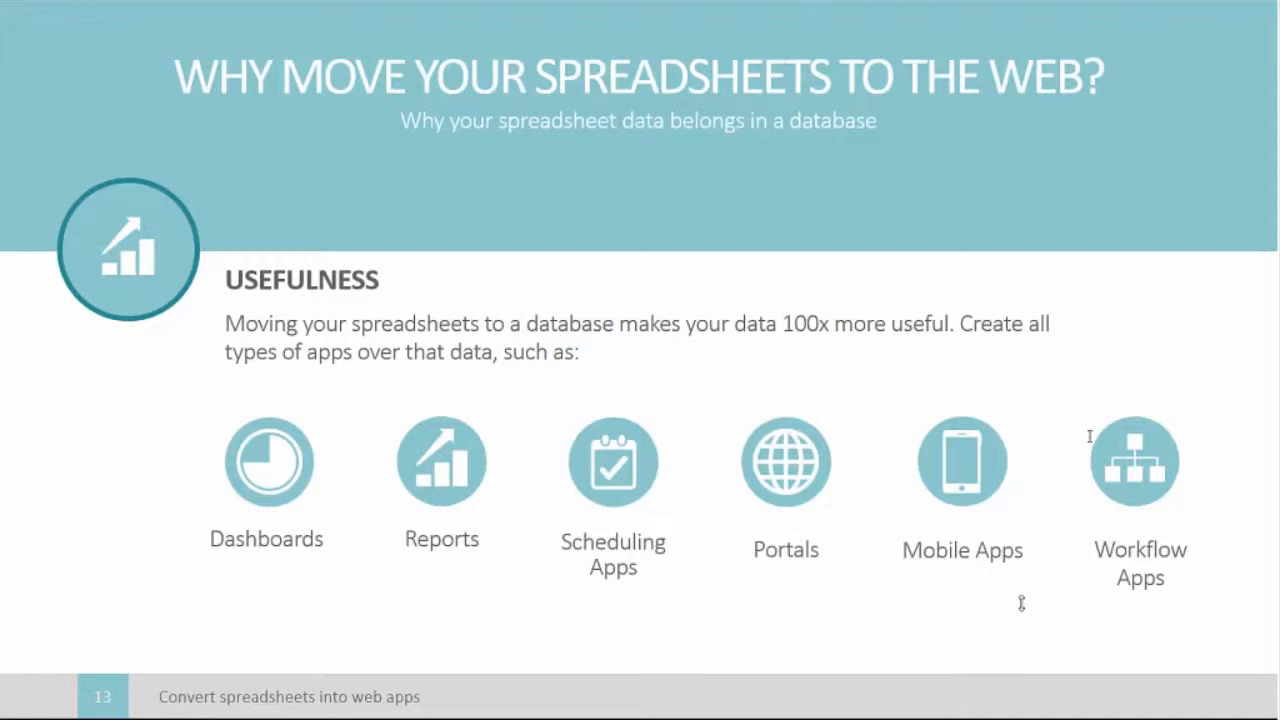
{"action": "mouse_move", "coordinate": [1024, 428]}
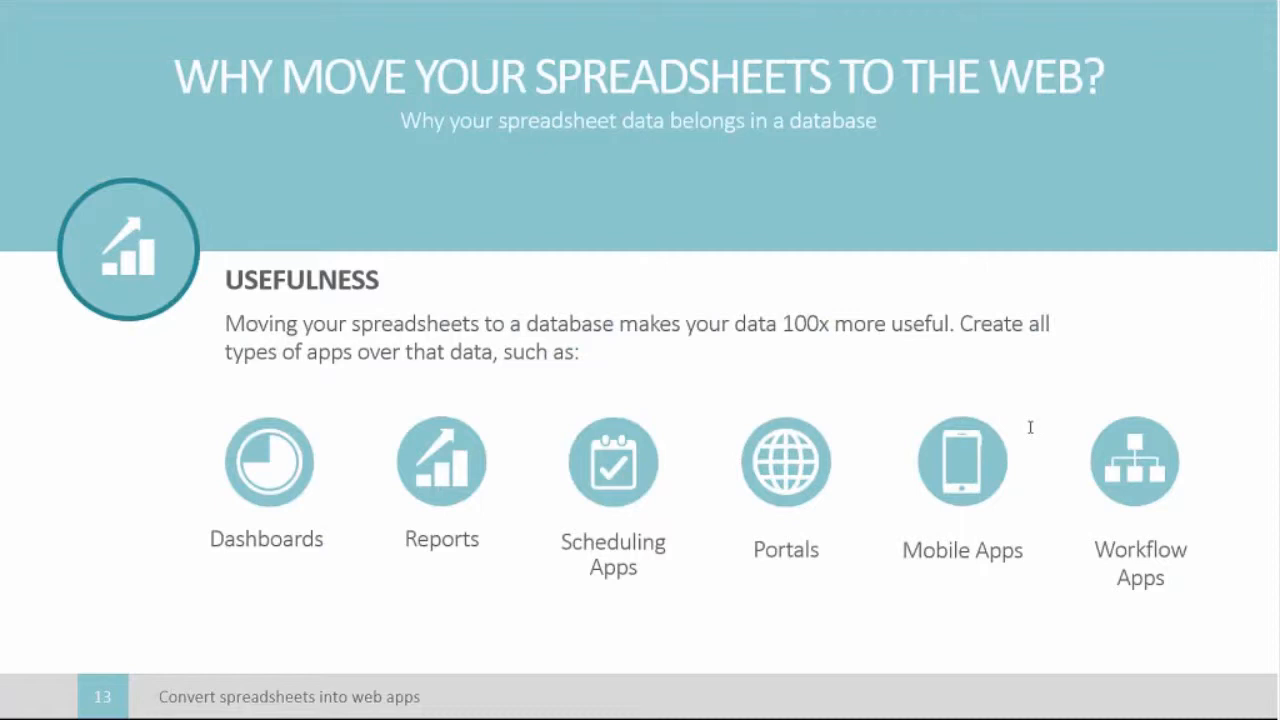
{"action": "mouse_move", "coordinate": [986, 484]}
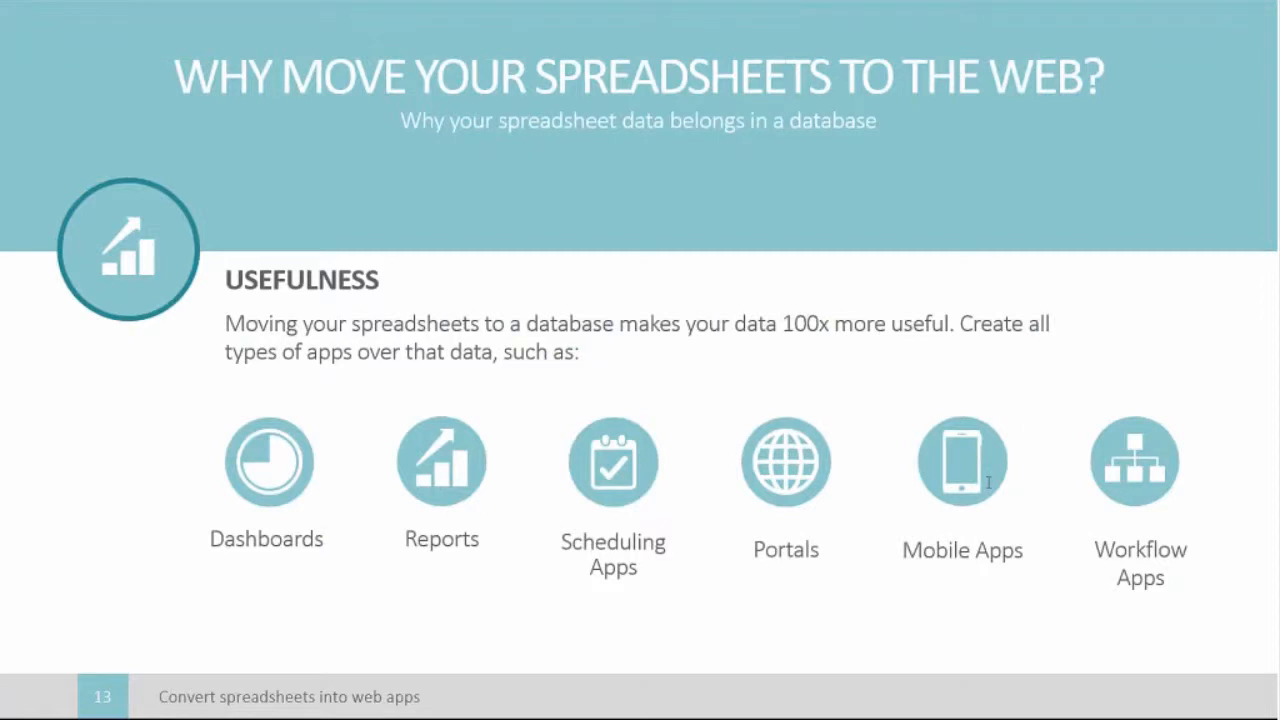
{"action": "mouse_move", "coordinate": [624, 3]}
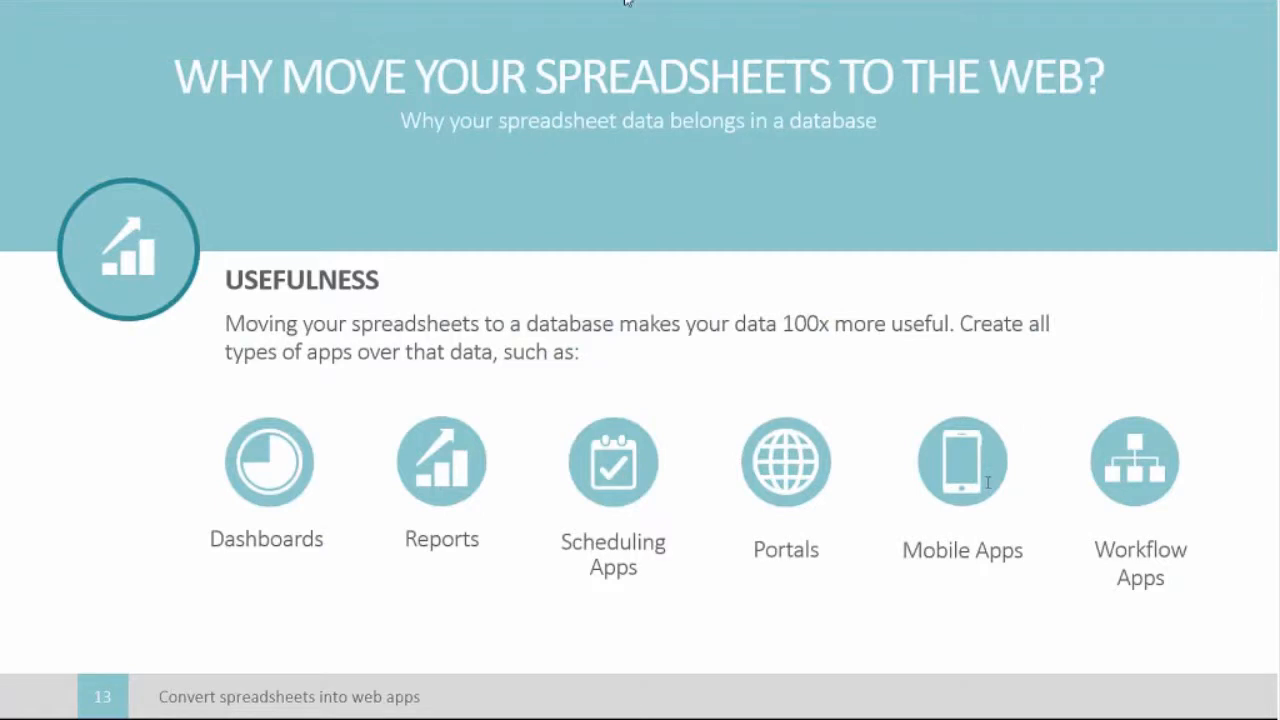
{"action": "mouse_move", "coordinate": [688, 48]}
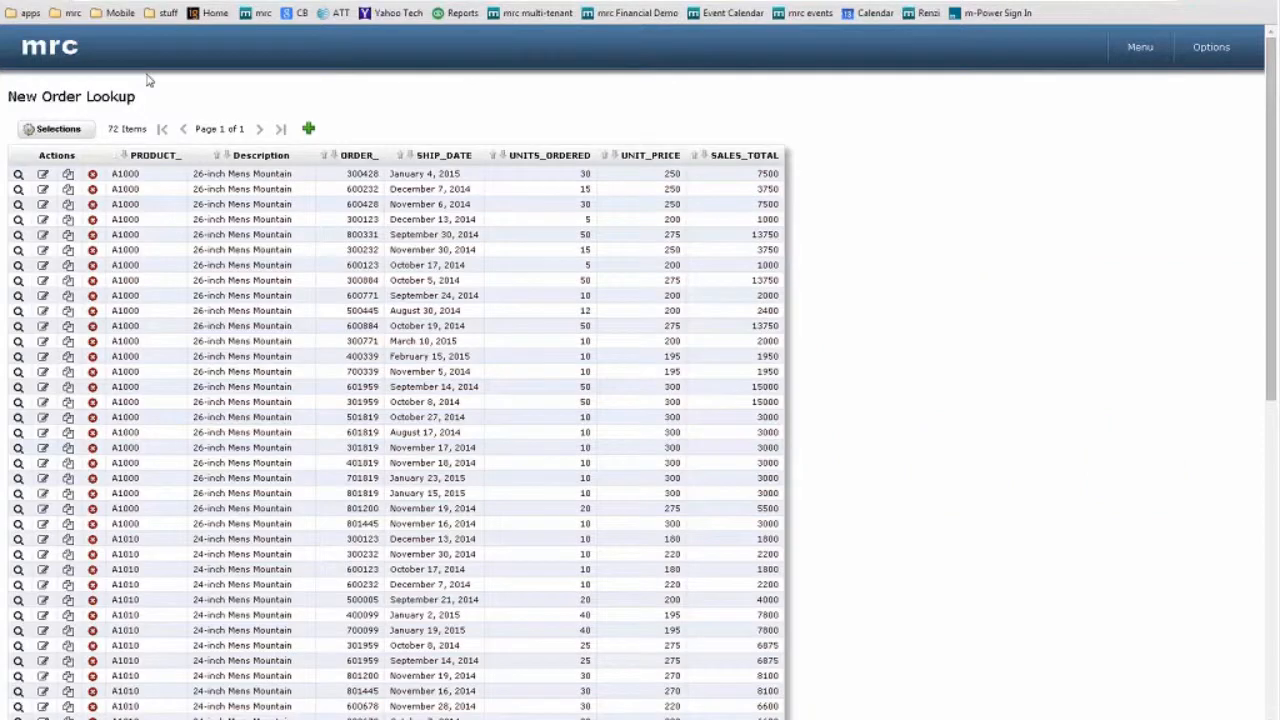
{"action": "mouse_move", "coordinate": [56, 128]}
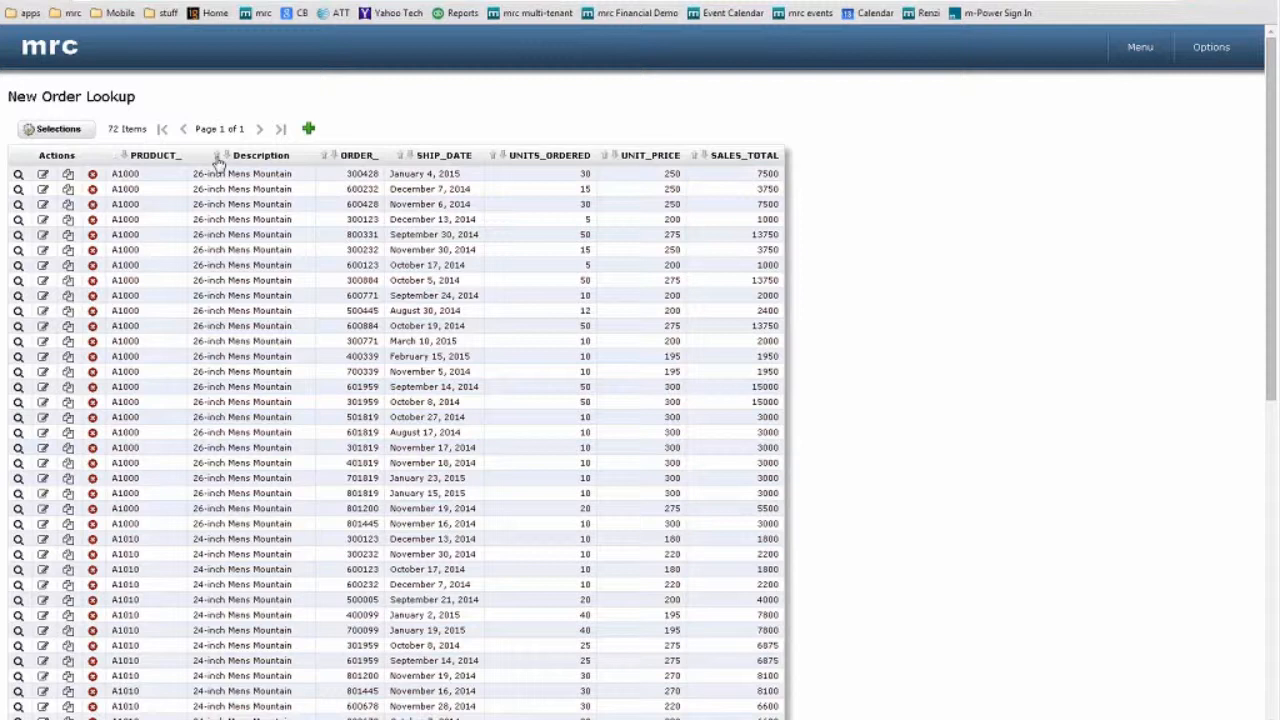
{"action": "mouse_move", "coordinate": [58, 128]}
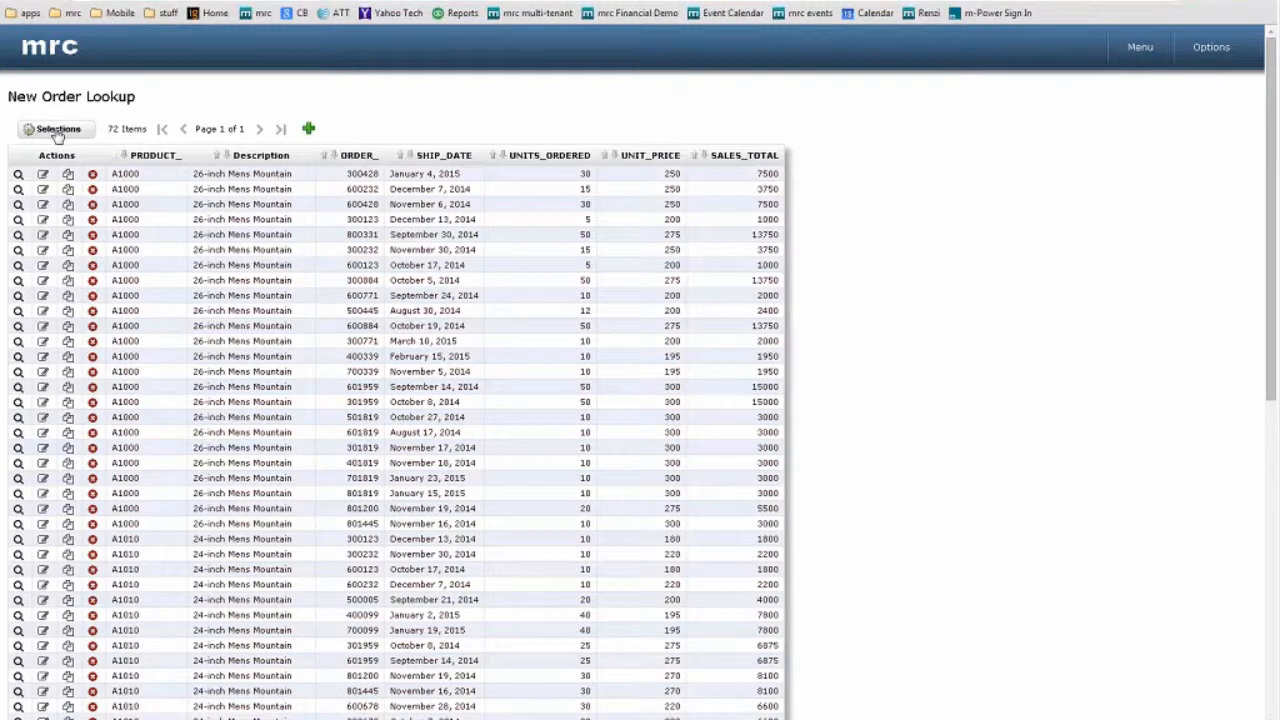
Step: Filter Description on 'contains any' Mens, reopen Selections, and return to build-and-customize
{"action": "left_click", "coordinate": [55, 129]}
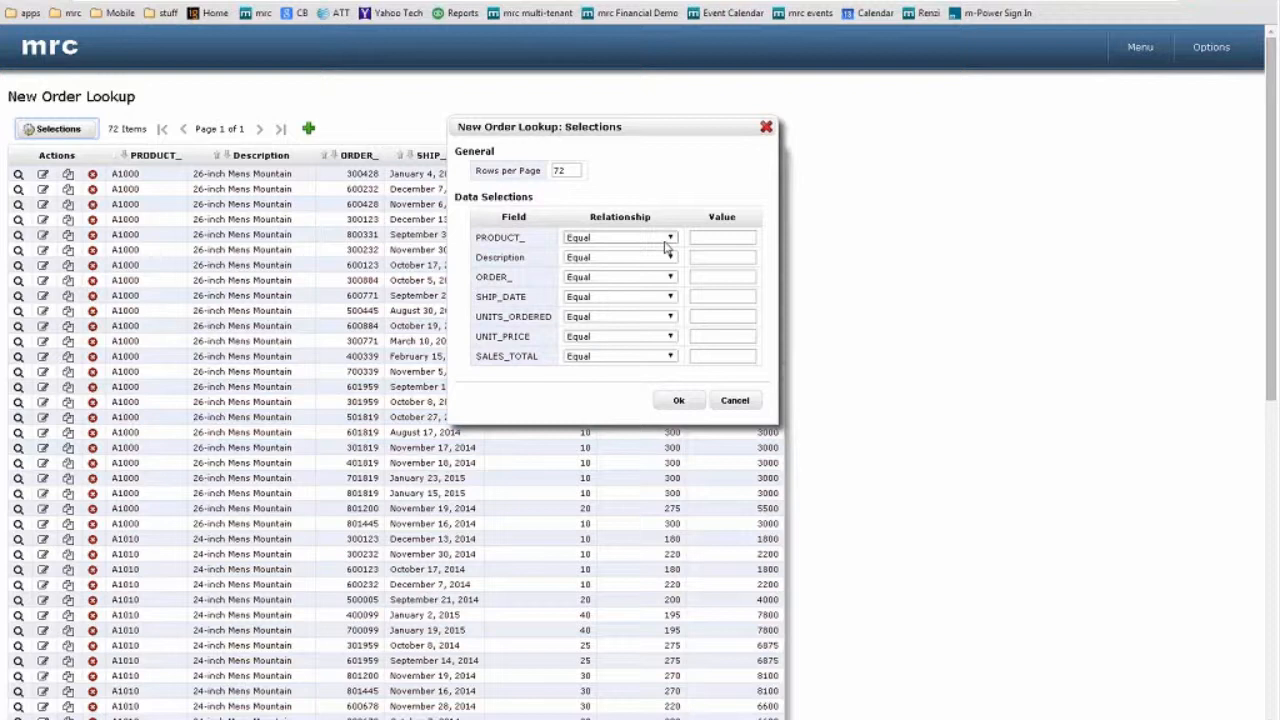
{"action": "mouse_move", "coordinate": [678, 300]}
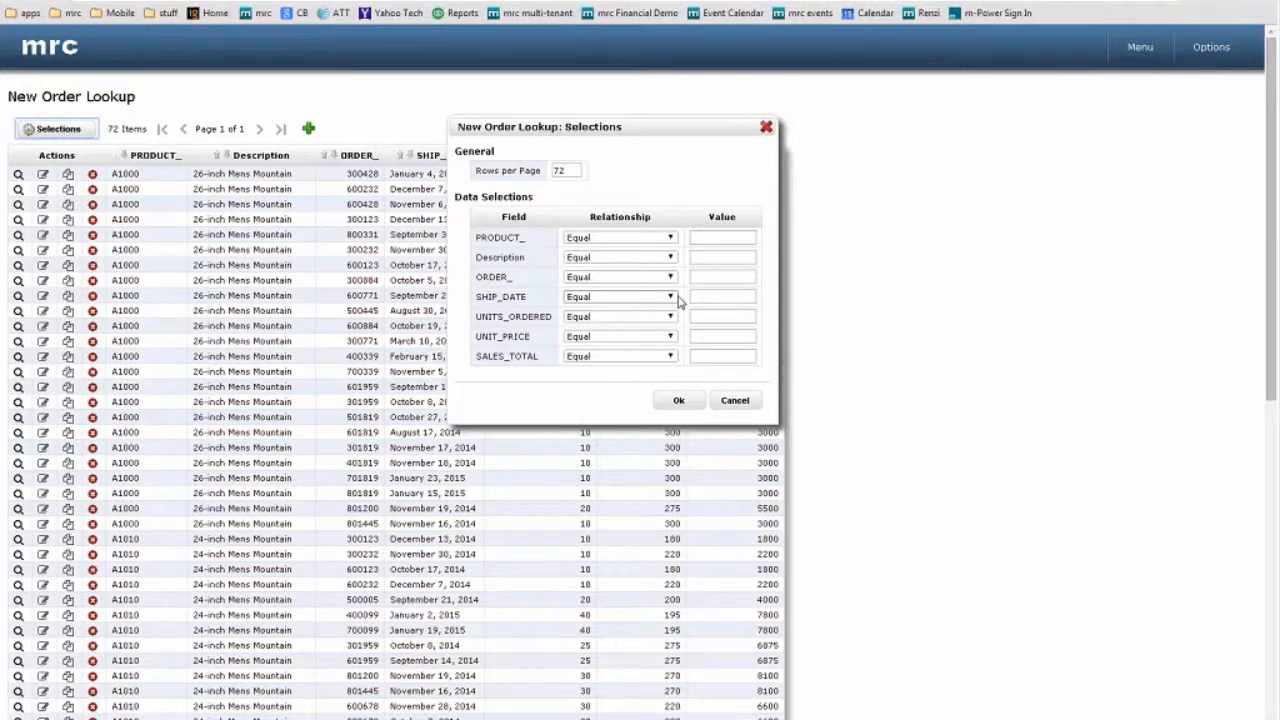
{"action": "mouse_move", "coordinate": [665, 272]}
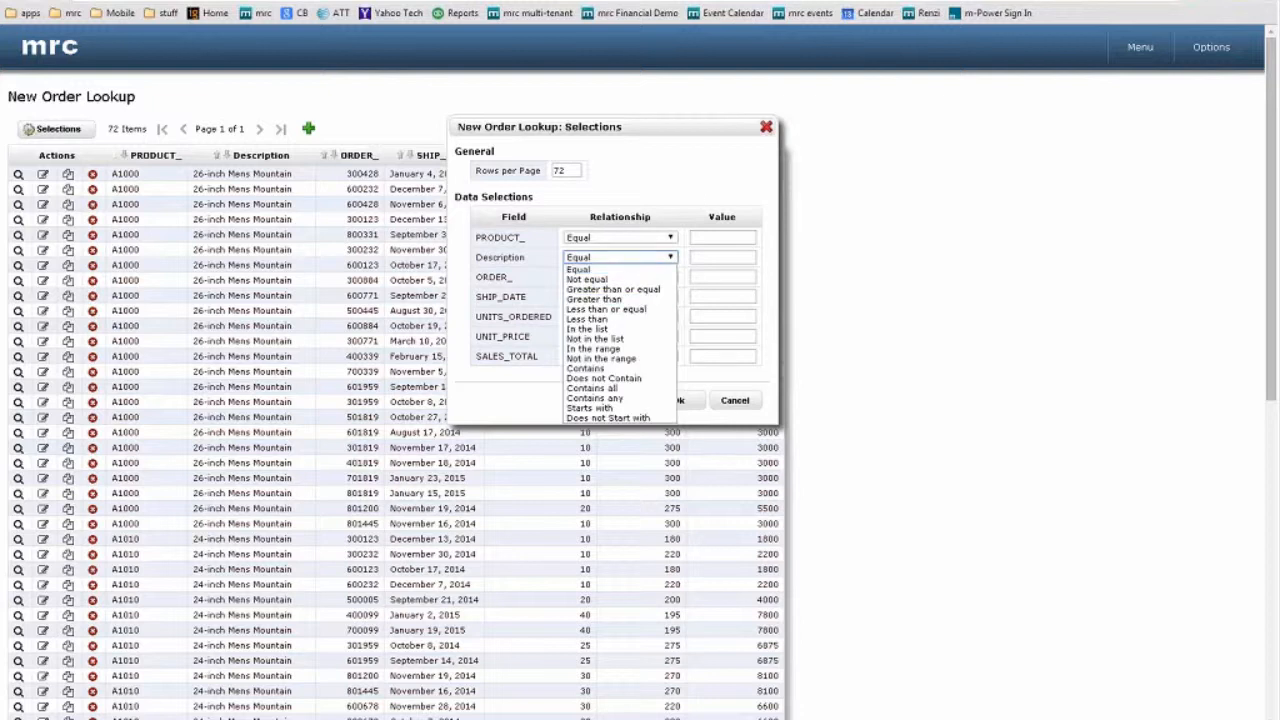
{"action": "left_click", "coordinate": [591, 399]}
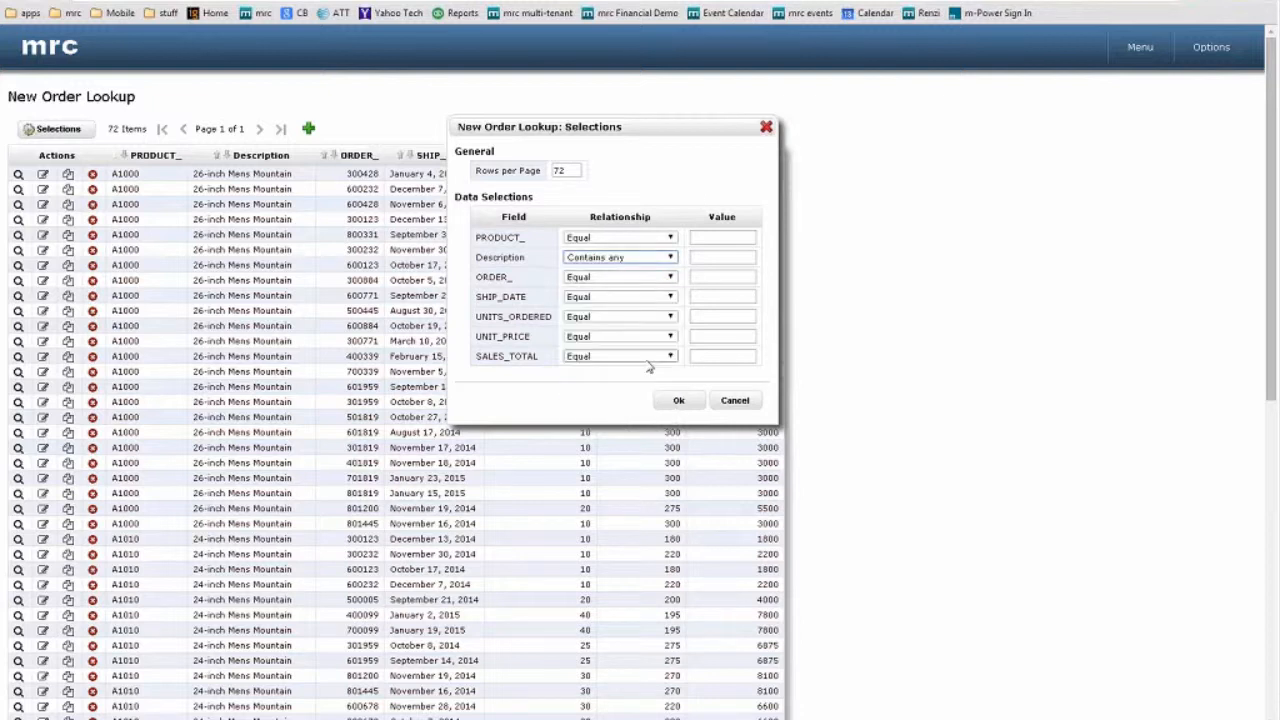
{"action": "left_click", "coordinate": [722, 257]}
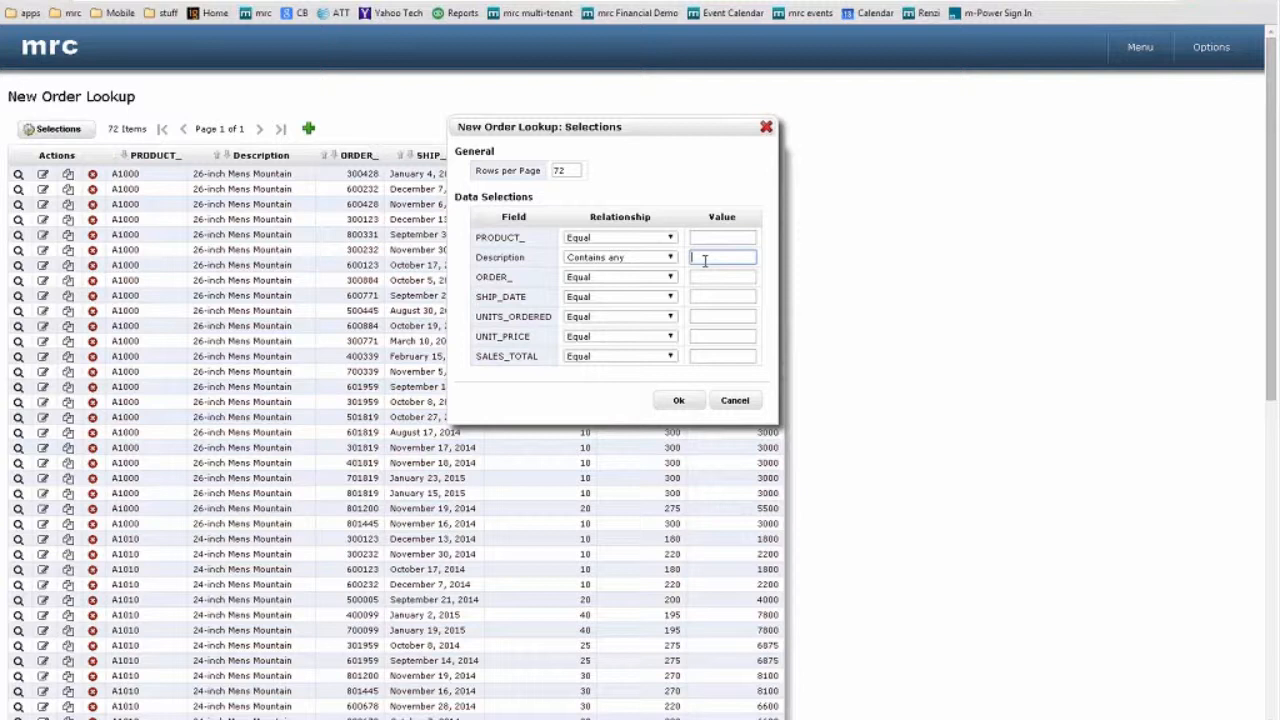
{"action": "left_click", "coordinate": [678, 400]}
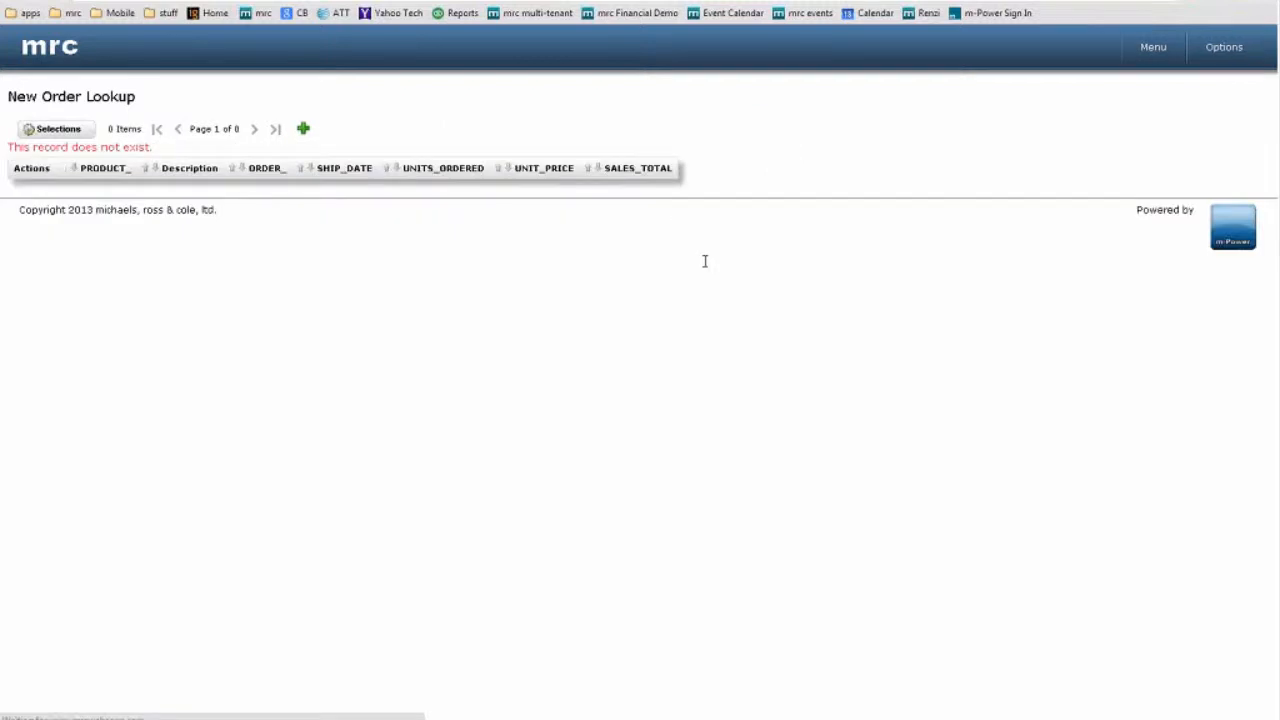
{"action": "left_click", "coordinate": [57, 128]}
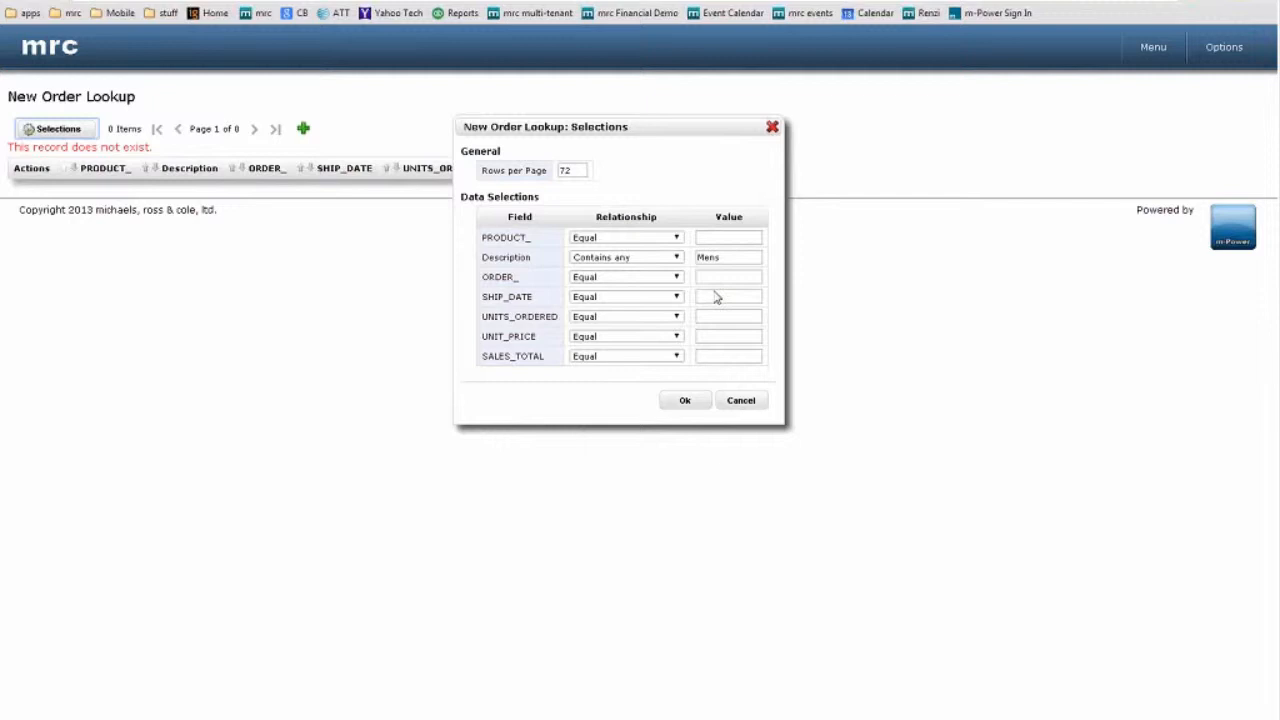
{"action": "left_click", "coordinate": [740, 400]}
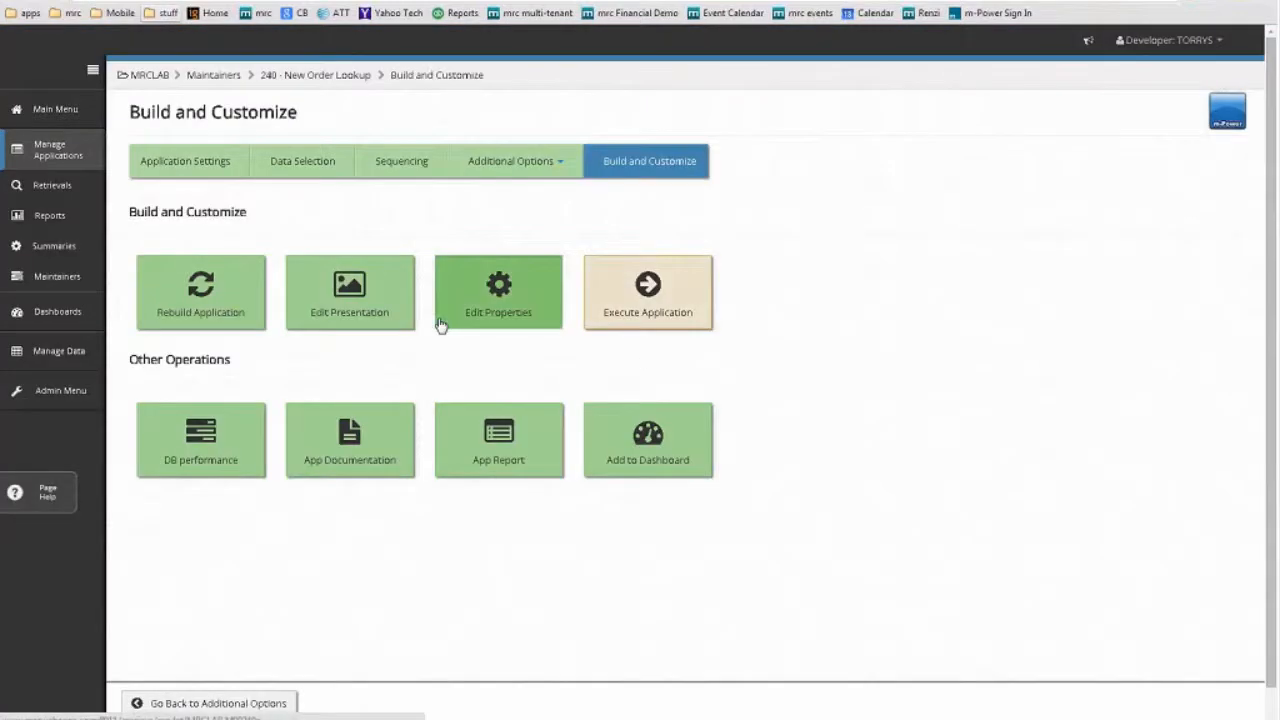
Step: Check caseSensitive in the SQL Statement properties, then reopen the lookup's filter settings
{"action": "left_click", "coordinate": [498, 291]}
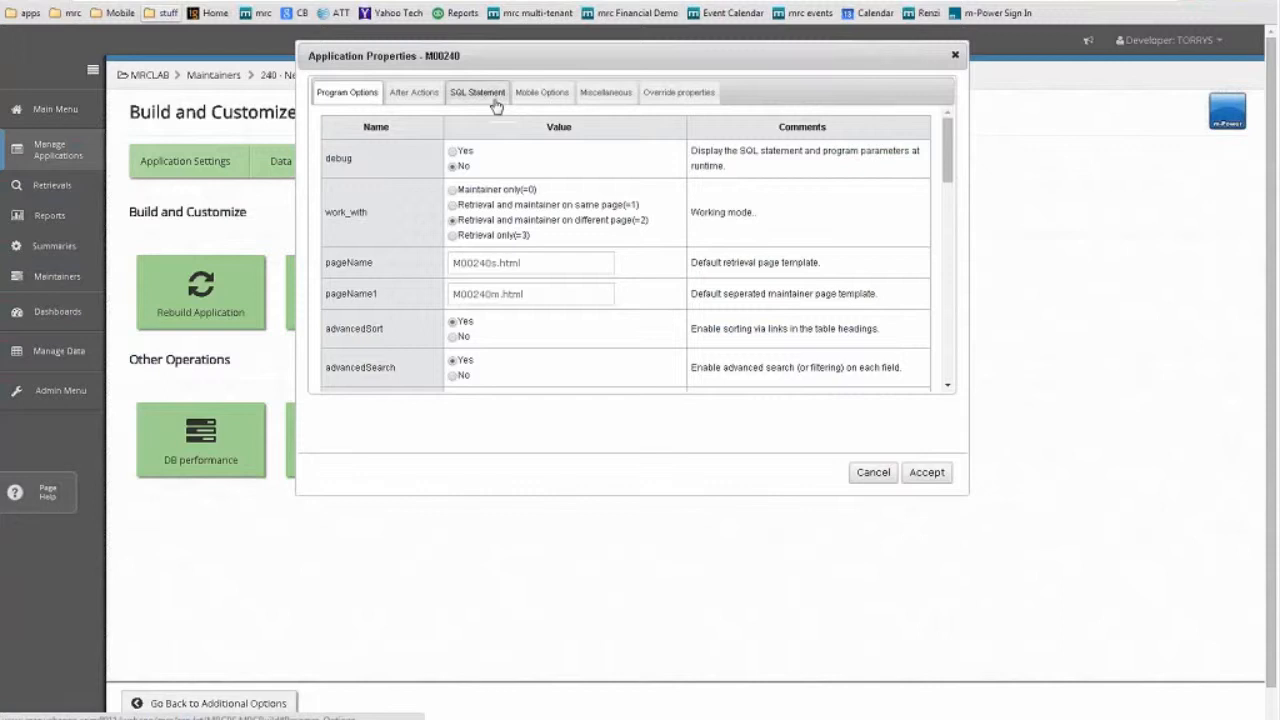
{"action": "left_click", "coordinate": [478, 92]}
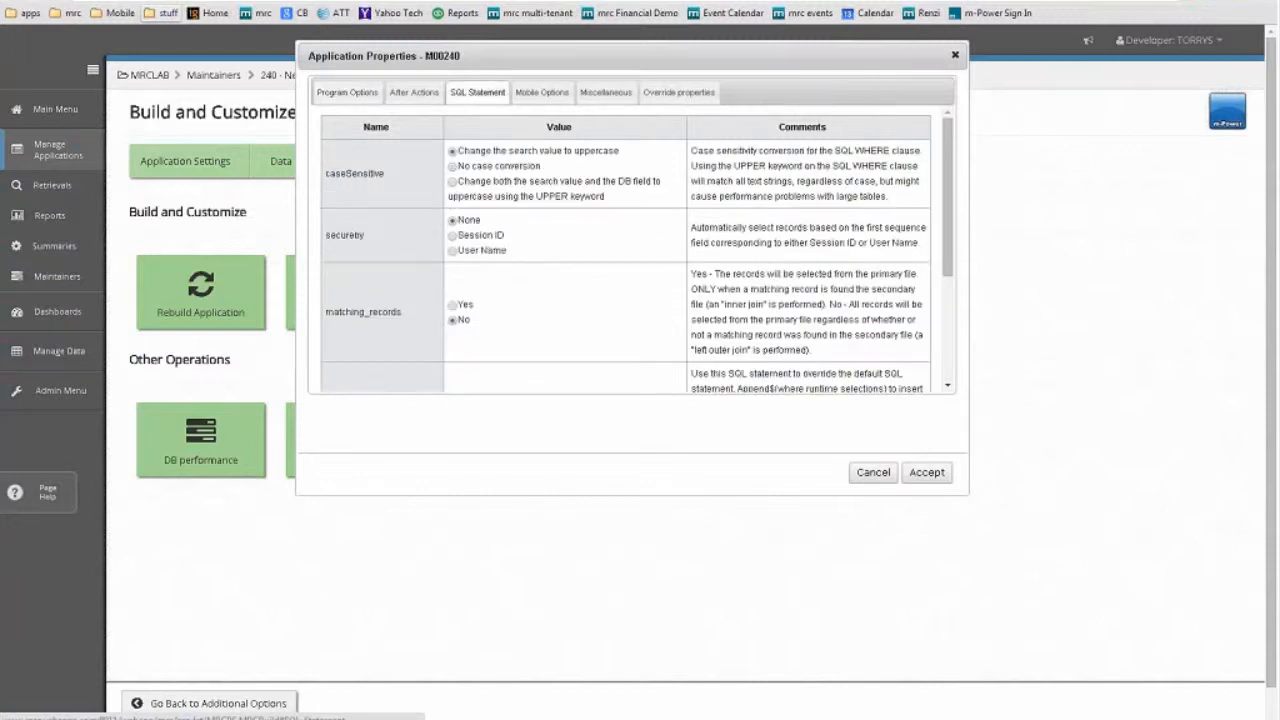
{"action": "left_click", "coordinate": [449, 181]}
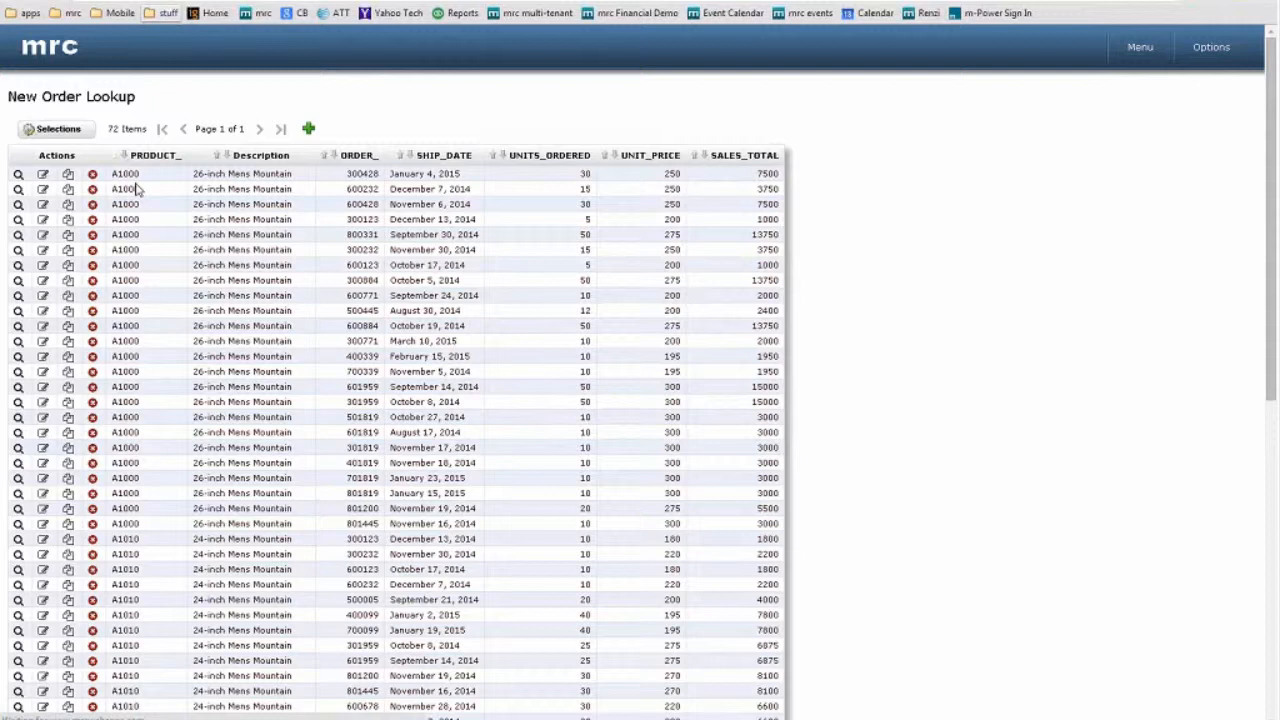
{"action": "left_click", "coordinate": [55, 128]}
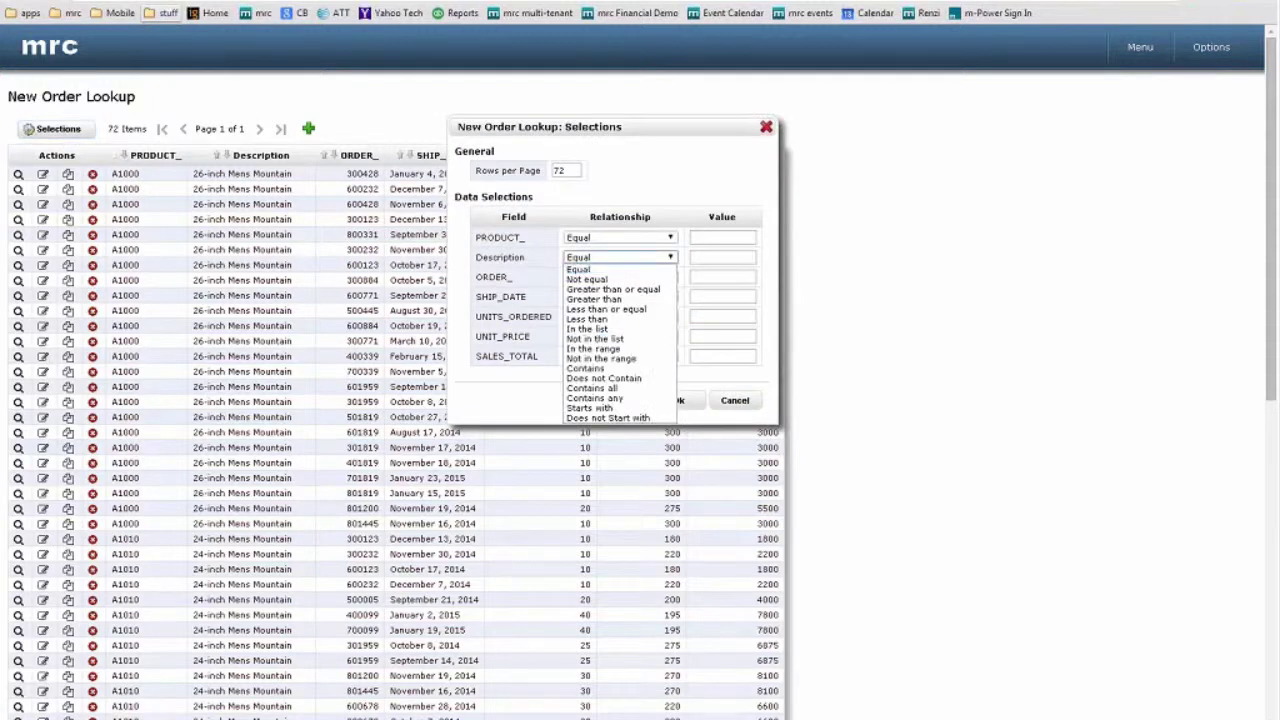
Step: Apply a Contains 'Mens' Description filter, returning 47 matching orders
{"action": "left_click", "coordinate": [585, 368]}
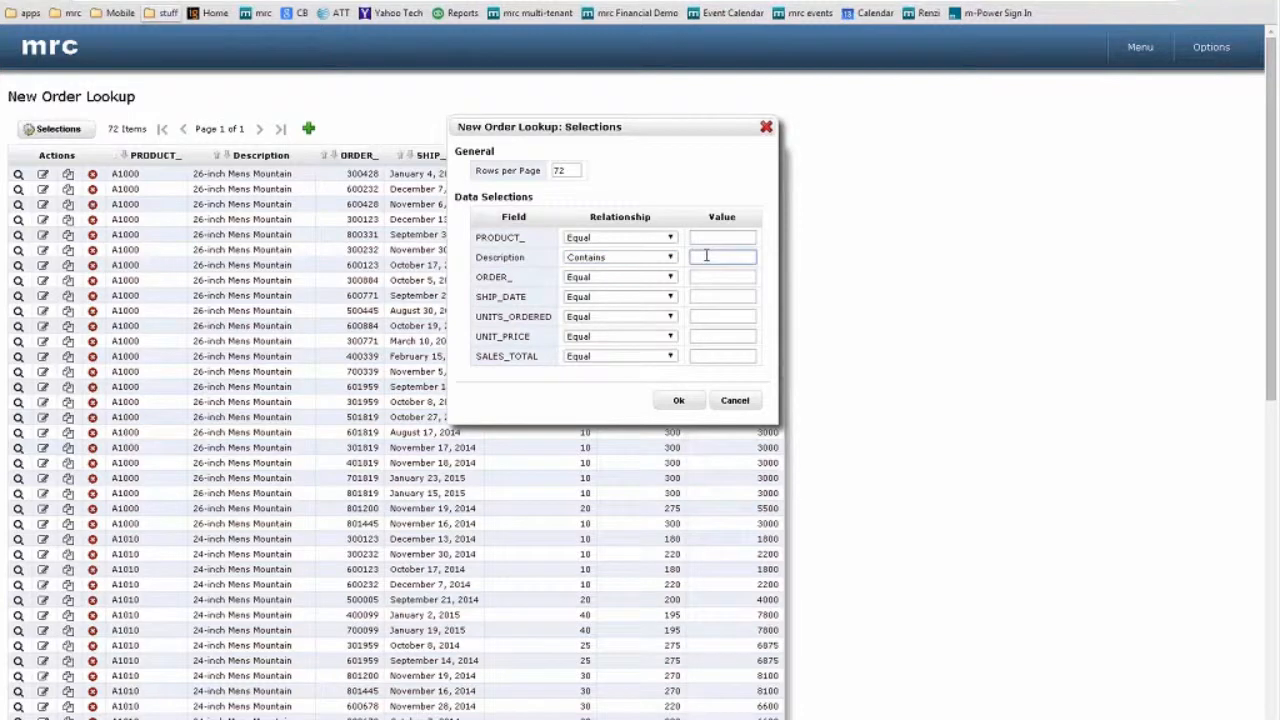
{"action": "left_click", "coordinate": [678, 399]}
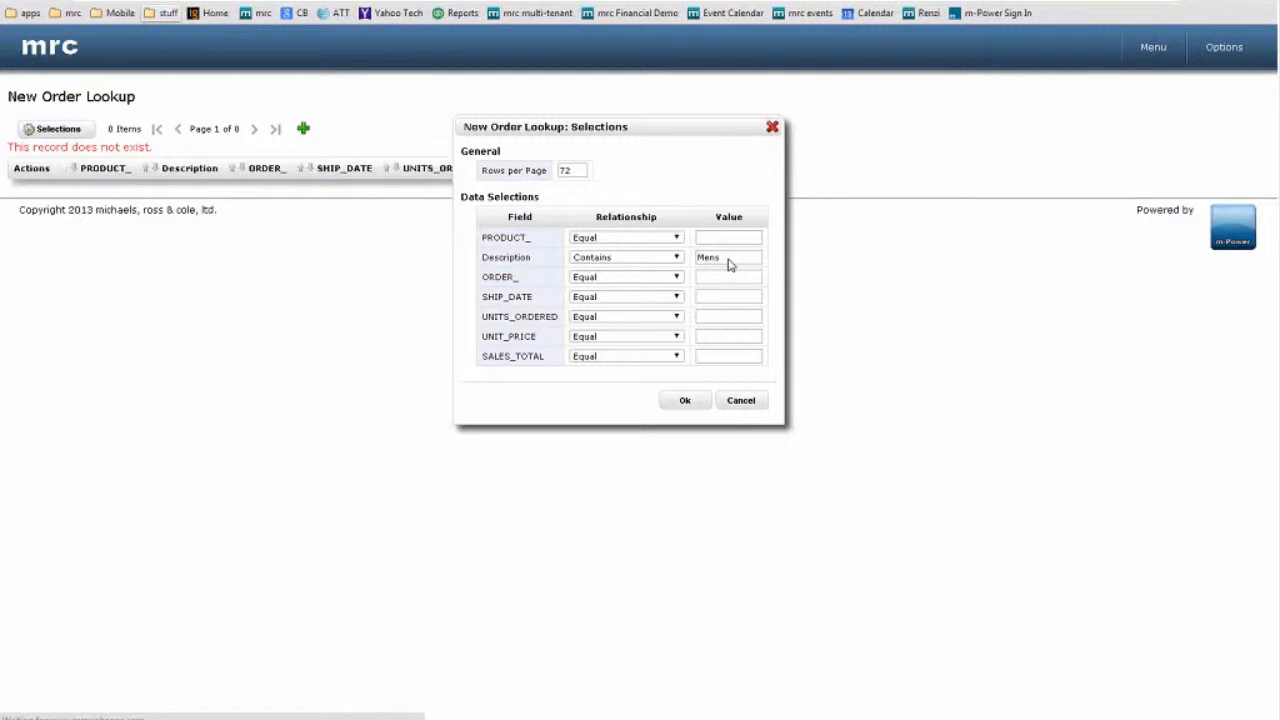
{"action": "left_click", "coordinate": [685, 399]}
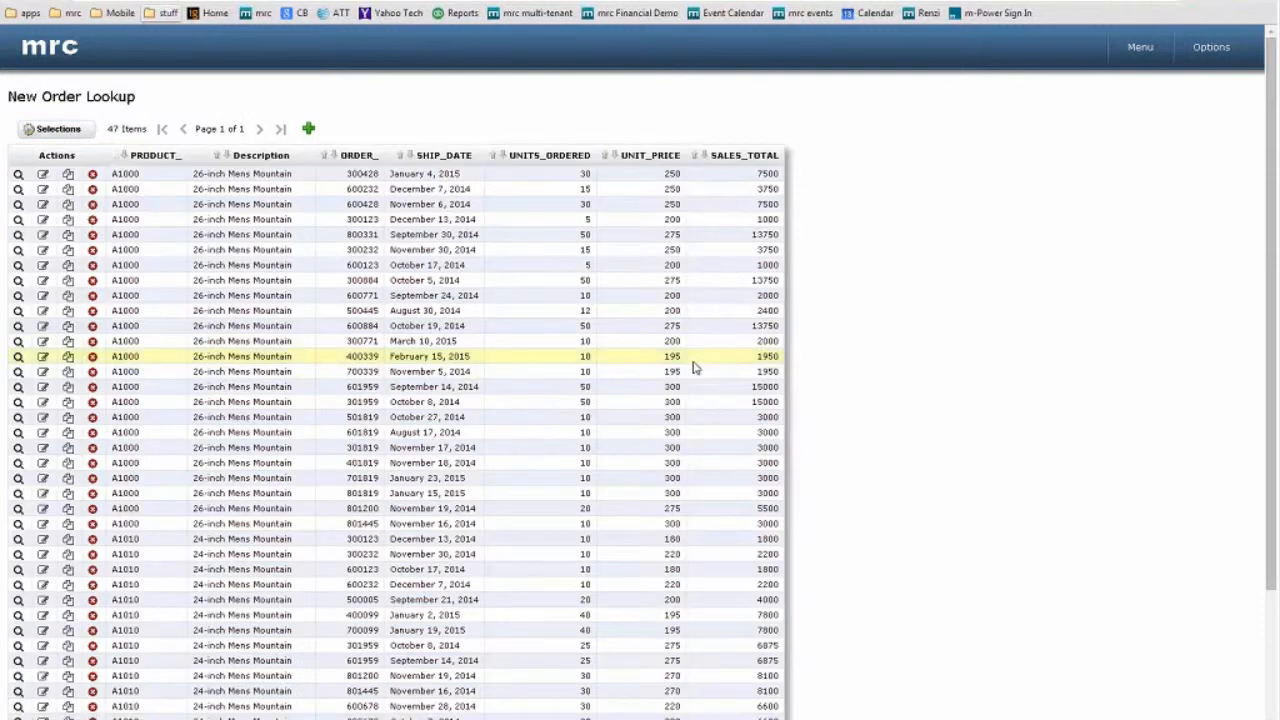
{"action": "mouse_move", "coordinate": [815, 400]}
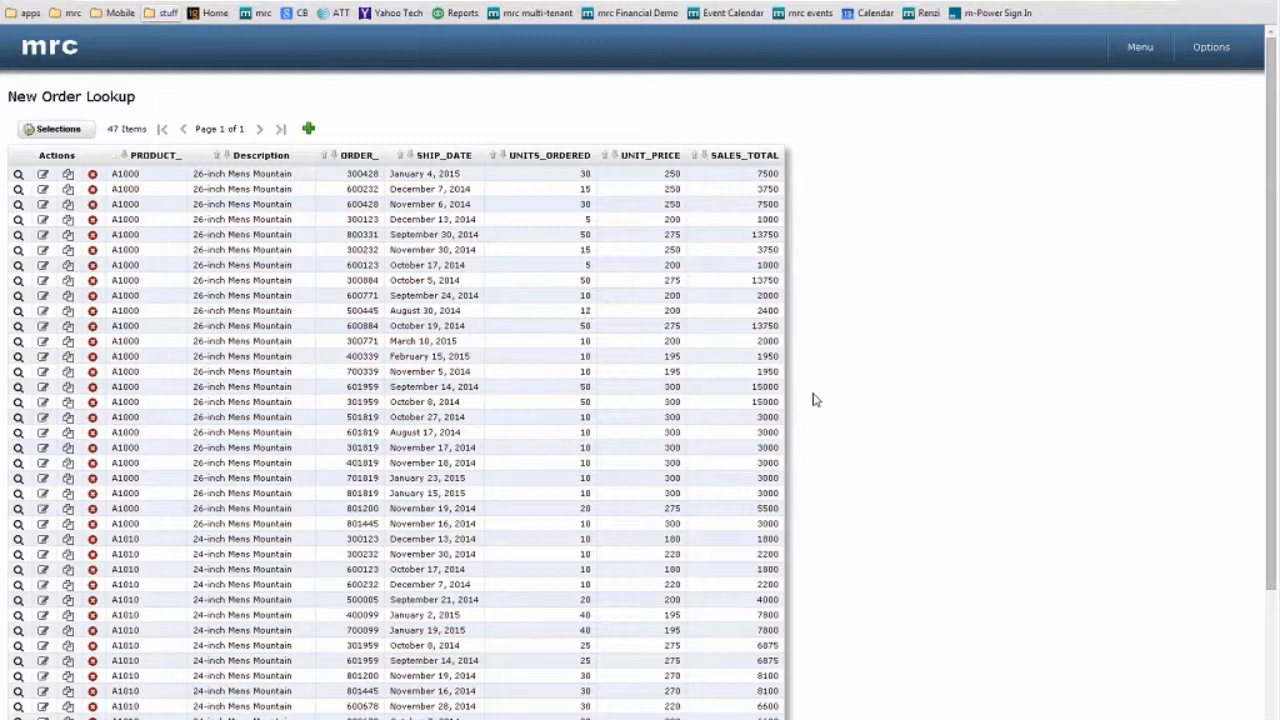
{"action": "mouse_move", "coordinate": [1090, 258]}
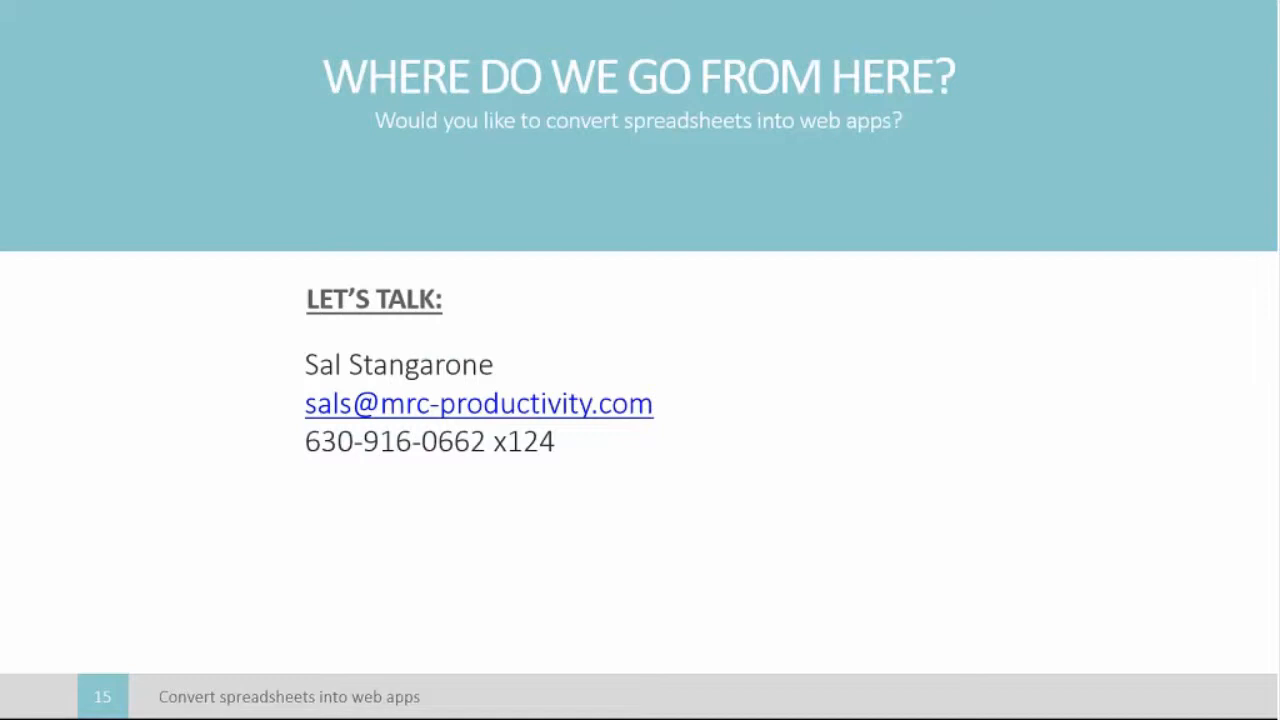
{"action": "mouse_move", "coordinate": [200, 688]}
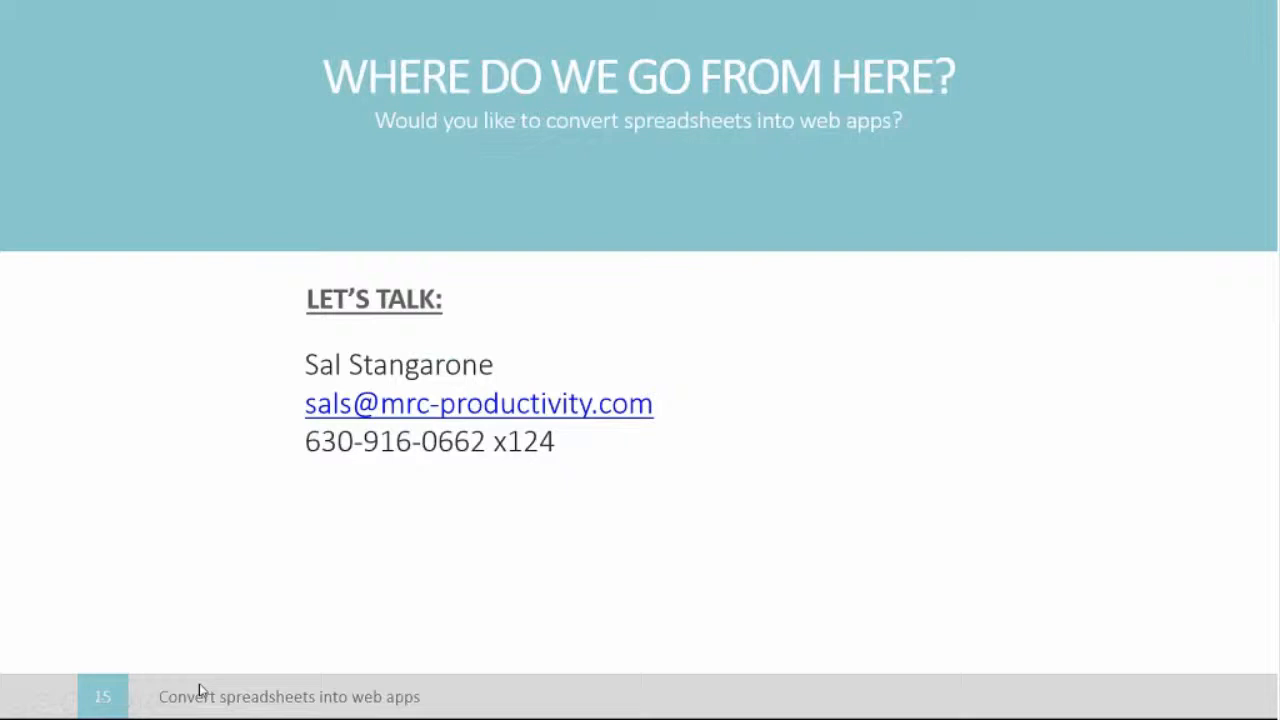
Step: Exit the slide show to reveal the Windows Explorer Downloads folder
{"action": "key", "text": "Escape"}
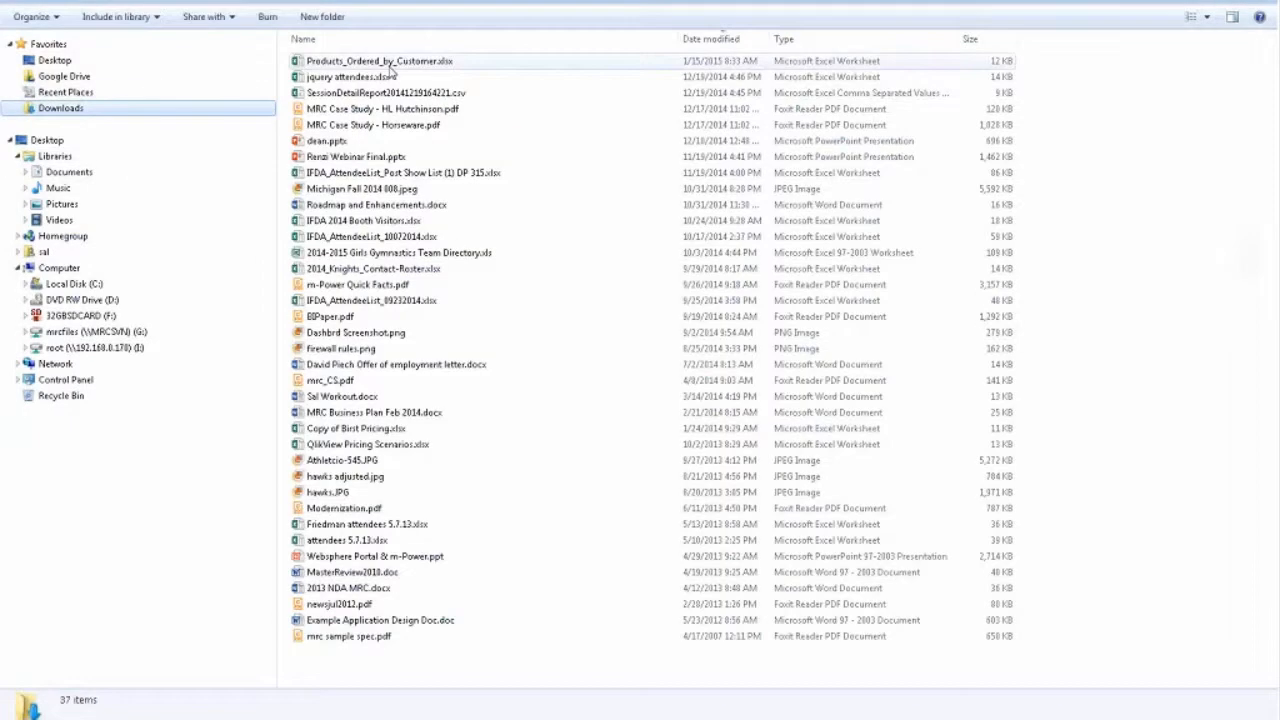
Step: View the properties of Products_Ordered_by_Customer.xlsx (11.1 KB), then cancel them
{"action": "right_click", "coordinate": [380, 61]}
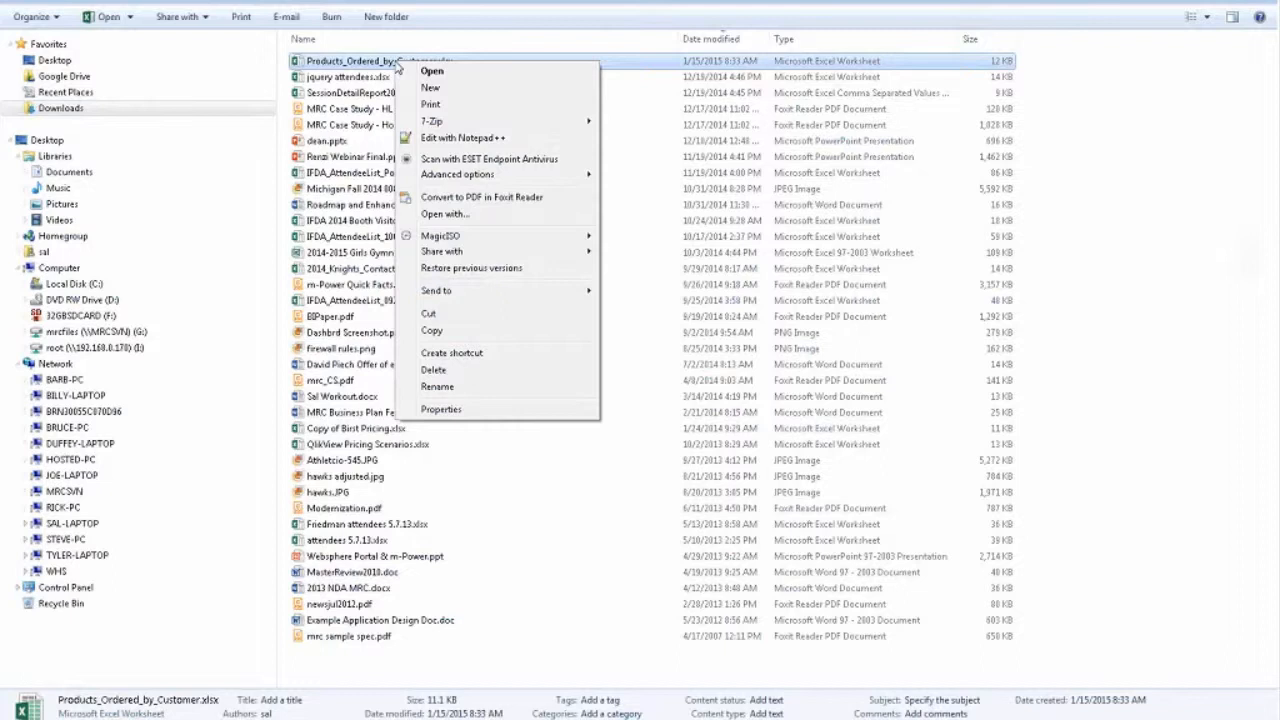
{"action": "left_click", "coordinate": [441, 409]}
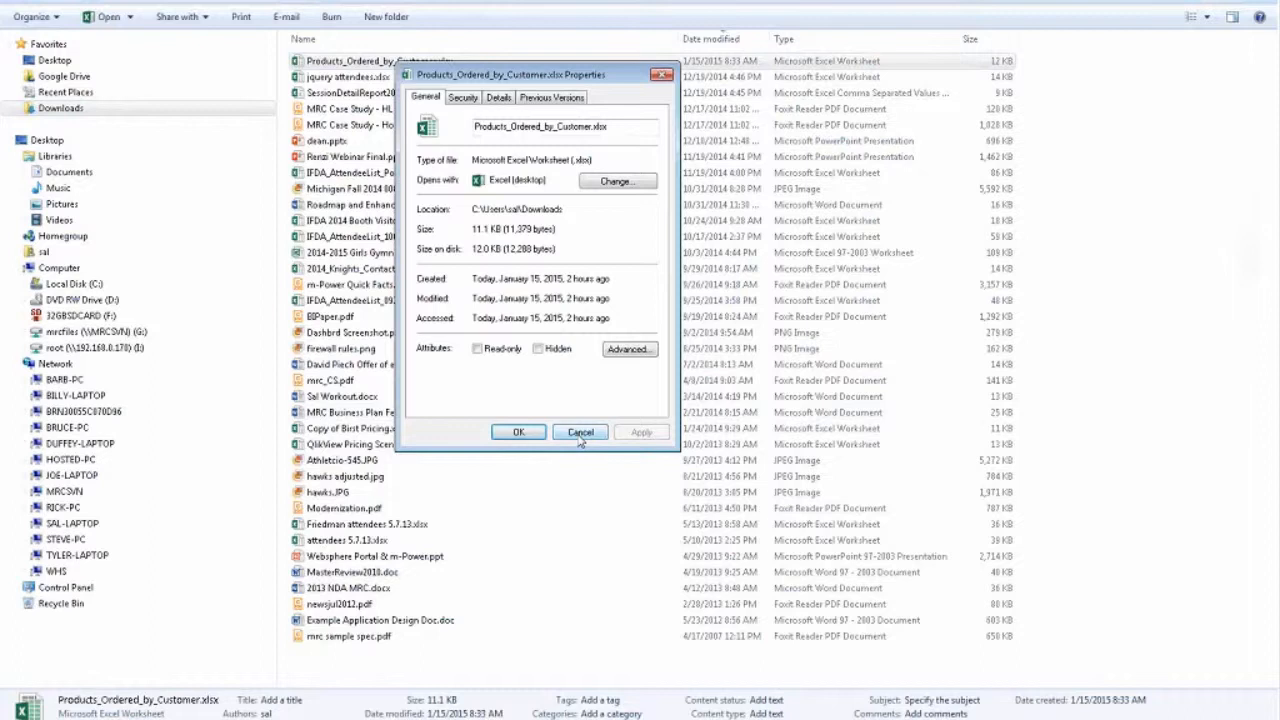
{"action": "left_click", "coordinate": [580, 432]}
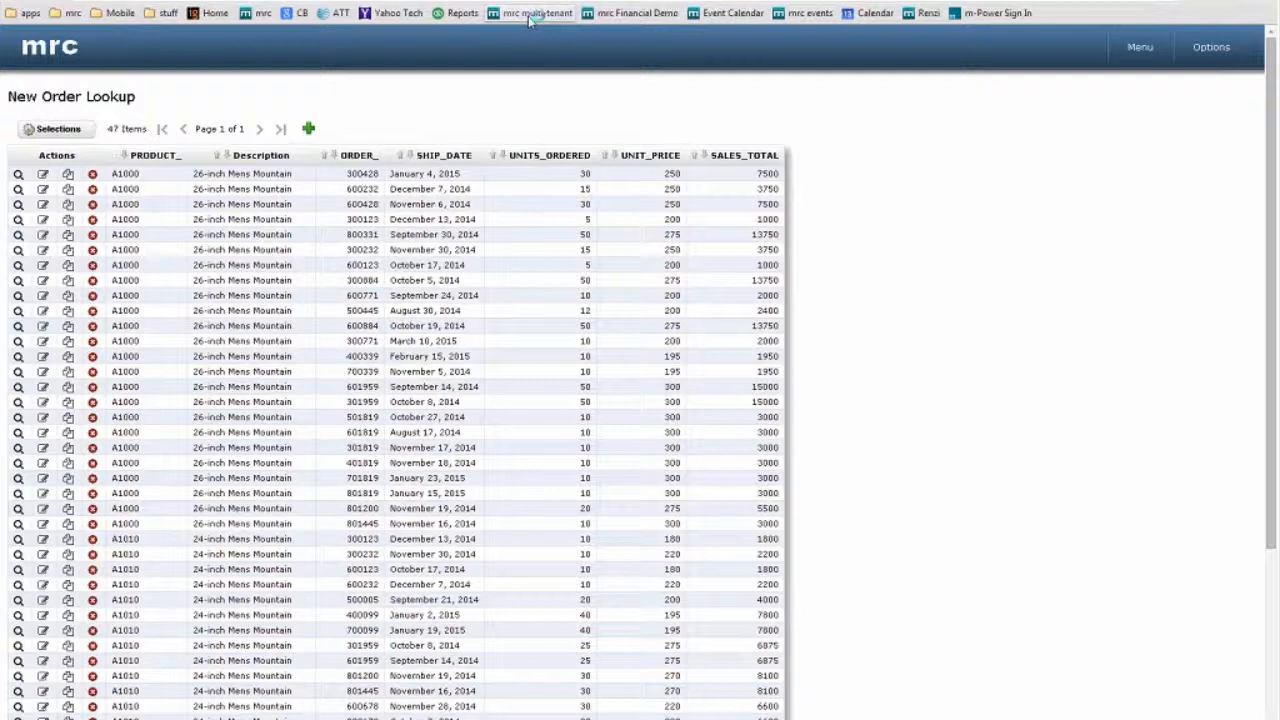
Step: Open the 'mrc multi-tenant' ACME Electronics demo and log in as Bob Peterson, South manager
{"action": "left_click", "coordinate": [516, 14]}
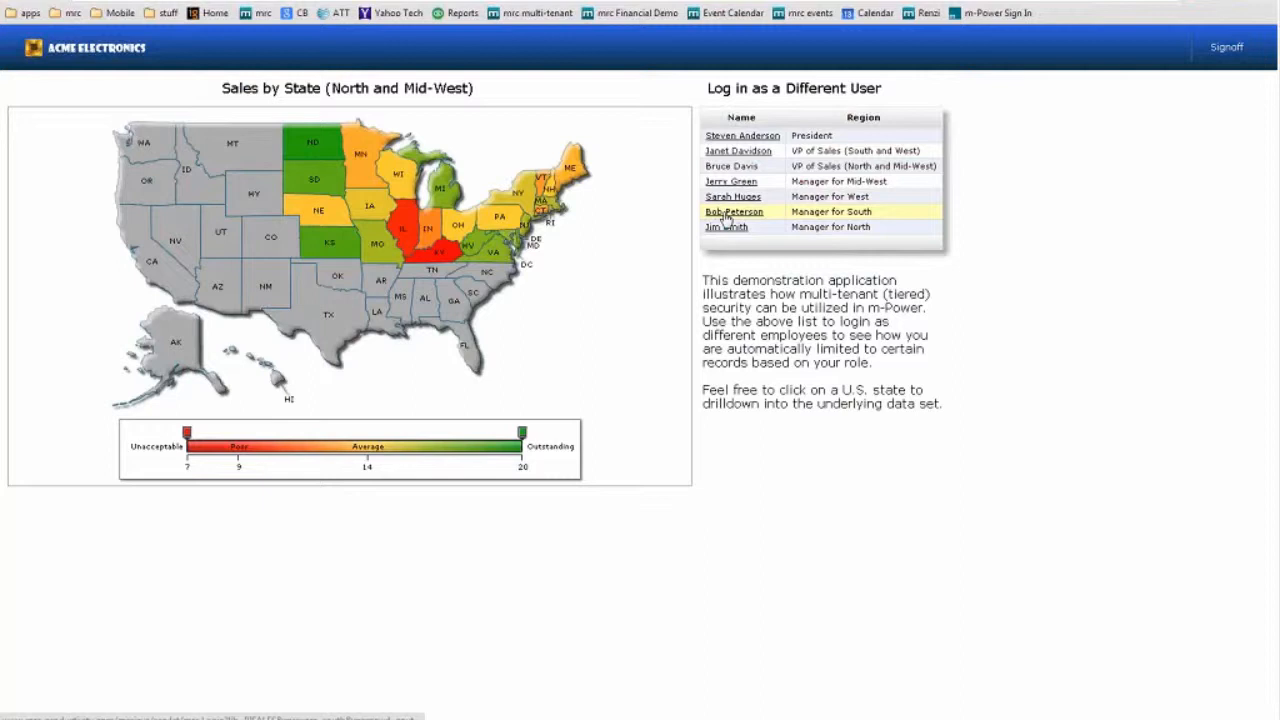
{"action": "left_click", "coordinate": [733, 211]}
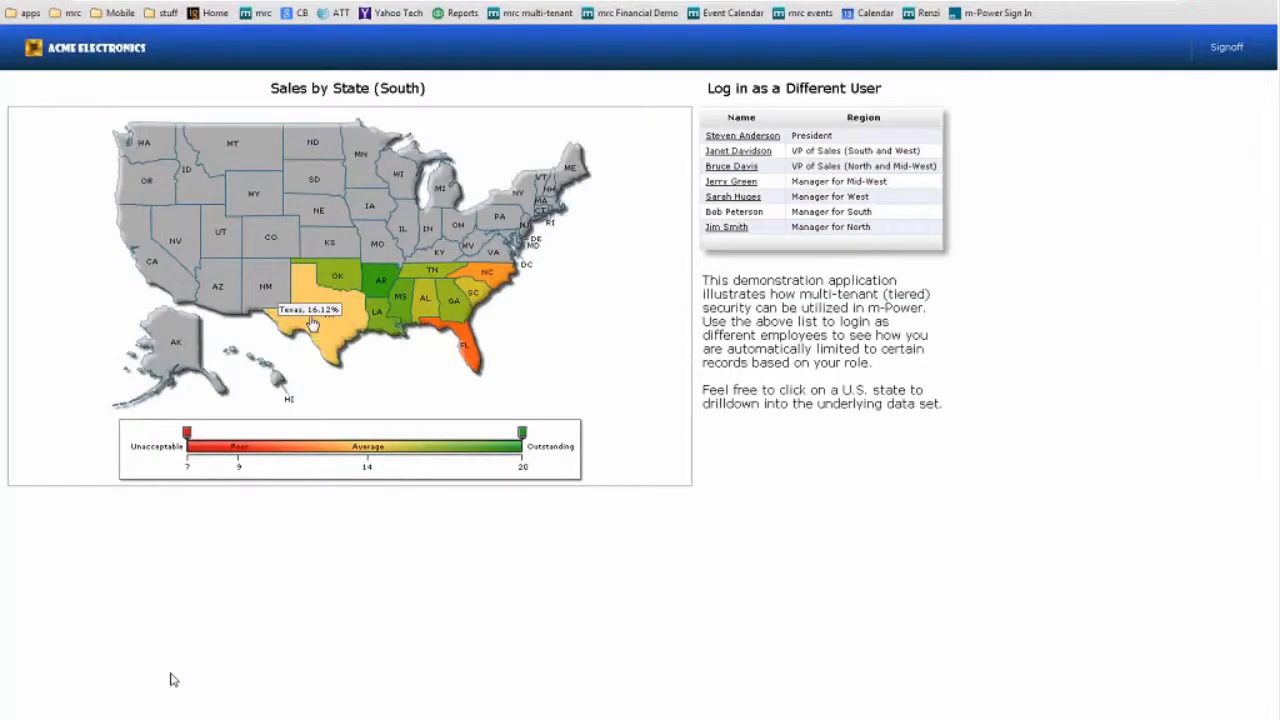
Step: Return to the 72-order New Order Lookup list, then switch to the PowerPoint closing slide
{"action": "left_click", "coordinate": [315, 330]}
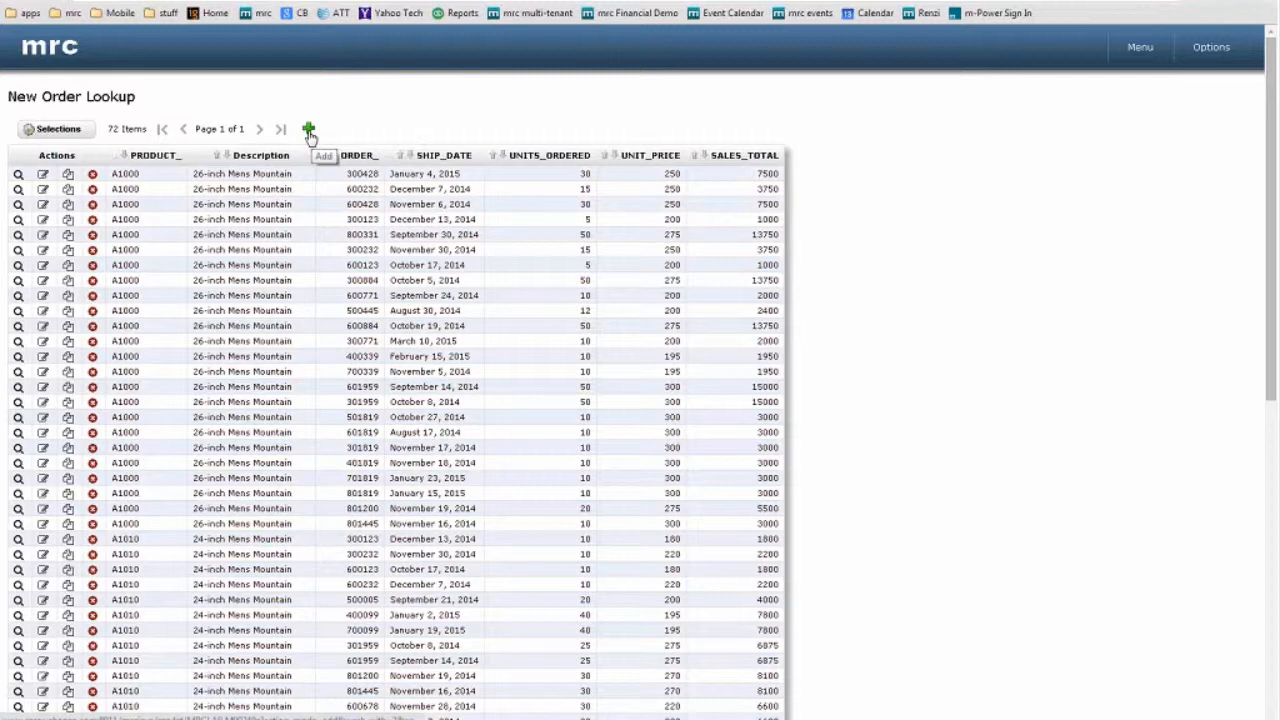
{"action": "left_click", "coordinate": [310, 135]}
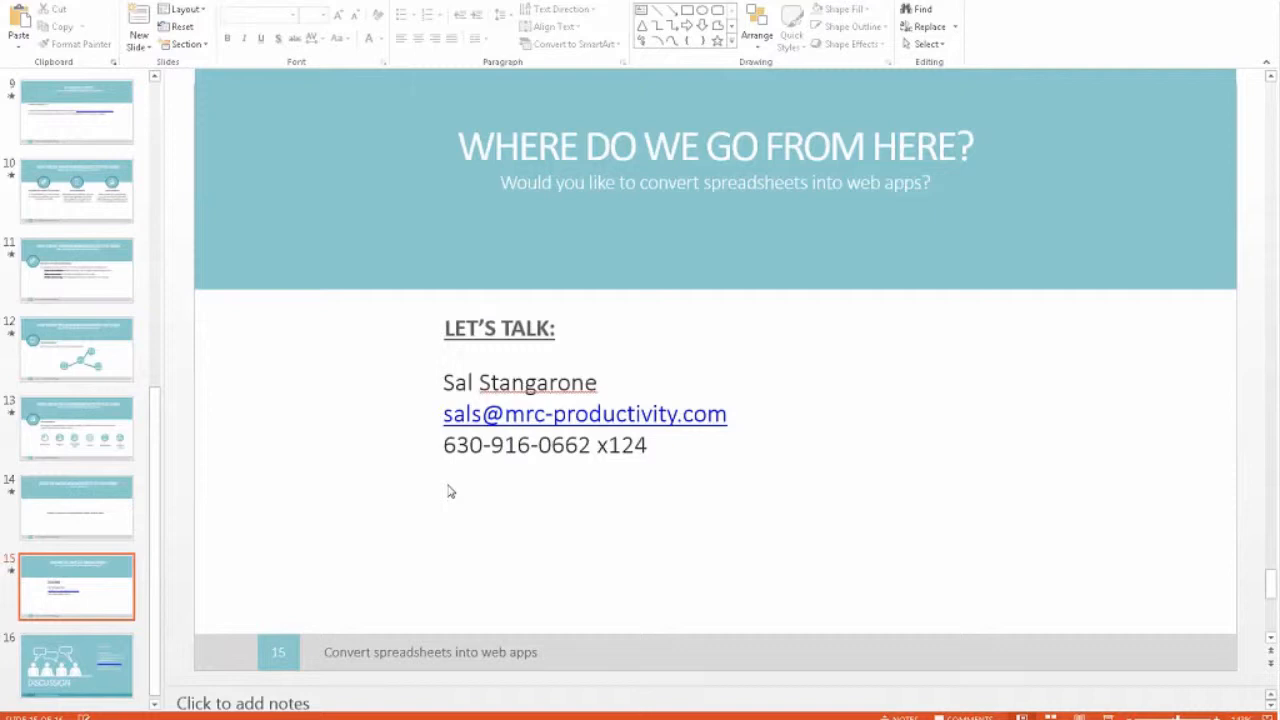
{"action": "mouse_move", "coordinate": [457, 488]}
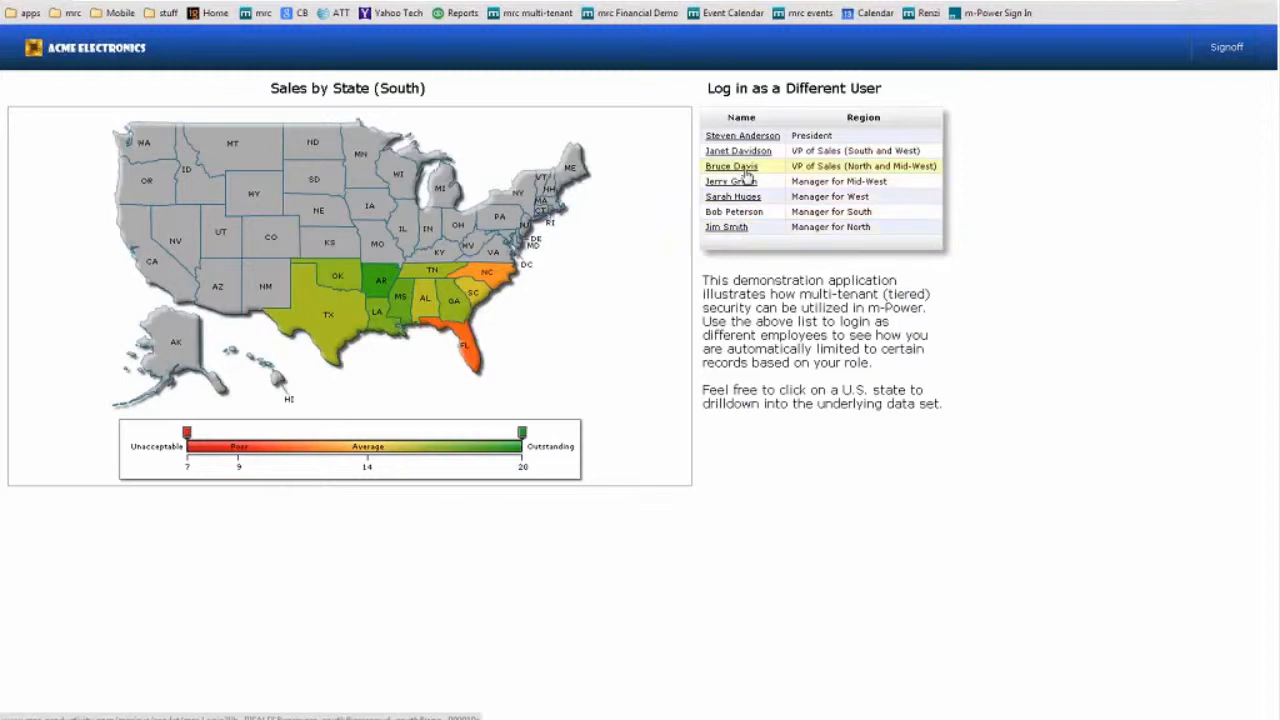
{"action": "mouse_move", "coordinate": [733, 167]}
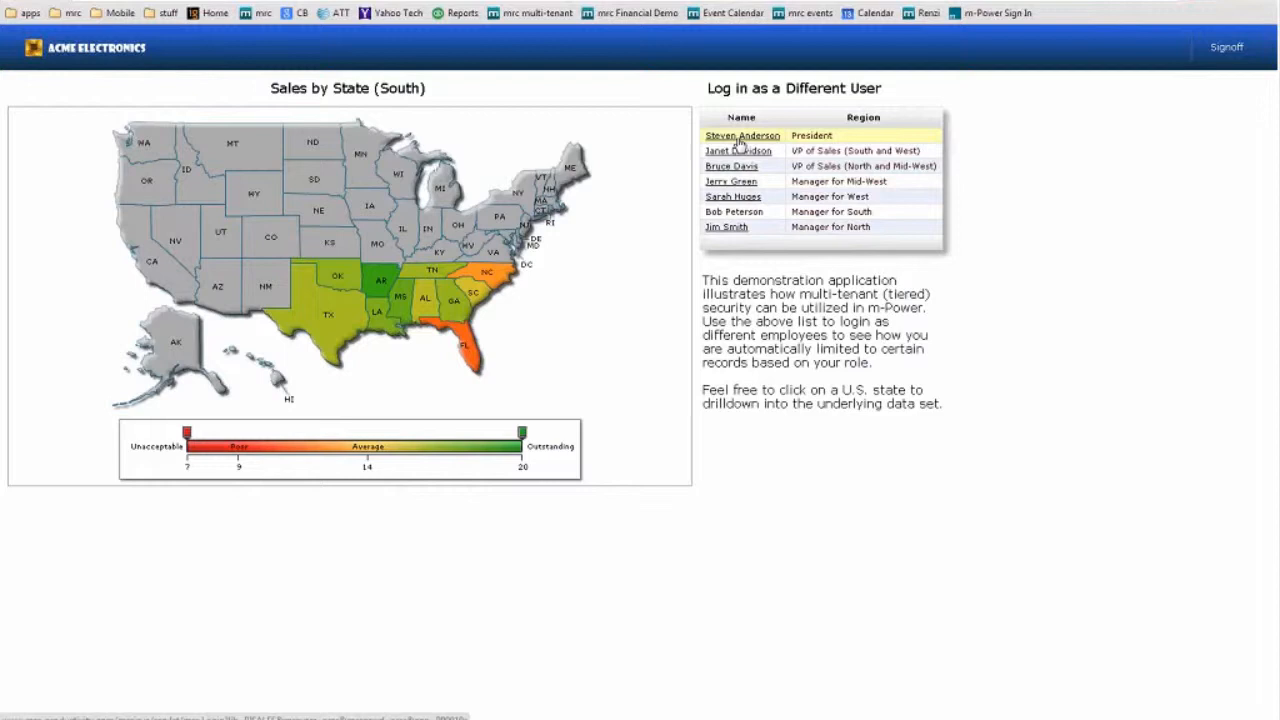
{"action": "left_click", "coordinate": [741, 135]}
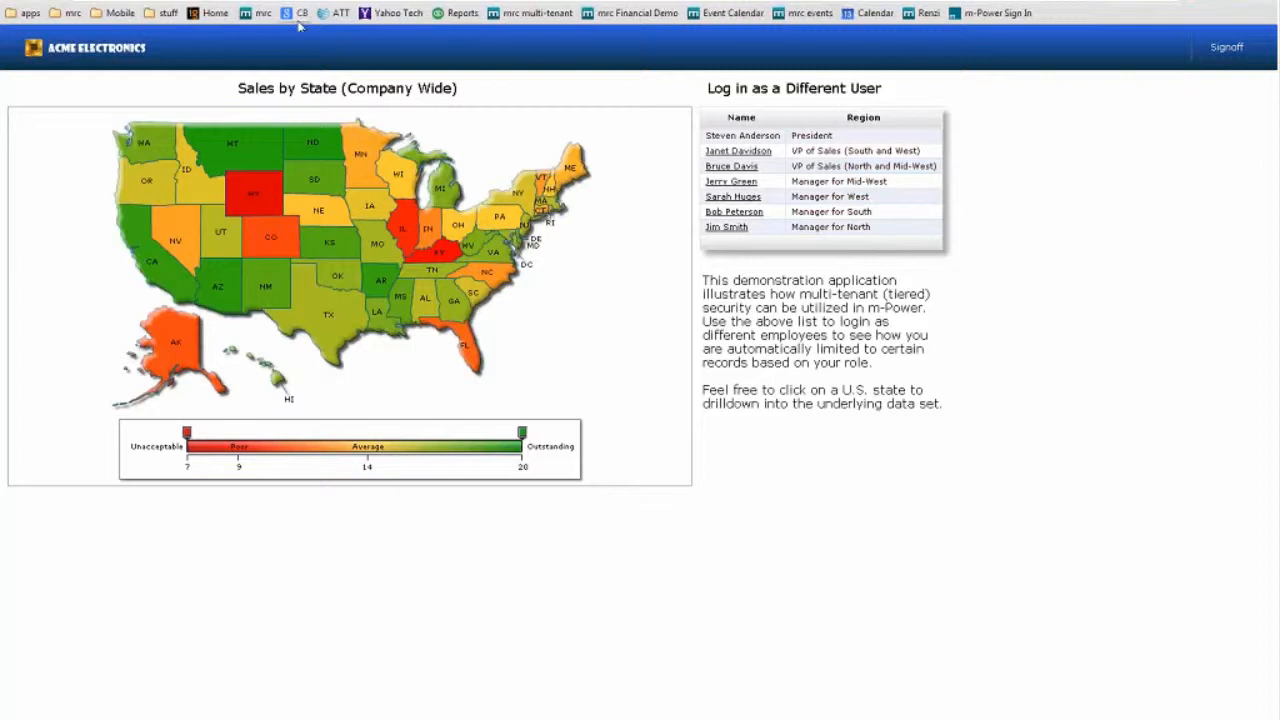
{"action": "mouse_move", "coordinate": [294, 59]}
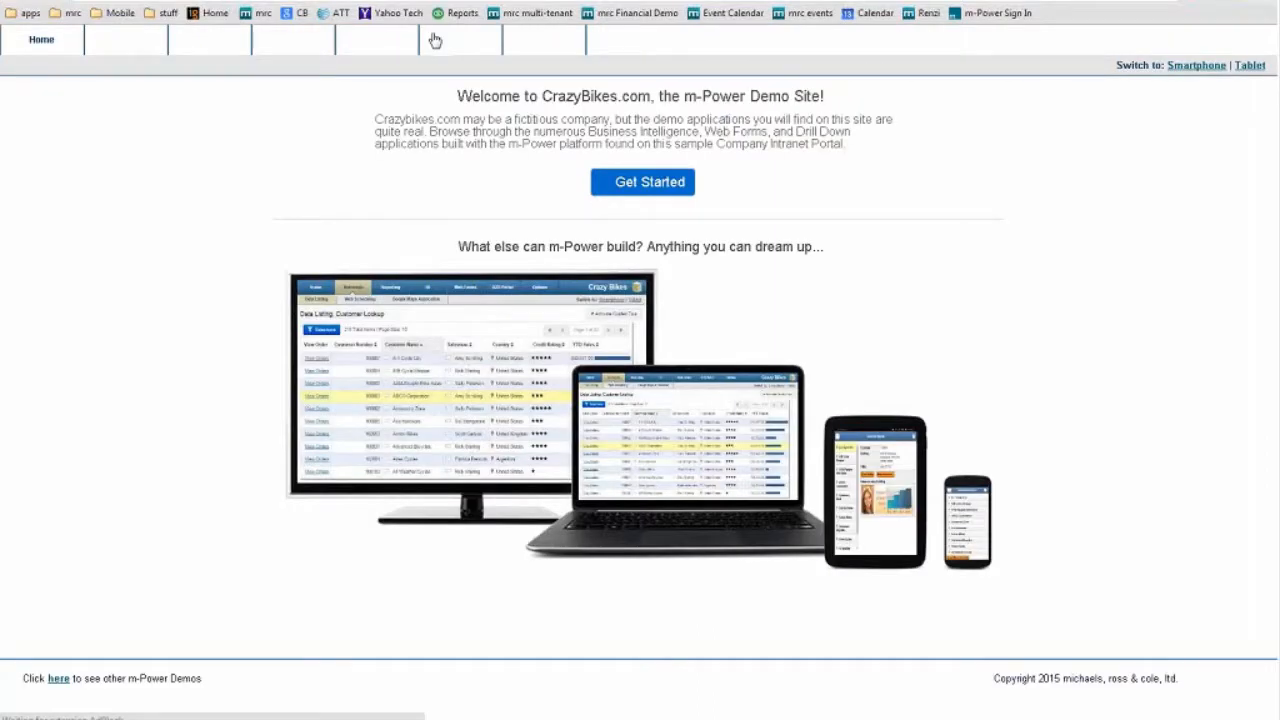
Step: Open the Database Rapid Entry form and enter A1000 and A1010 '26-inch Mens Mountain' product rows
{"action": "left_click", "coordinate": [379, 39]}
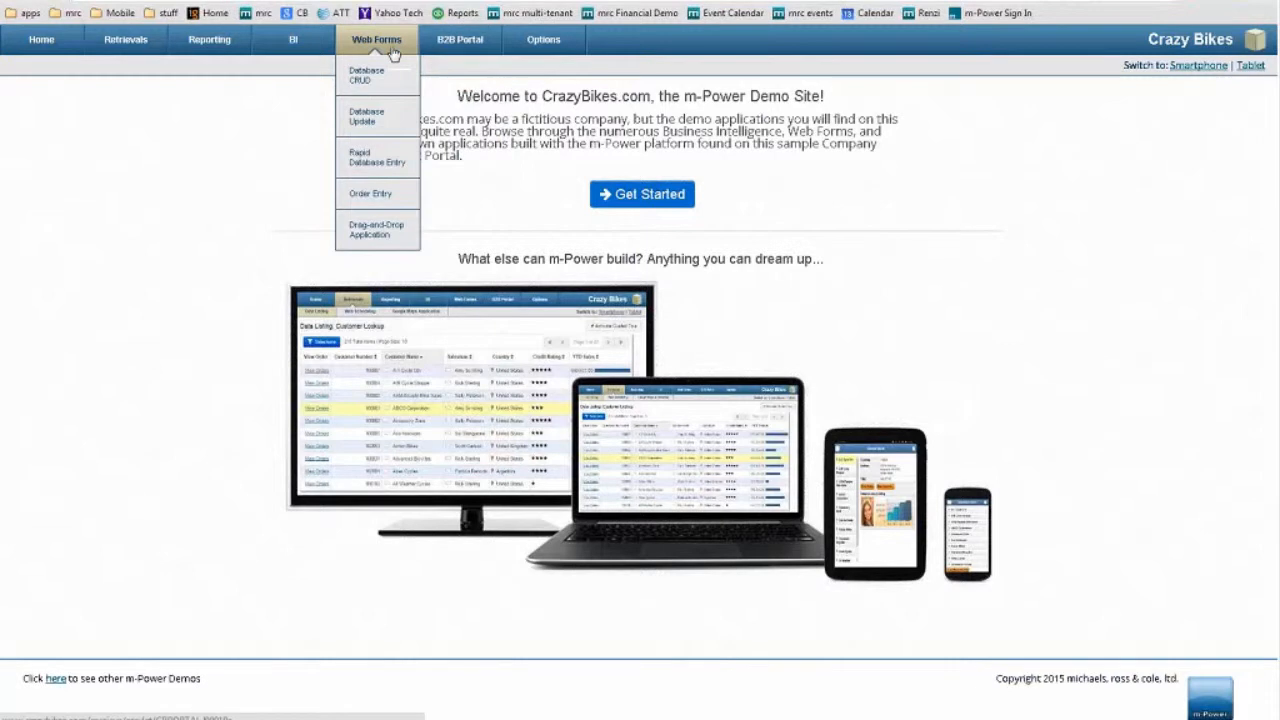
{"action": "mouse_move", "coordinate": [367, 116]}
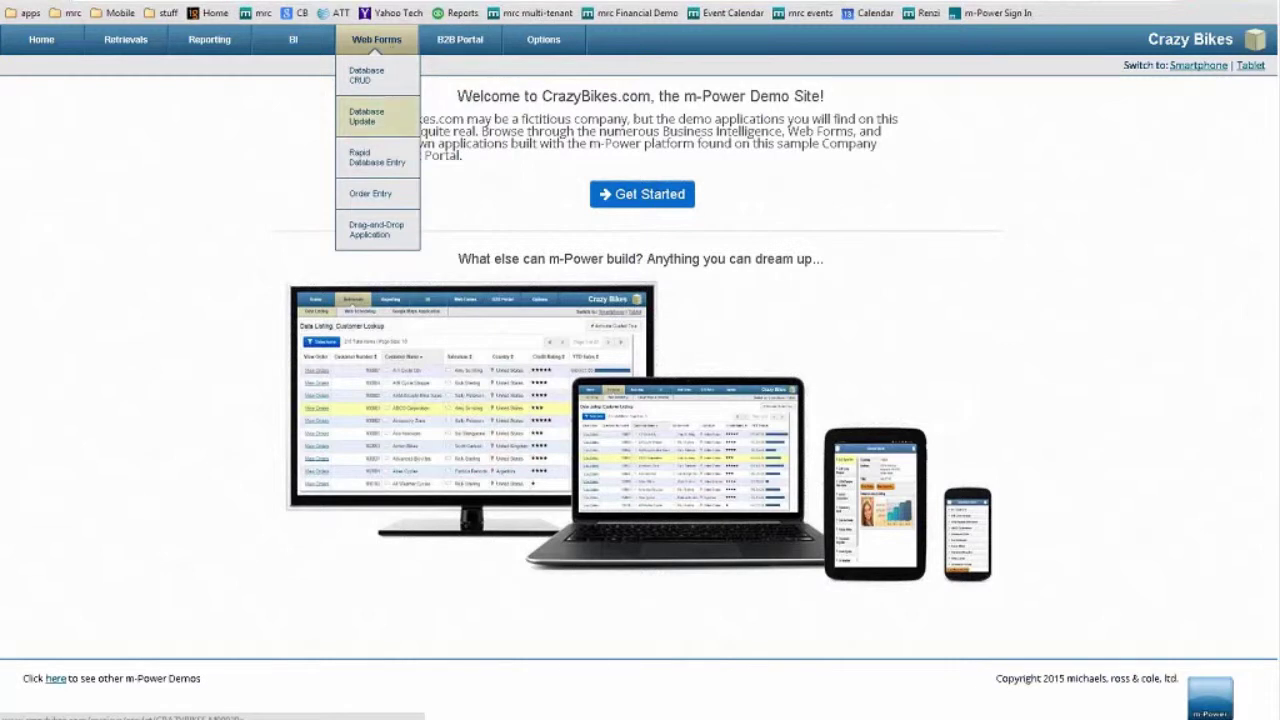
{"action": "left_click", "coordinate": [377, 157]}
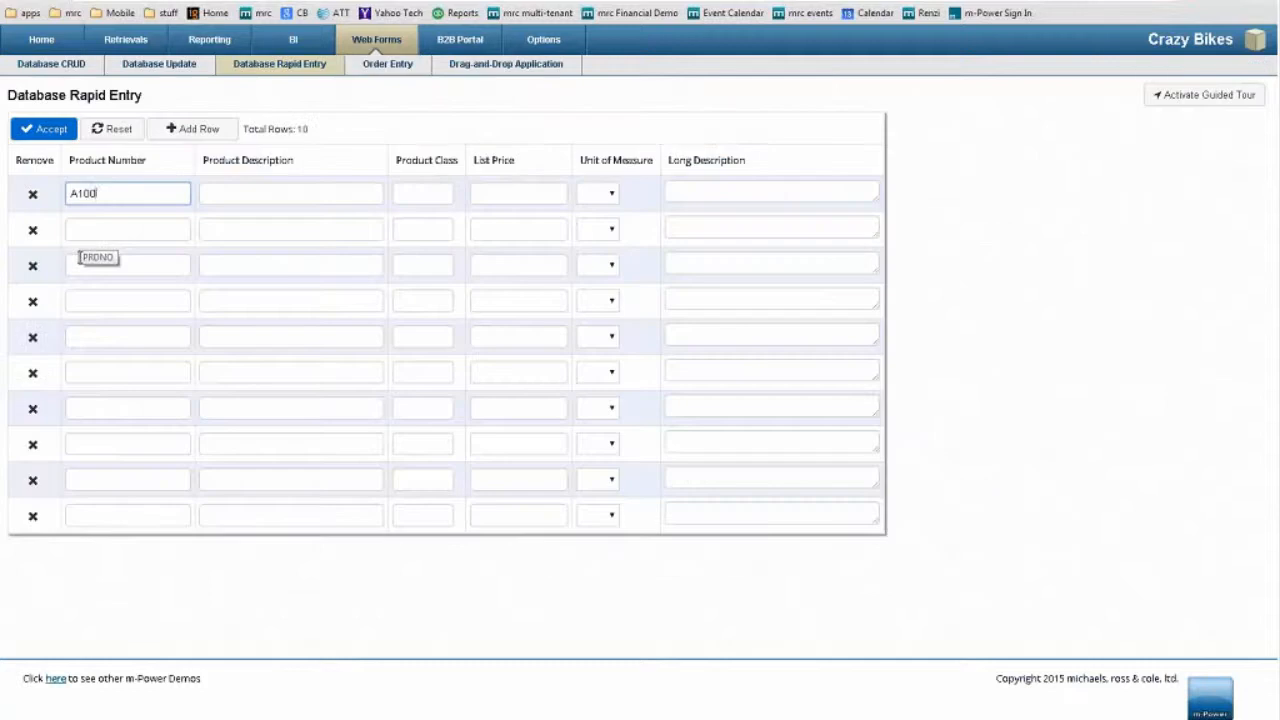
{"action": "type", "text": "26-inch Mens Mountain"}
{"action": "left_click", "coordinate": [291, 229]}
{"action": "type", "text": "24-inch Mens Mountain"}
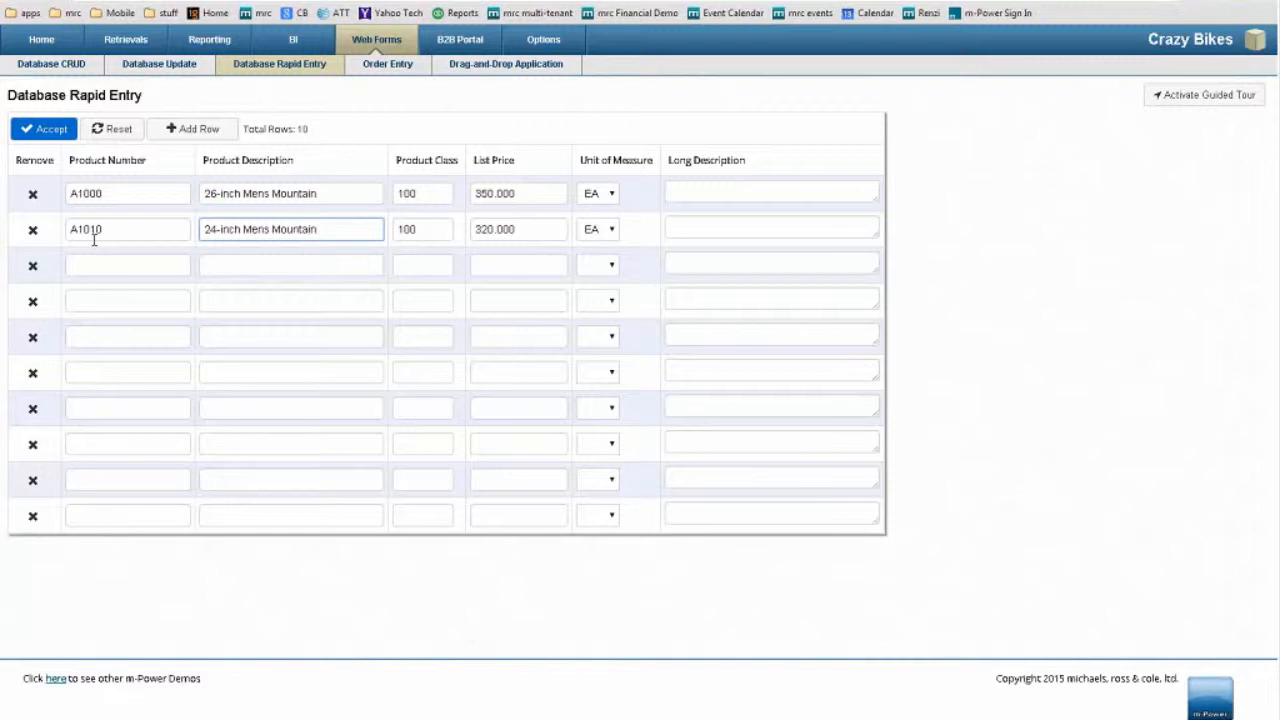
{"action": "left_click", "coordinate": [291, 229]}
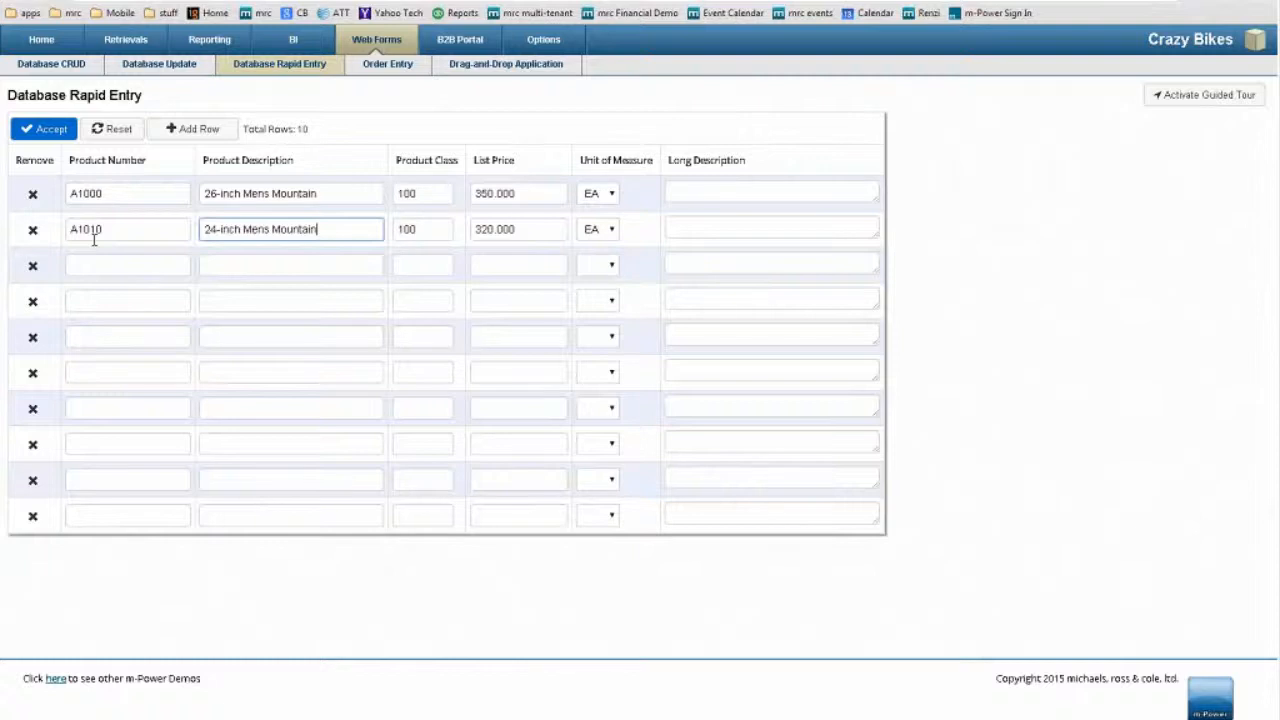